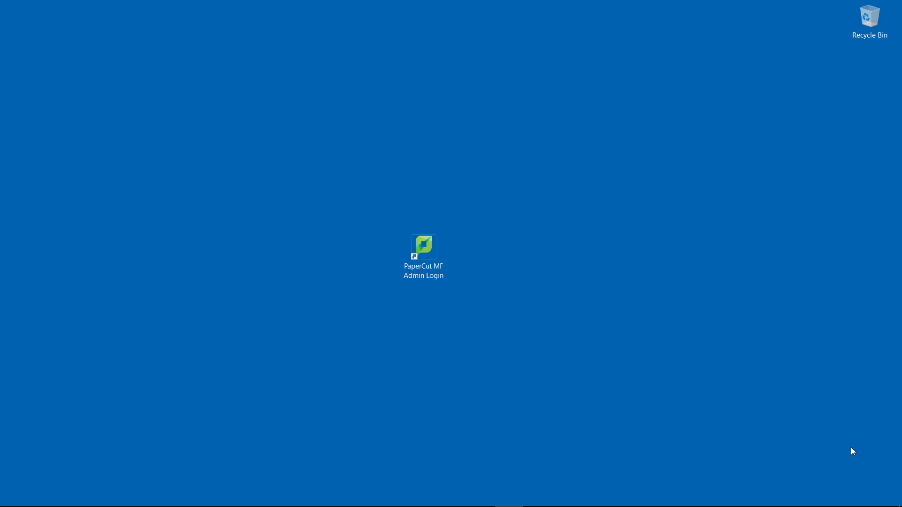
pyautogui.moveTo(835, 436)
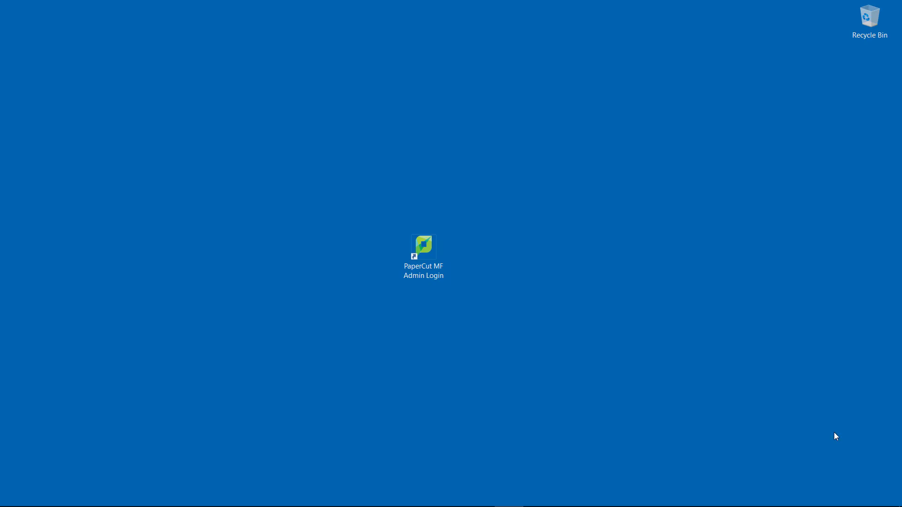
# Launch the PaperCut MF admin login page and enter the admin credentials.
pyautogui.click(423, 256)
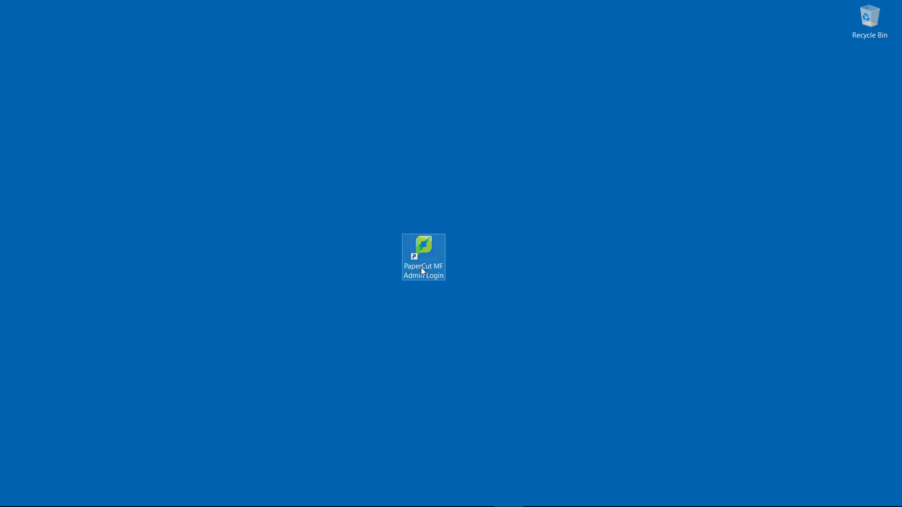
pyautogui.doubleClick(423, 256)
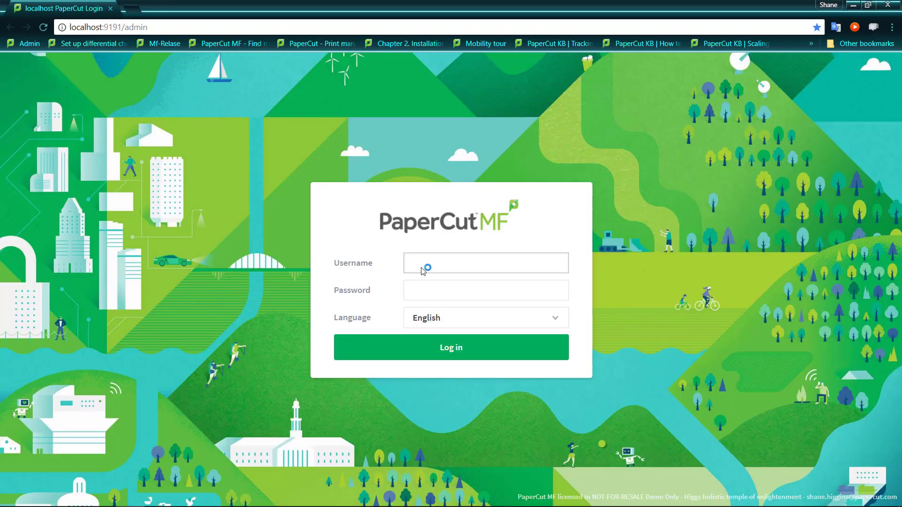
pyautogui.write('admin')
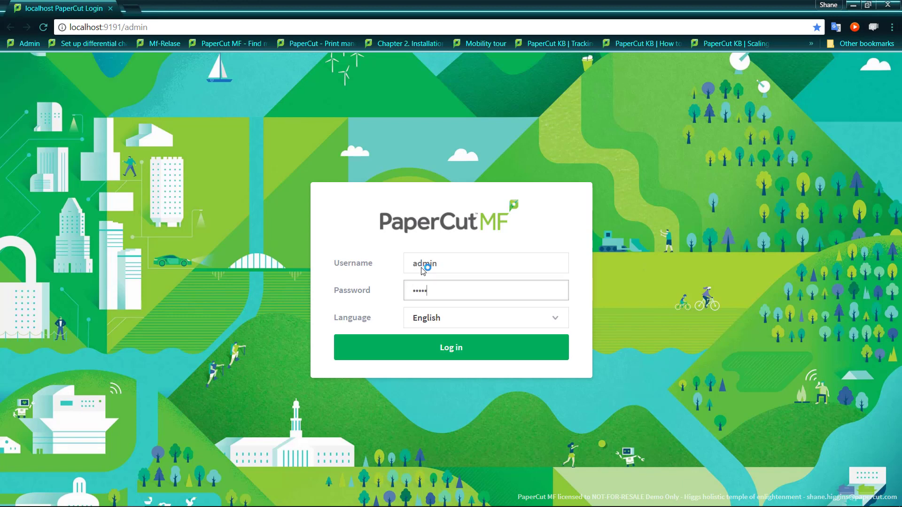
# Log in, go to the Printer List and open the Template printer's details.
pyautogui.click(450, 347)
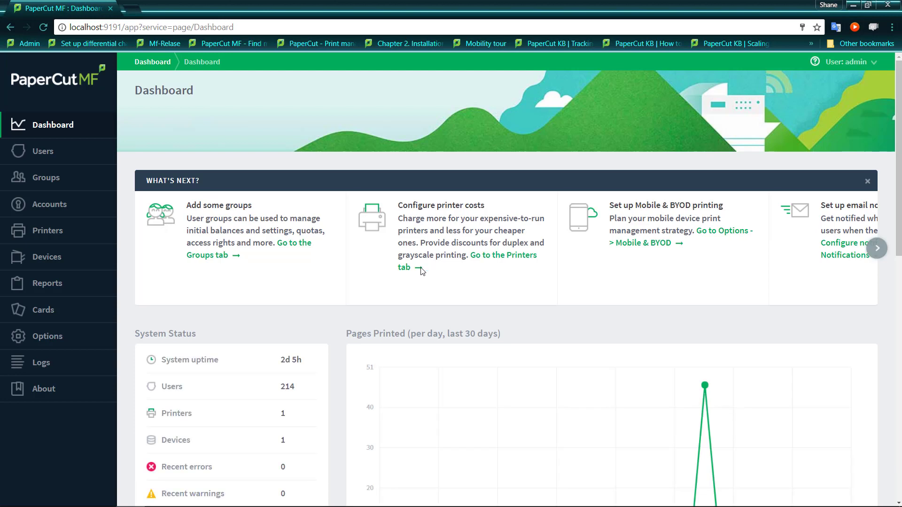
pyautogui.click(48, 231)
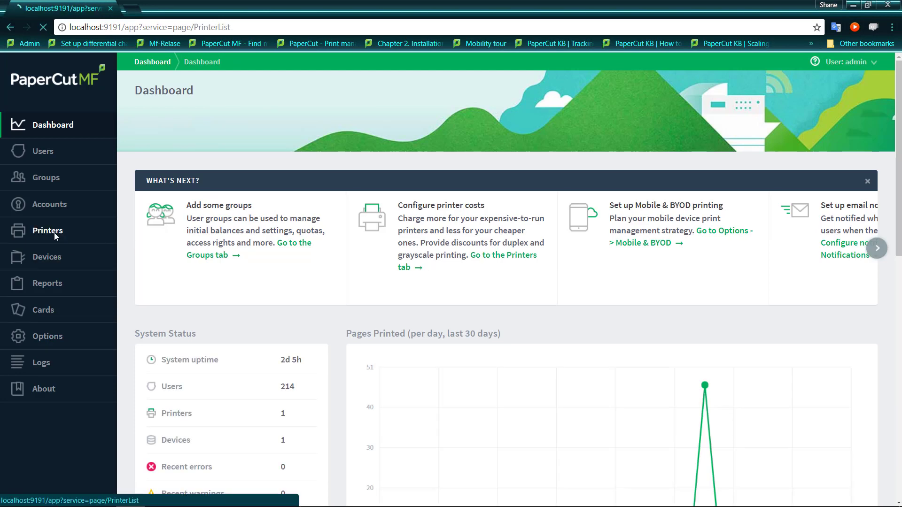
pyautogui.click(47, 231)
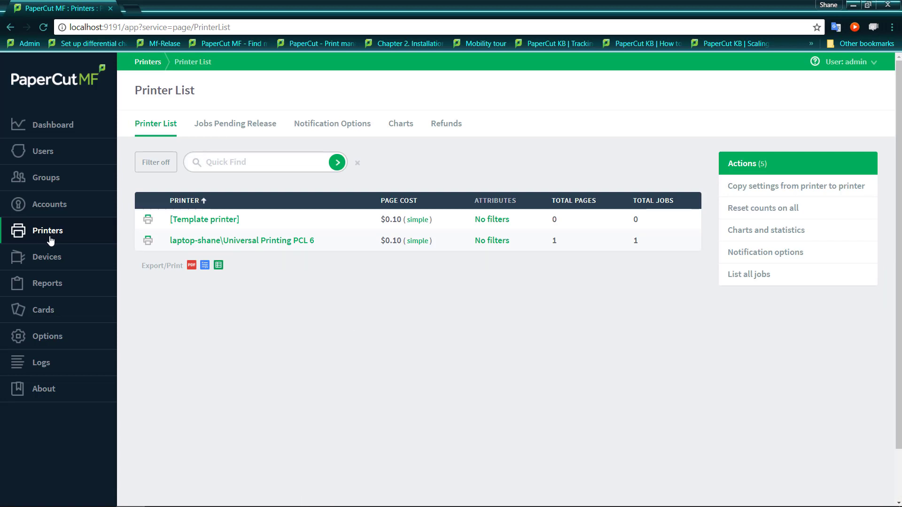
pyautogui.moveTo(296, 283)
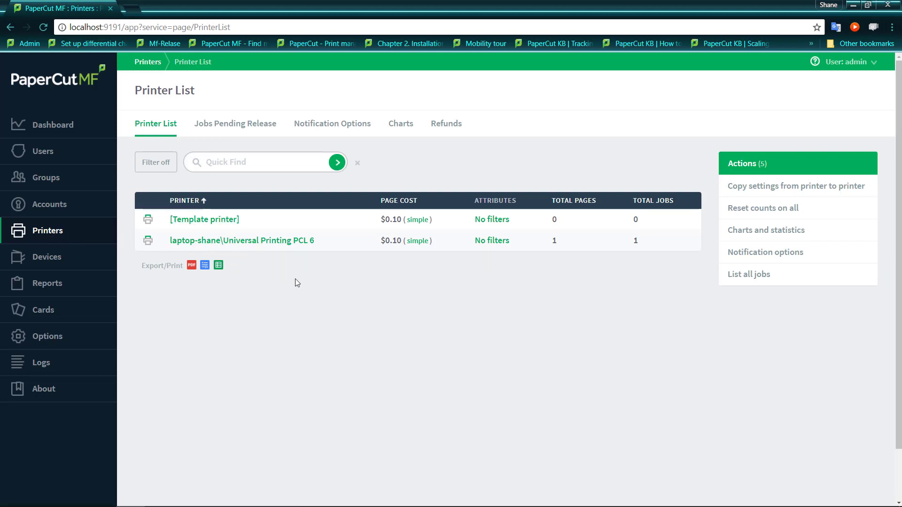
pyautogui.moveTo(234, 245)
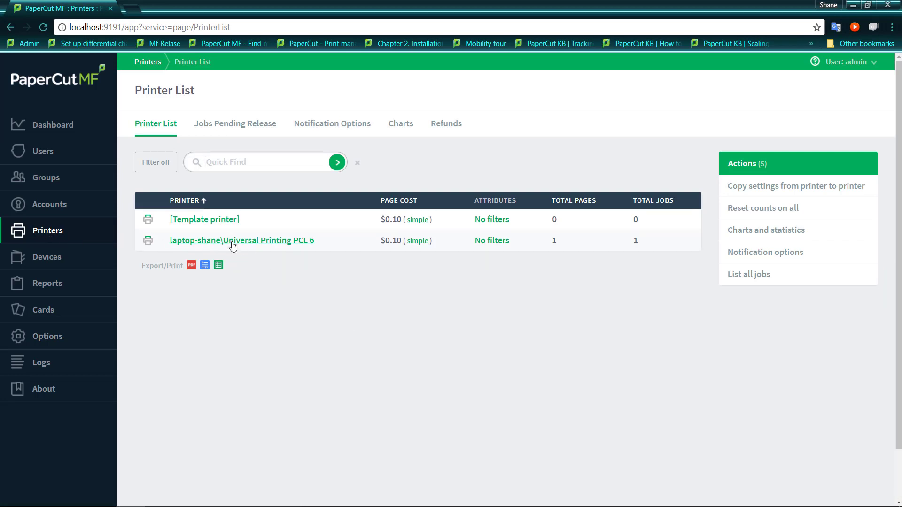
pyautogui.moveTo(268, 241)
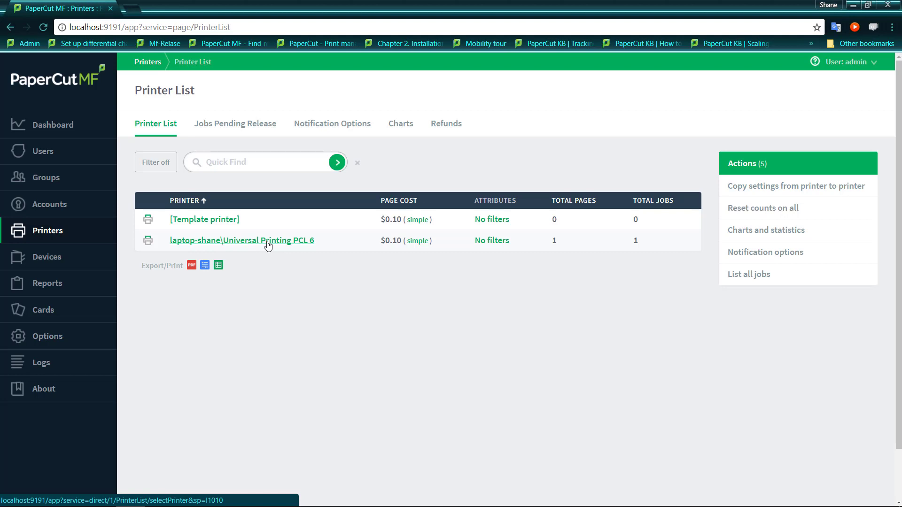
pyautogui.moveTo(238, 223)
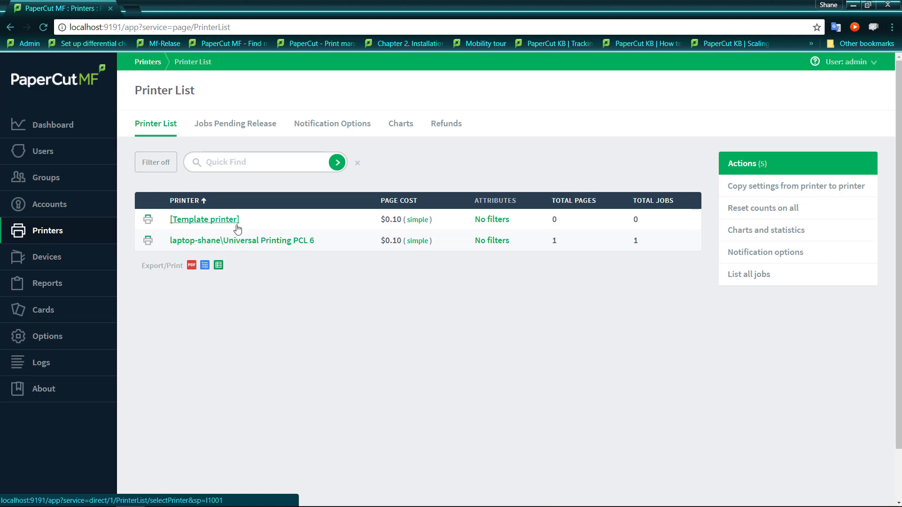
pyautogui.click(204, 219)
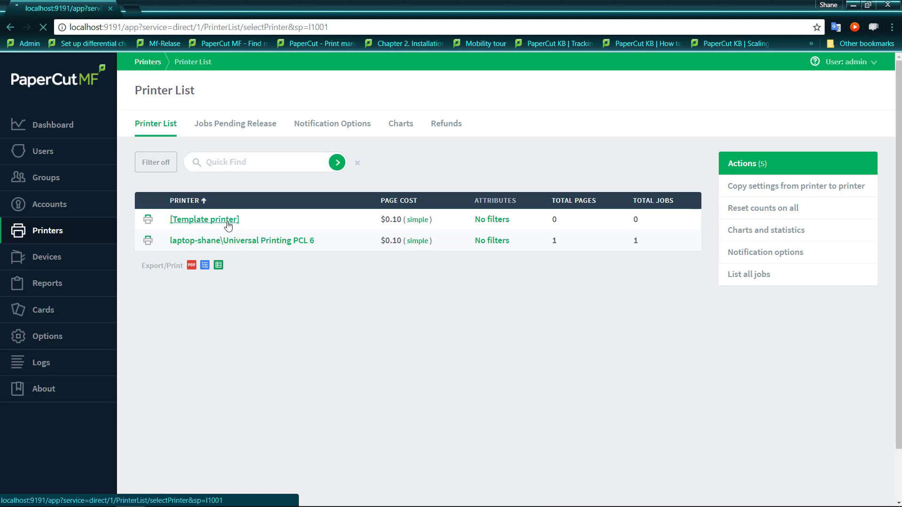
# Inspect the Template printer's Summary showing its $0.10 simple page cost.
pyautogui.click(204, 219)
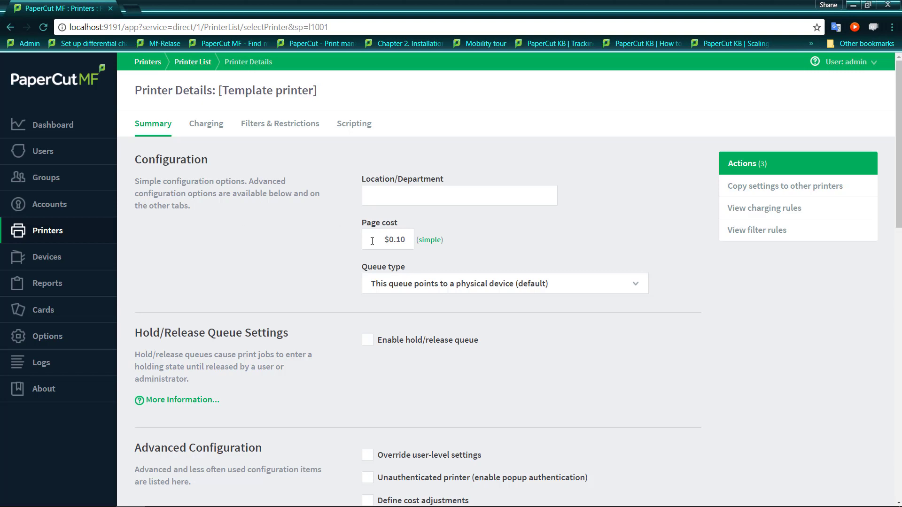
pyautogui.click(387, 240)
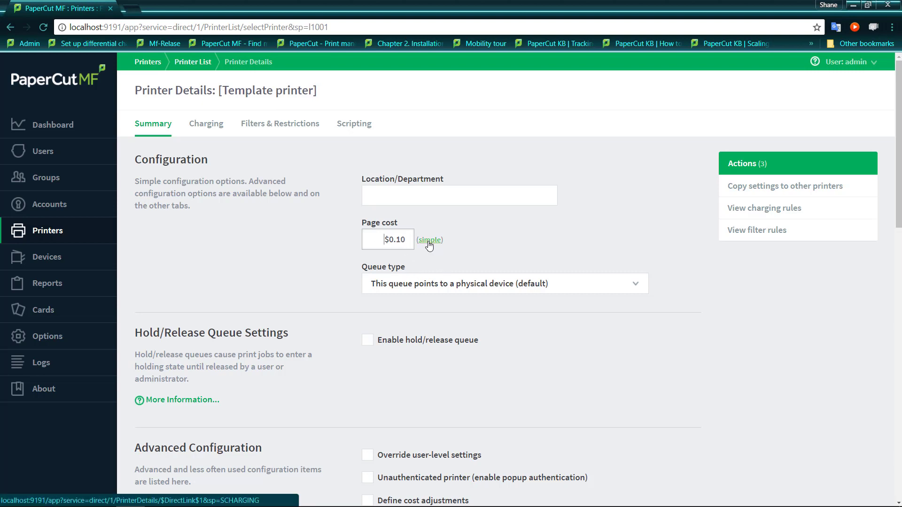
pyautogui.moveTo(304, 245)
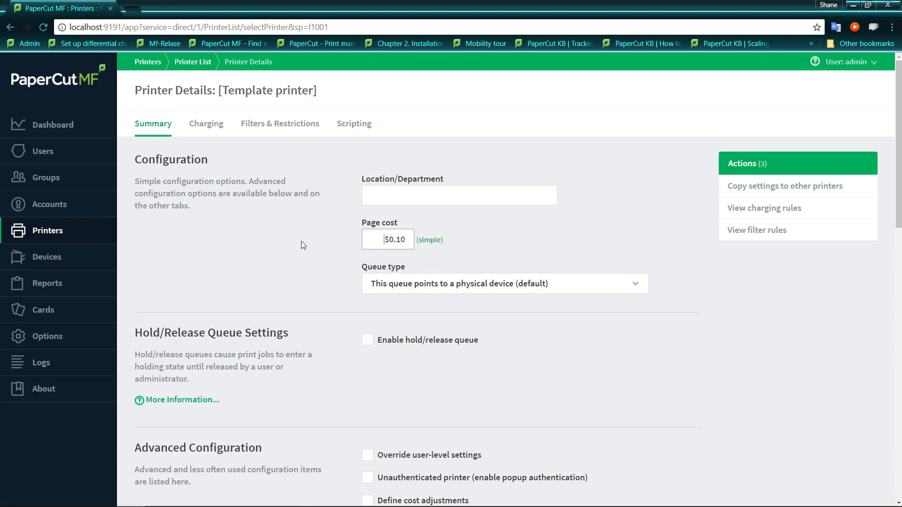
pyautogui.moveTo(206, 124)
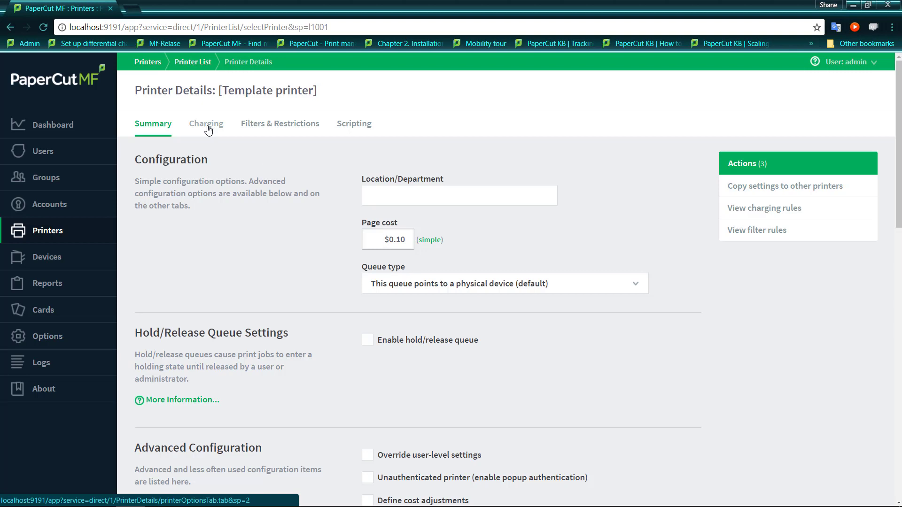
# Lower the Template printer's simple cost per page to $0.05 and apply it.
pyautogui.click(206, 123)
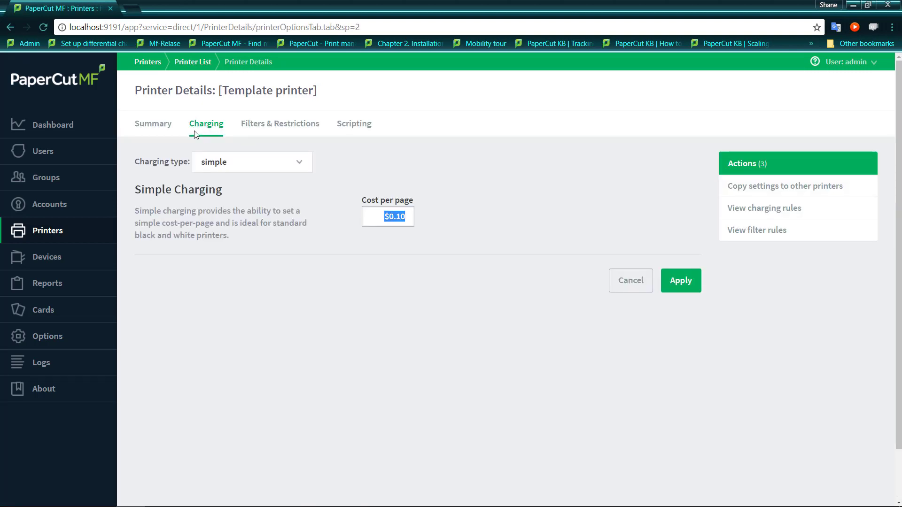
pyautogui.moveTo(242, 206)
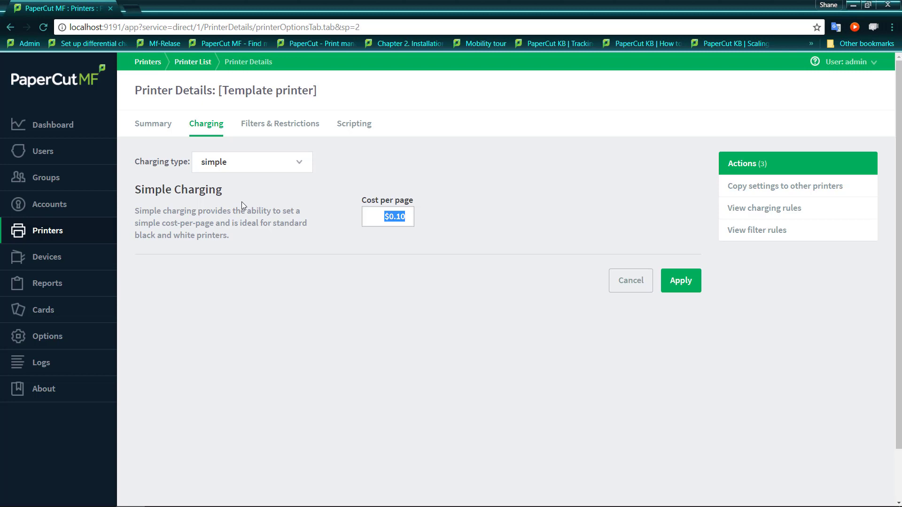
pyautogui.moveTo(270, 288)
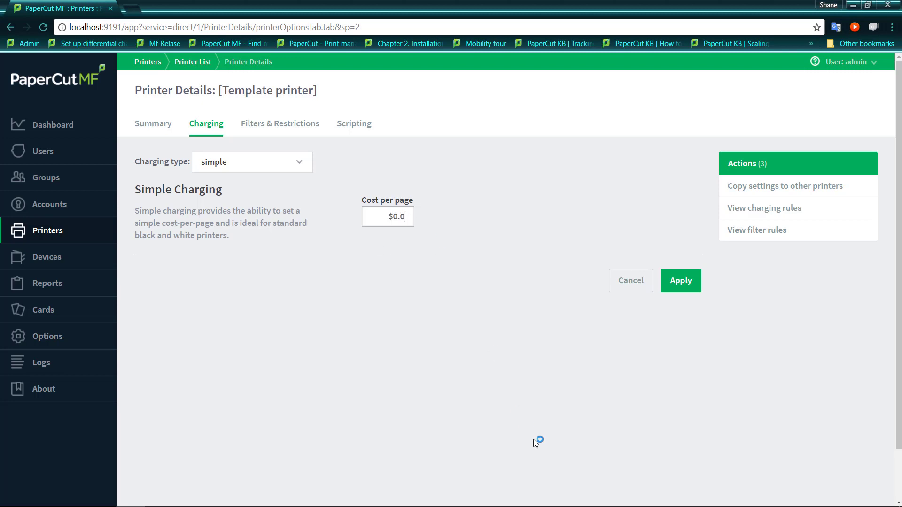
pyautogui.write('5')
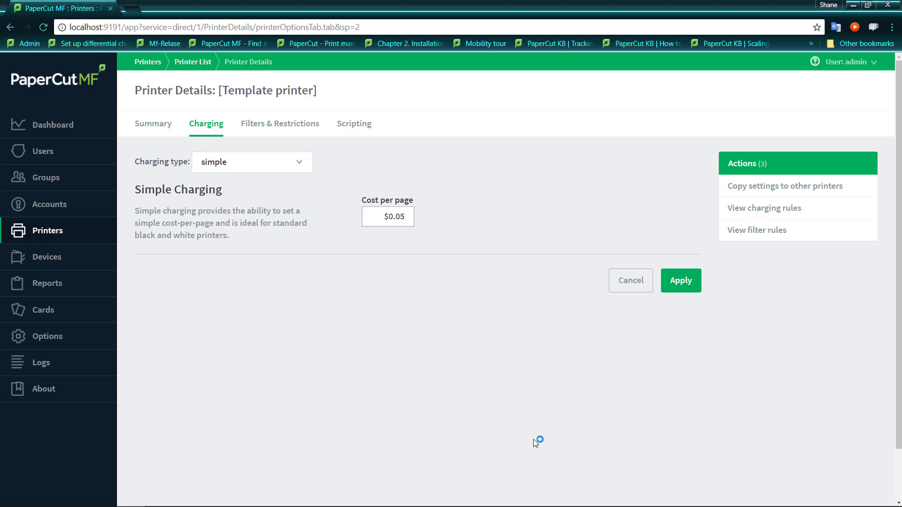
pyautogui.moveTo(660, 319)
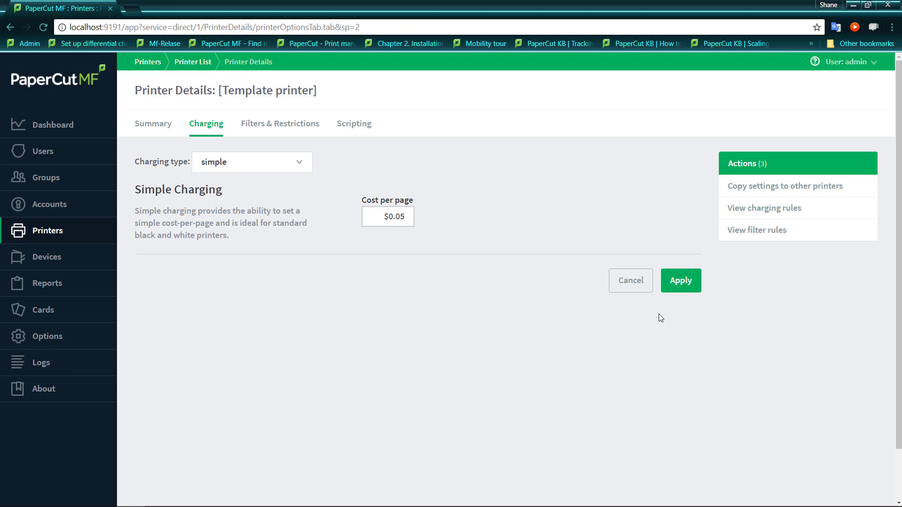
pyautogui.click(680, 279)
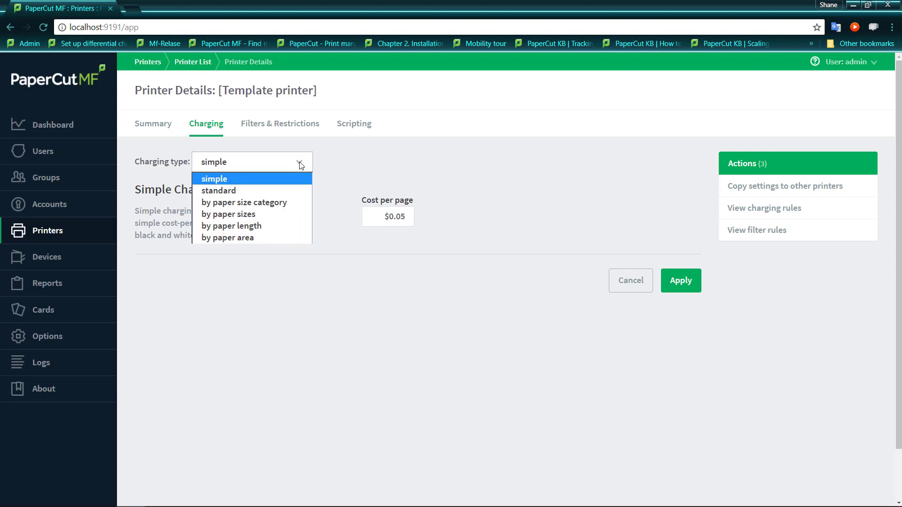
pyautogui.moveTo(250, 191)
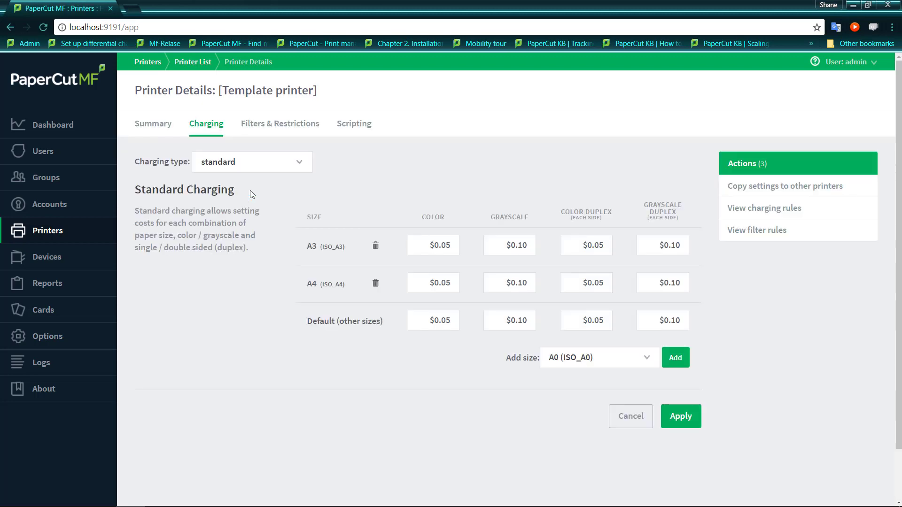
pyautogui.moveTo(395, 199)
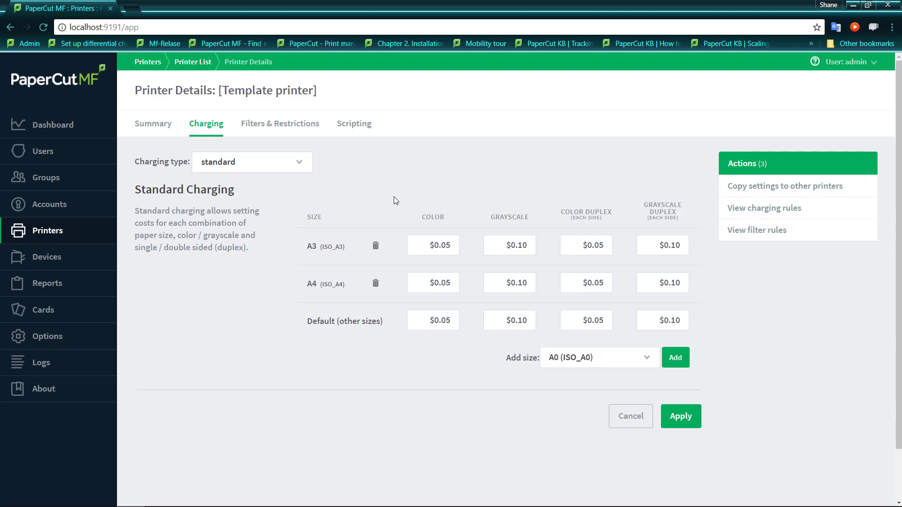
pyautogui.moveTo(434, 217)
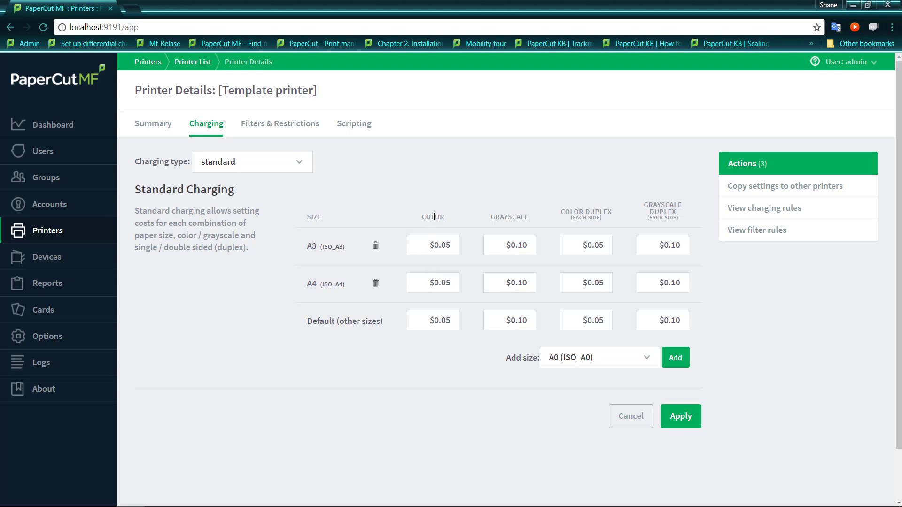
pyautogui.moveTo(521, 219)
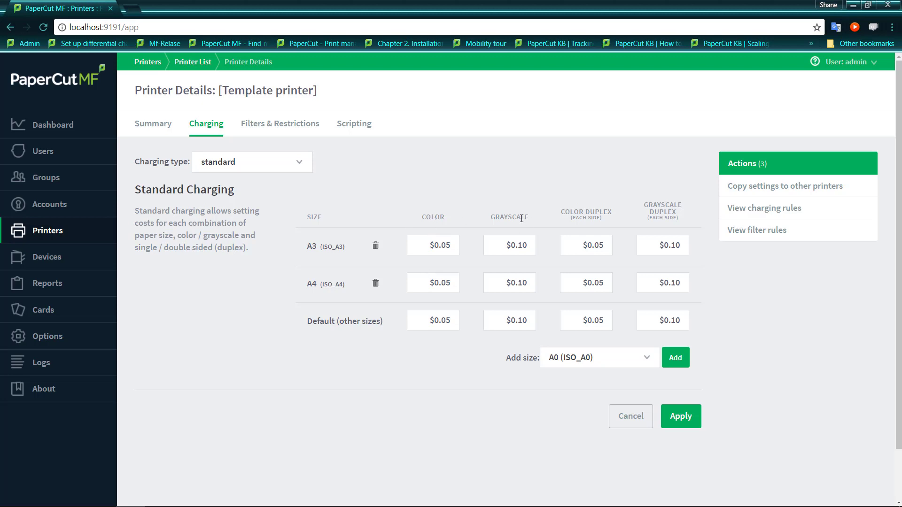
pyautogui.moveTo(667, 217)
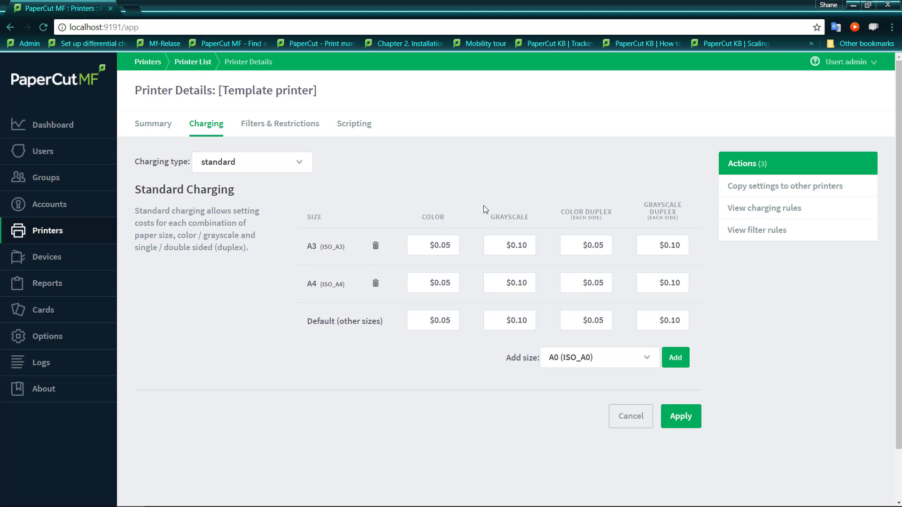
# Switch the Template printer to standard charging and start editing the A3 colour price.
pyautogui.click(433, 245)
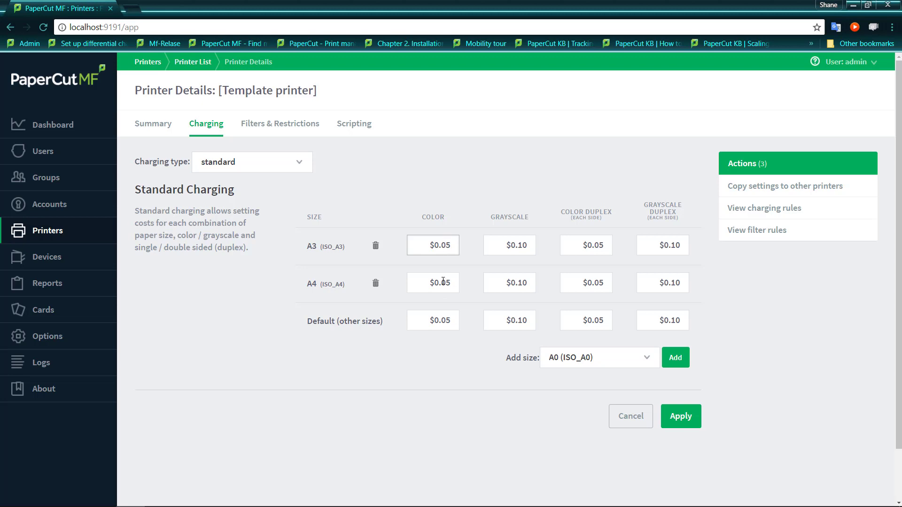
# Set A4 prices to $0.10 colour, $0.05 grayscale and $0.02 grayscale duplex.
pyautogui.doubleClick(432, 283)
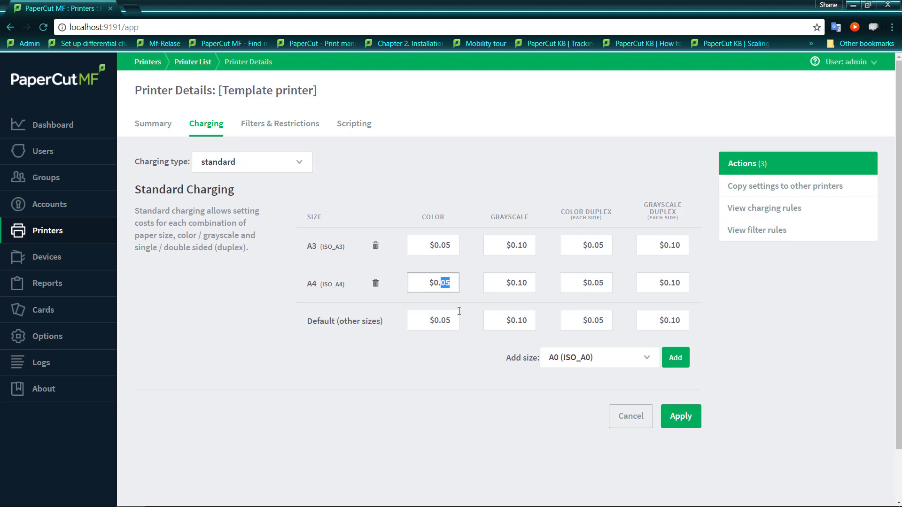
pyautogui.write('0.10')
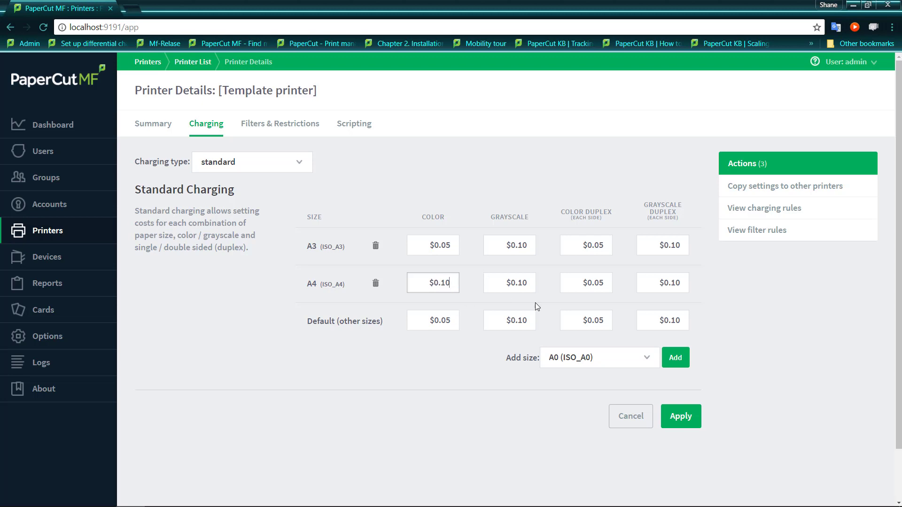
pyautogui.click(508, 283)
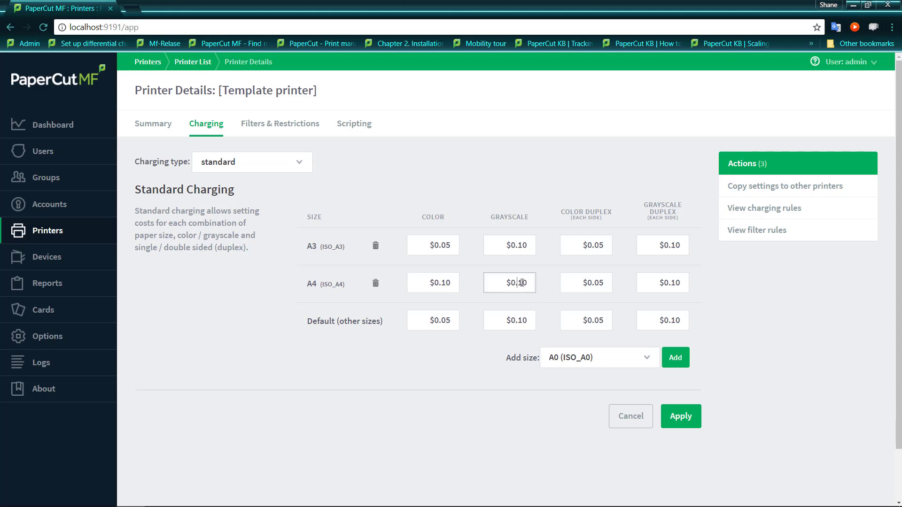
pyautogui.doubleClick(514, 283)
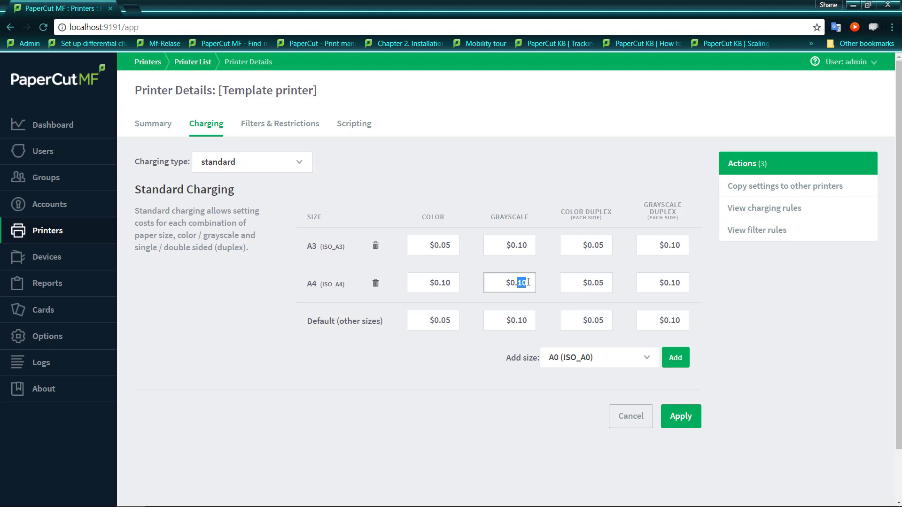
pyautogui.write('0.05')
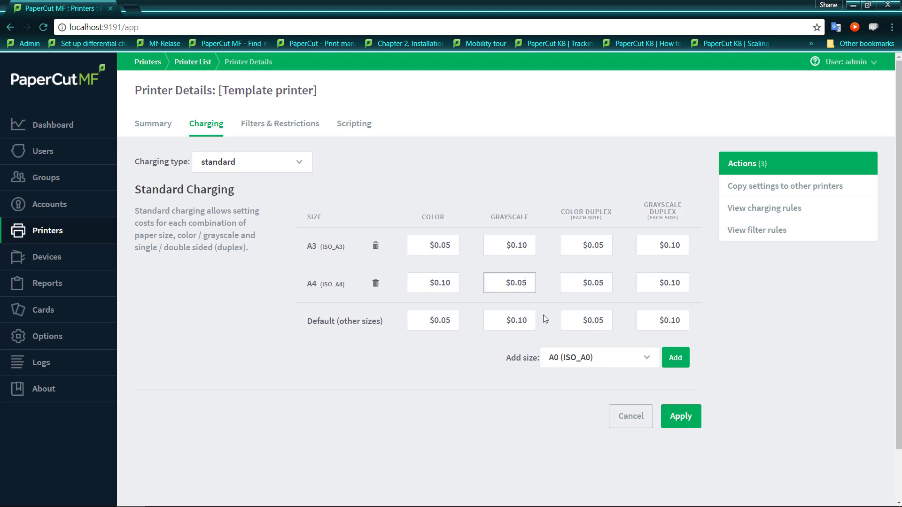
pyautogui.click(585, 283)
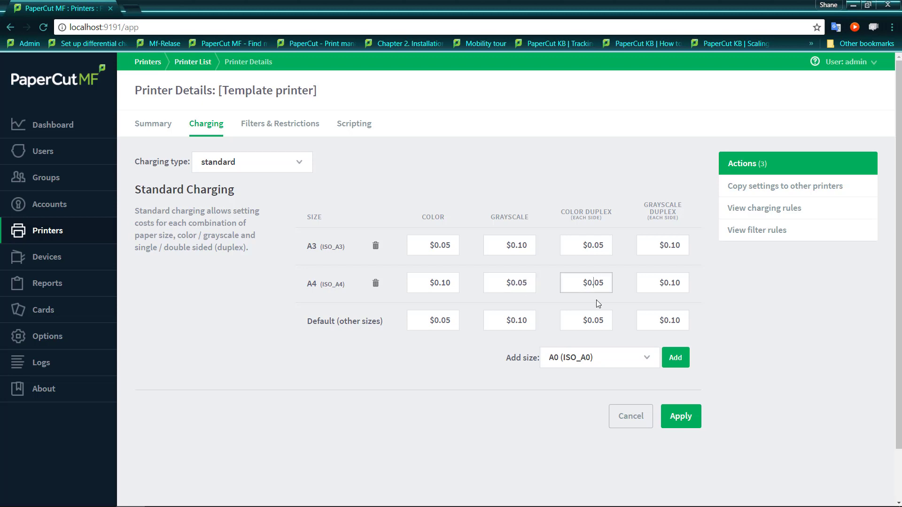
pyautogui.doubleClick(585, 283)
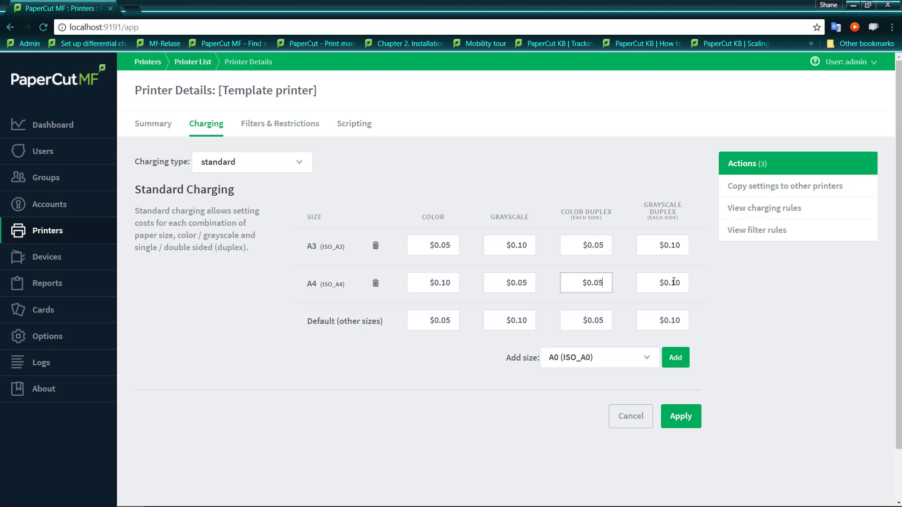
pyautogui.write('0.02')
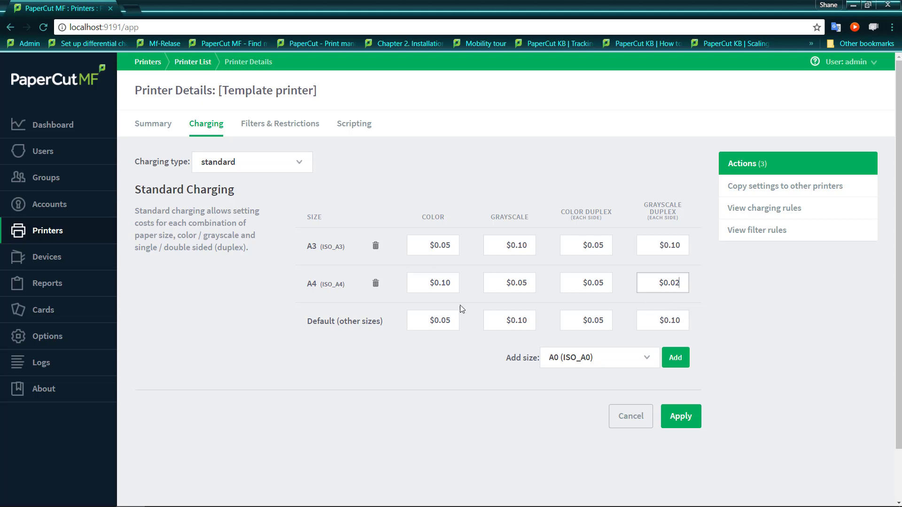
# Apply the new A4 prices in the standard charging table.
pyautogui.click(680, 416)
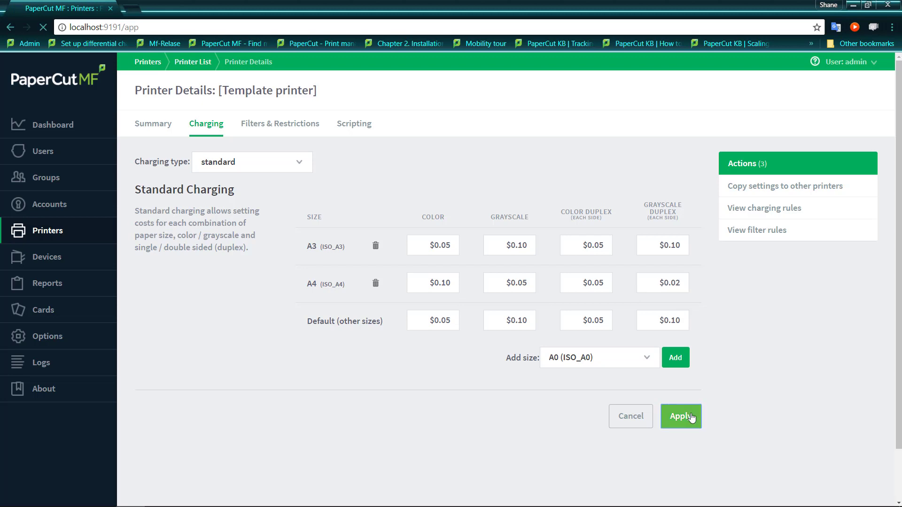
pyautogui.click(680, 416)
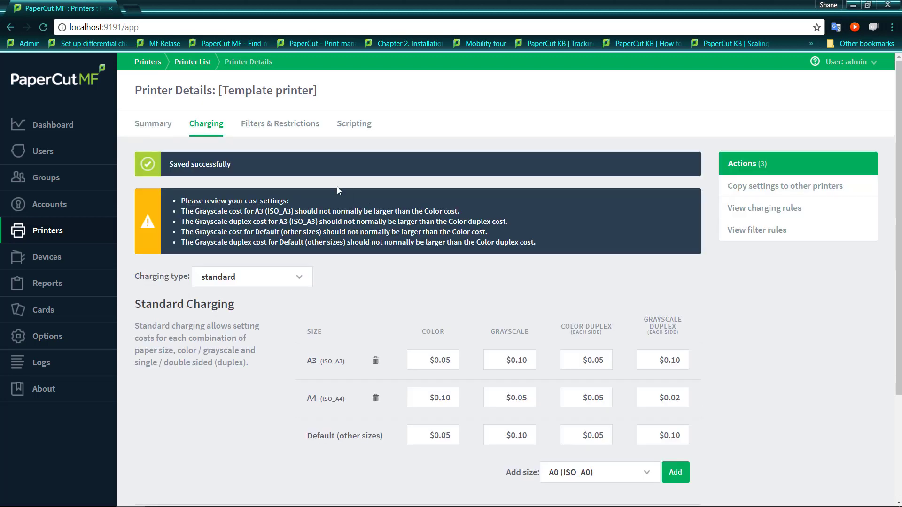
pyautogui.moveTo(358, 352)
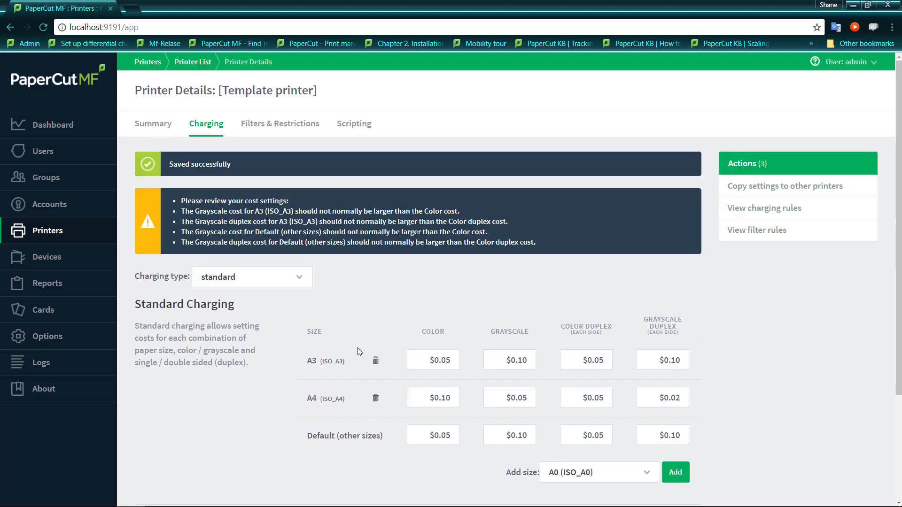
pyautogui.scroll(-3)
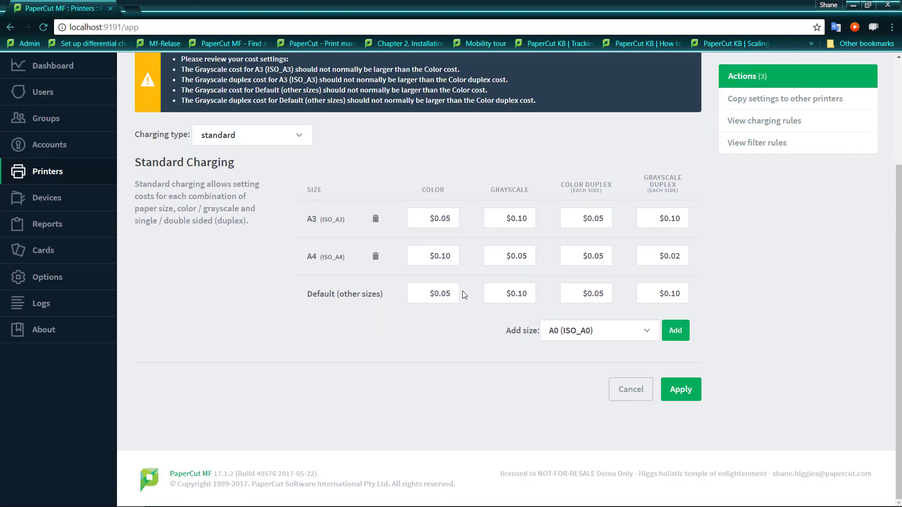
pyautogui.click(680, 389)
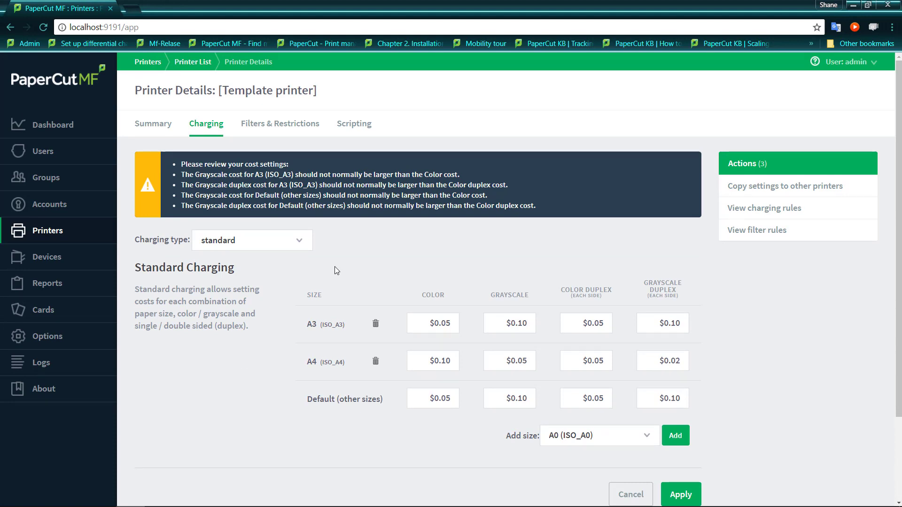
pyautogui.moveTo(396, 320)
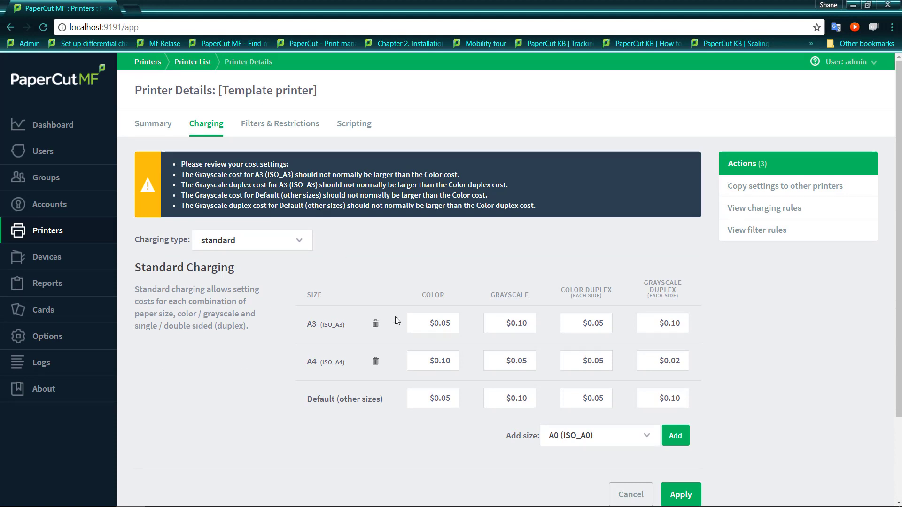
# Set A3 prices to $0.15 colour, $0.07 colour duplex and $0.03 grayscale duplex.
pyautogui.click(508, 322)
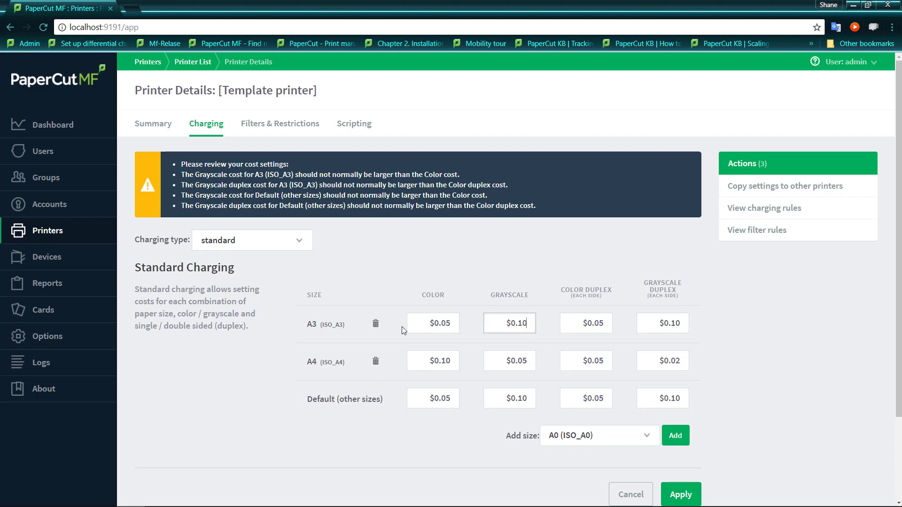
pyautogui.click(432, 322)
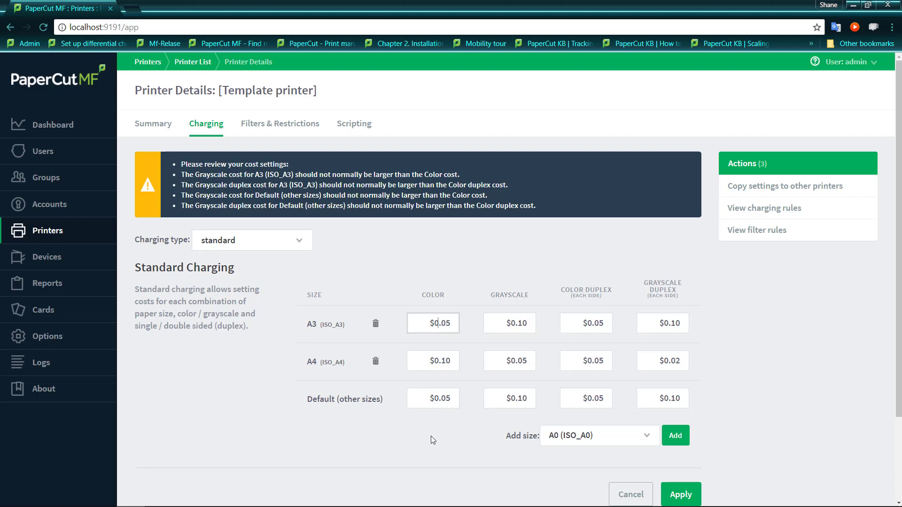
pyautogui.moveTo(422, 460)
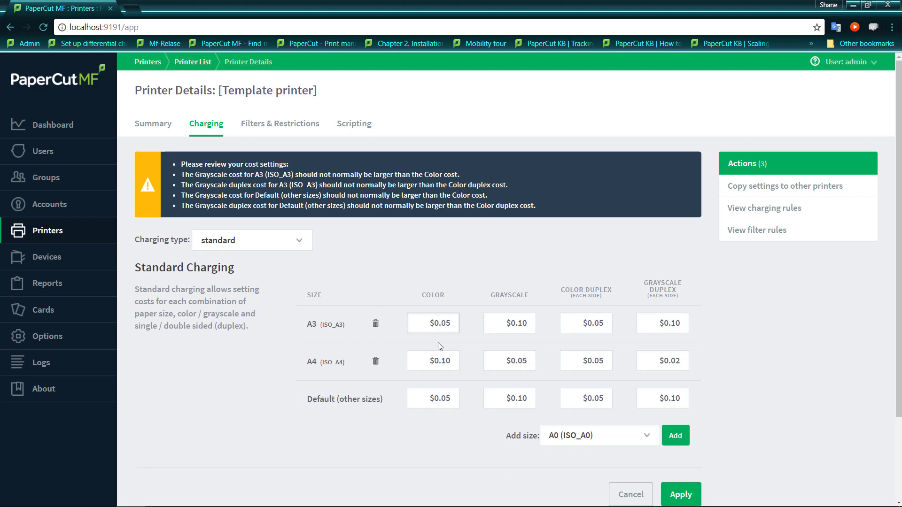
pyautogui.click(432, 322)
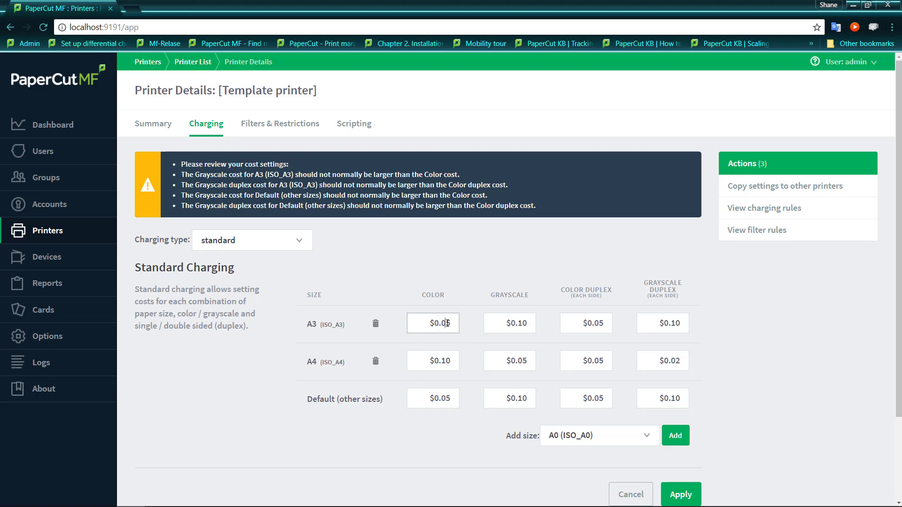
pyautogui.doubleClick(441, 322)
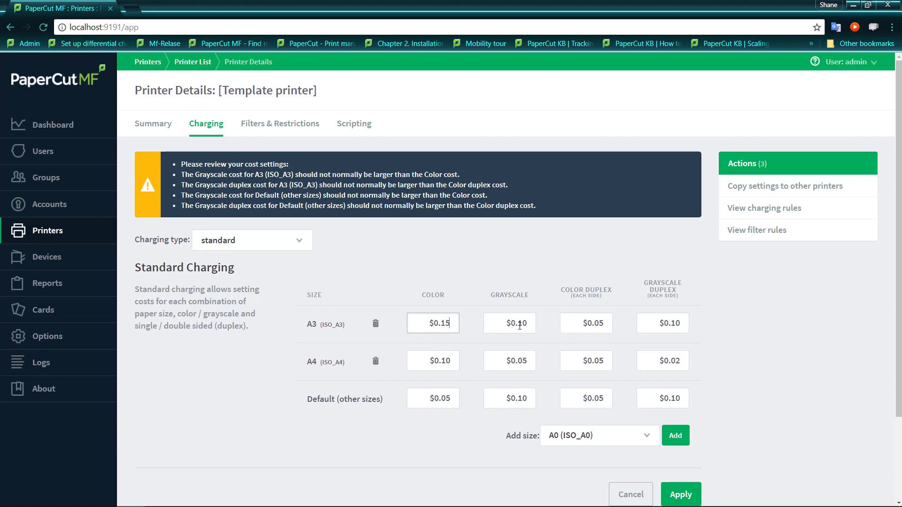
pyautogui.doubleClick(508, 323)
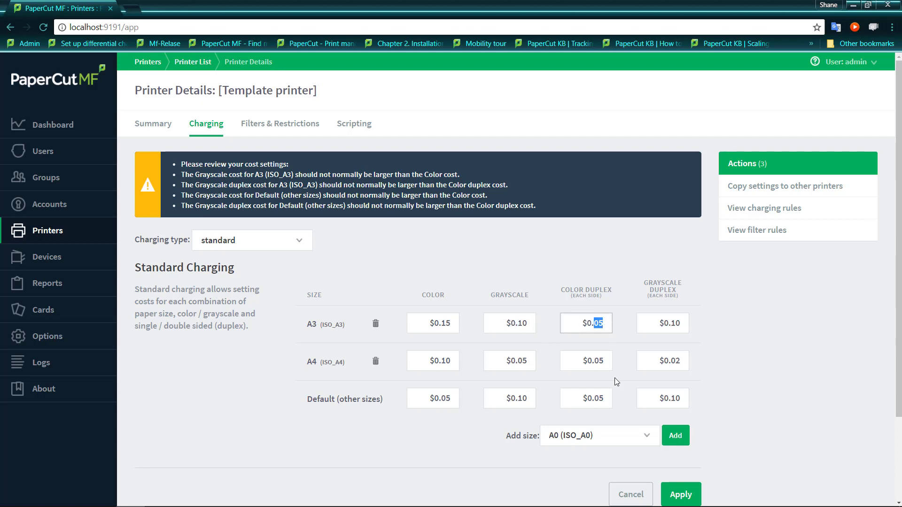
pyautogui.press('Backspace')
pyautogui.write('7')
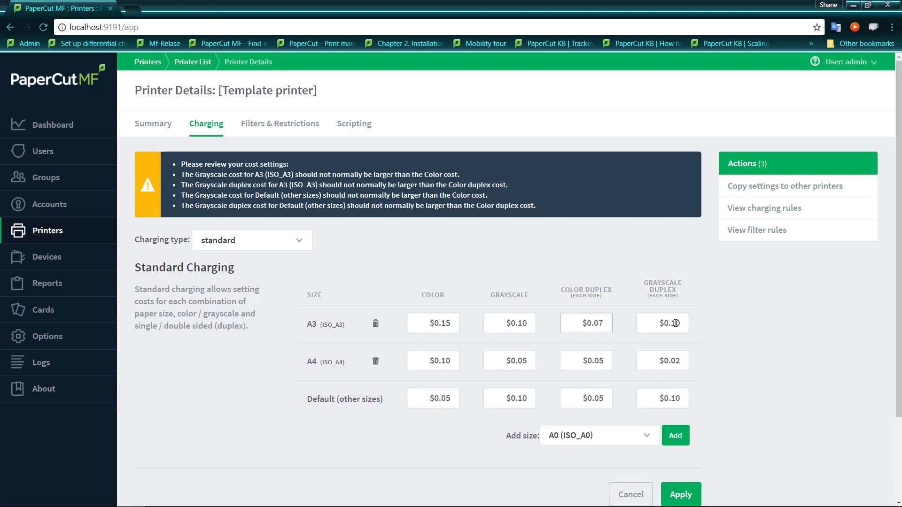
pyautogui.doubleClick(662, 323)
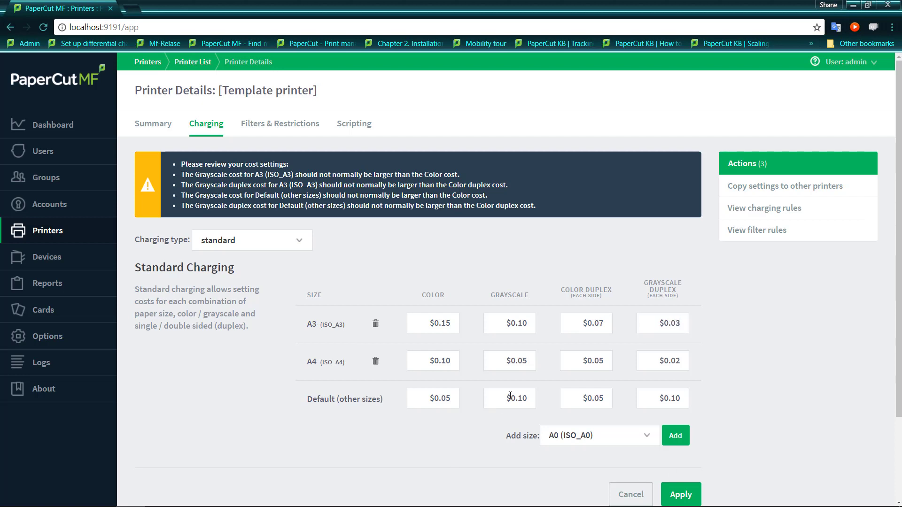
pyautogui.moveTo(474, 405)
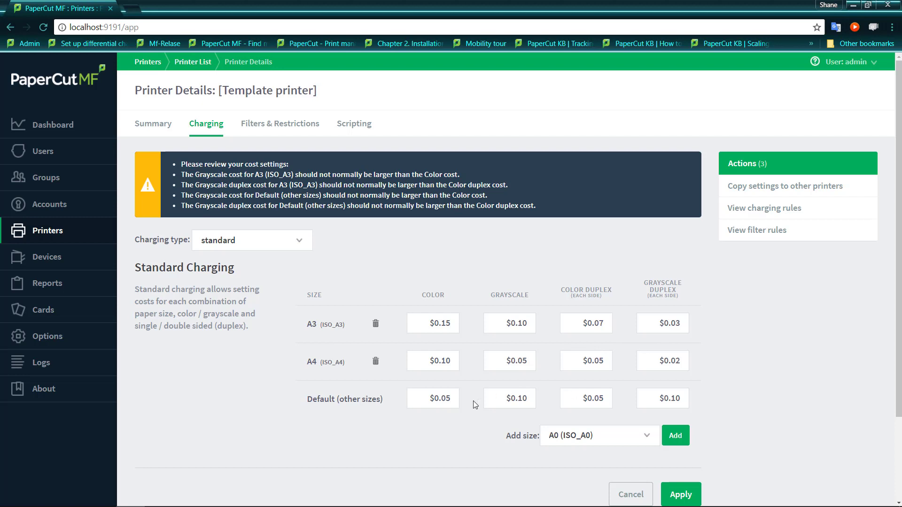
# Set default sizes to $0.15 colour, $0.07 colour duplex, $0.03 grayscale duplex and apply.
pyautogui.doubleClick(432, 398)
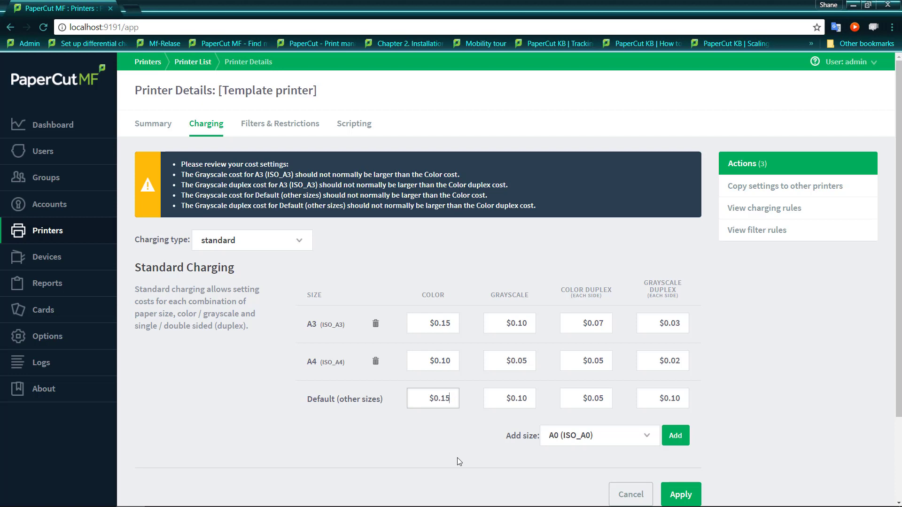
pyautogui.click(508, 399)
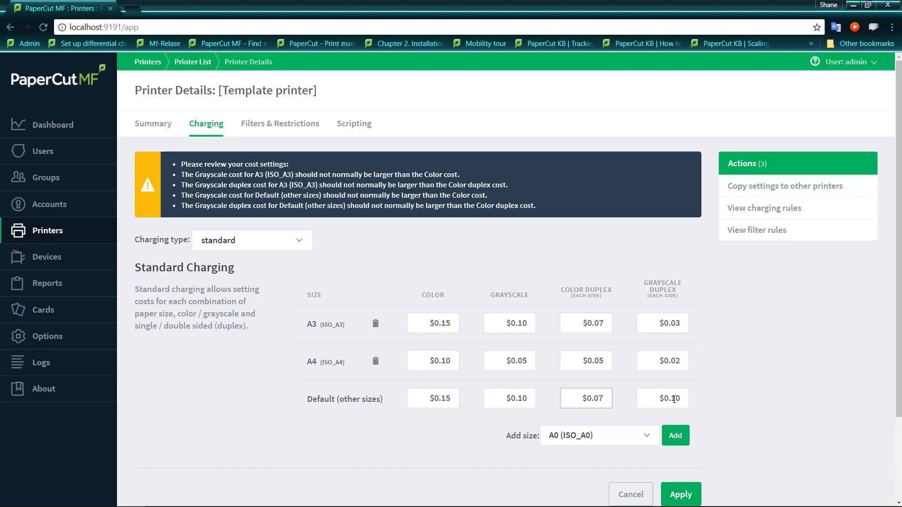
pyautogui.doubleClick(662, 398)
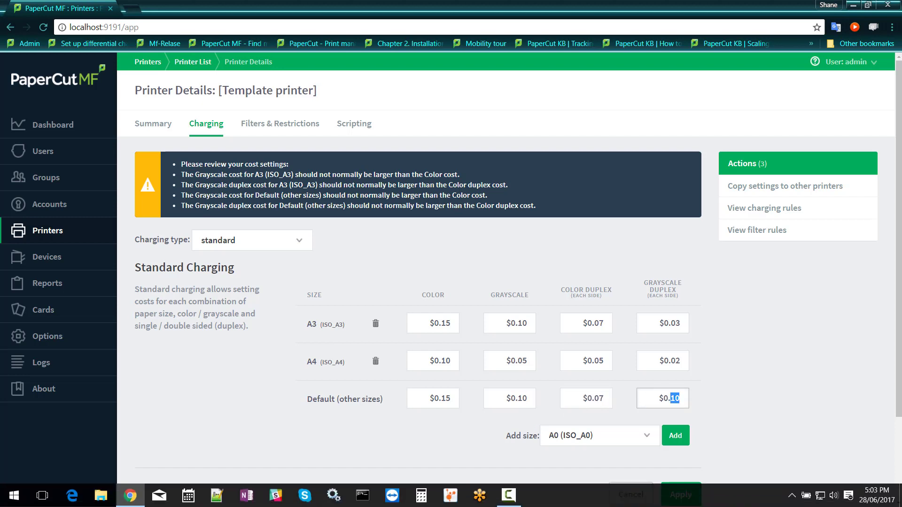
pyautogui.write('0.03')
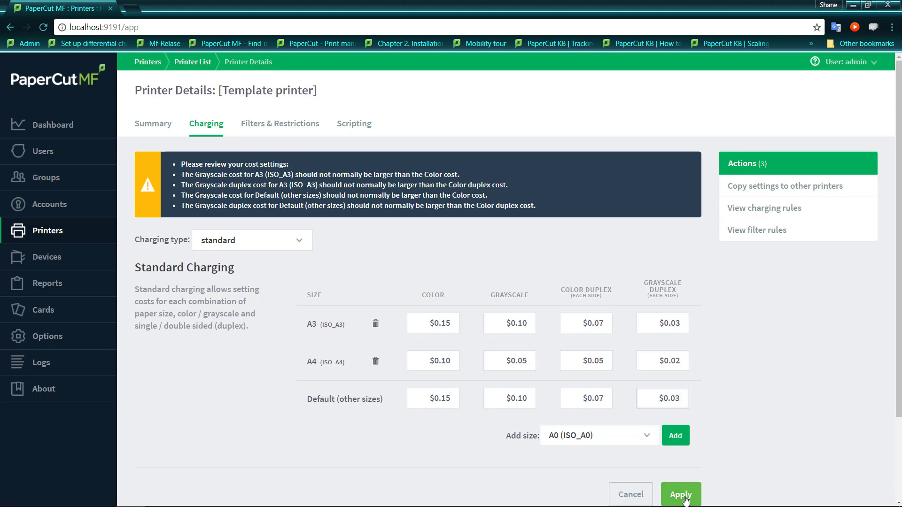
pyautogui.click(680, 494)
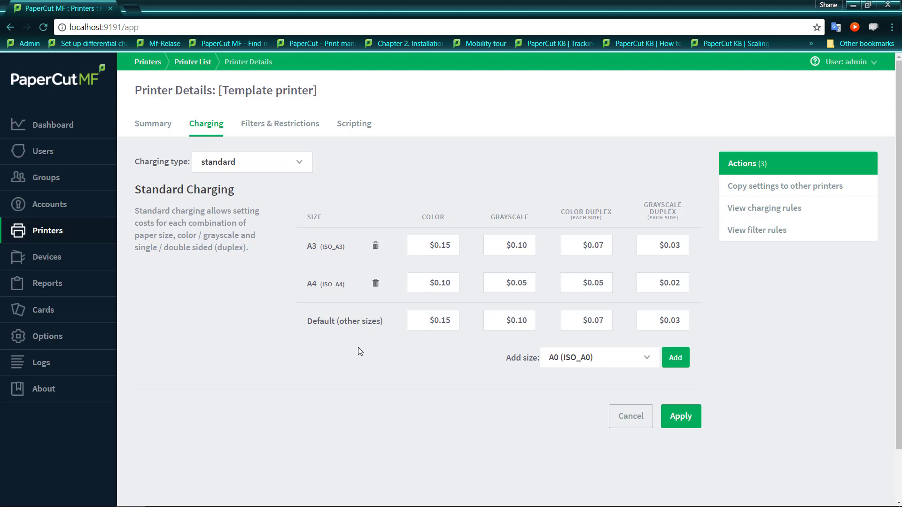
pyautogui.moveTo(360, 329)
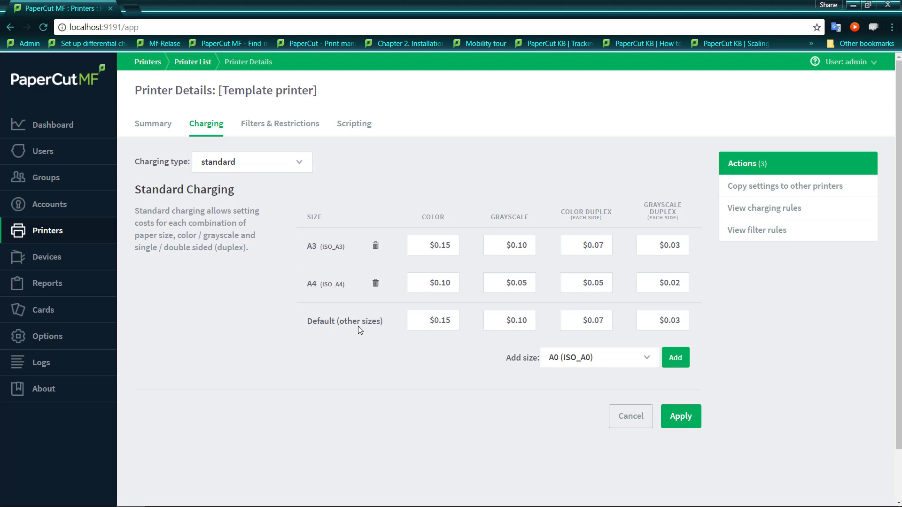
pyautogui.moveTo(445, 313)
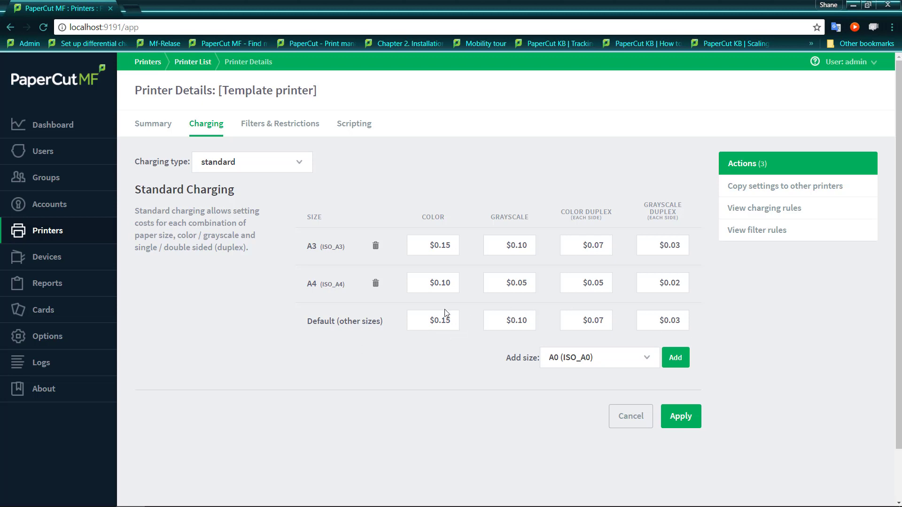
pyautogui.moveTo(447, 339)
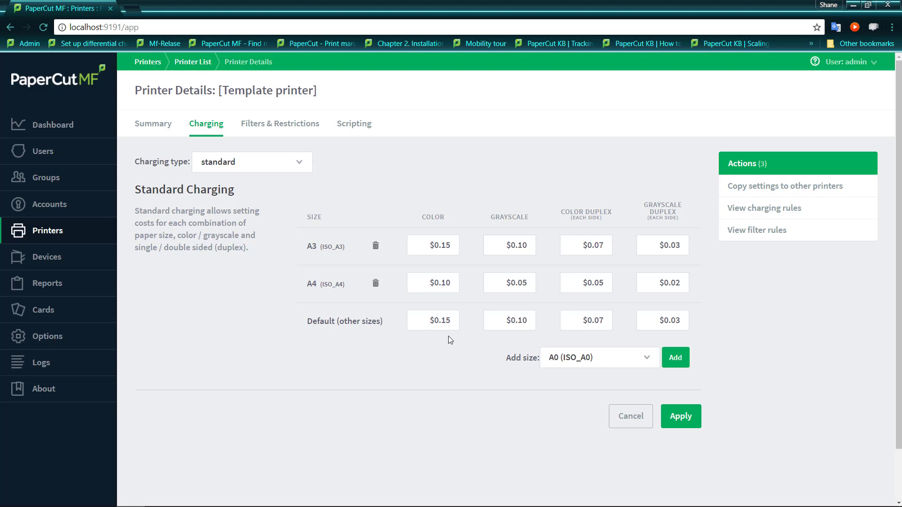
pyautogui.moveTo(647, 360)
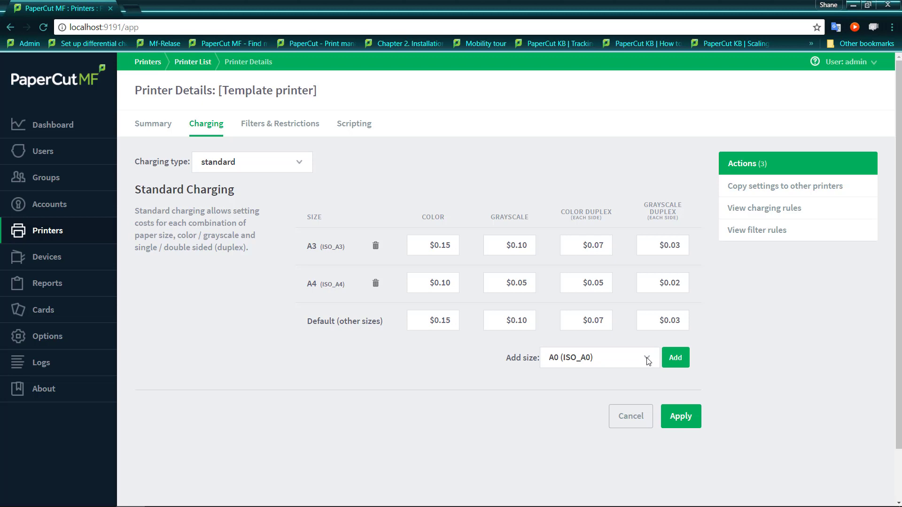
# Add an A5 (ISO_A5) row to the standard charging price table.
pyautogui.click(598, 357)
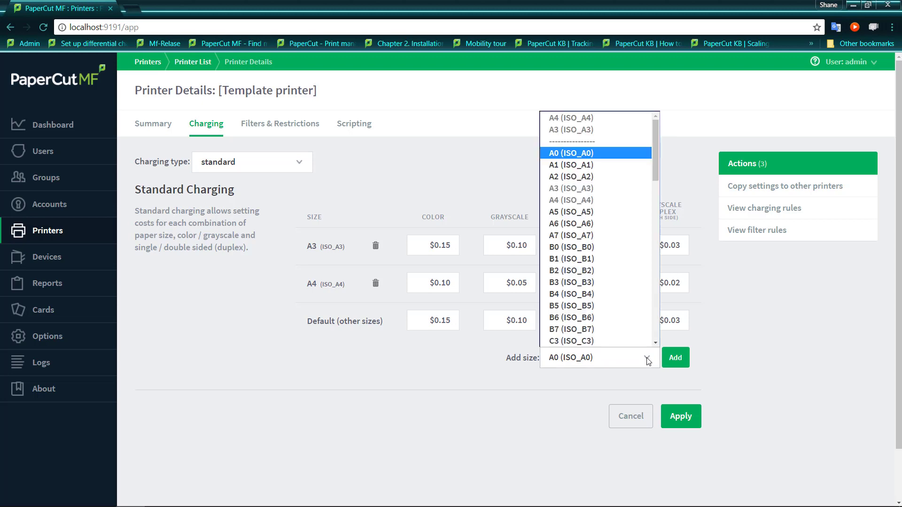
pyautogui.moveTo(650, 322)
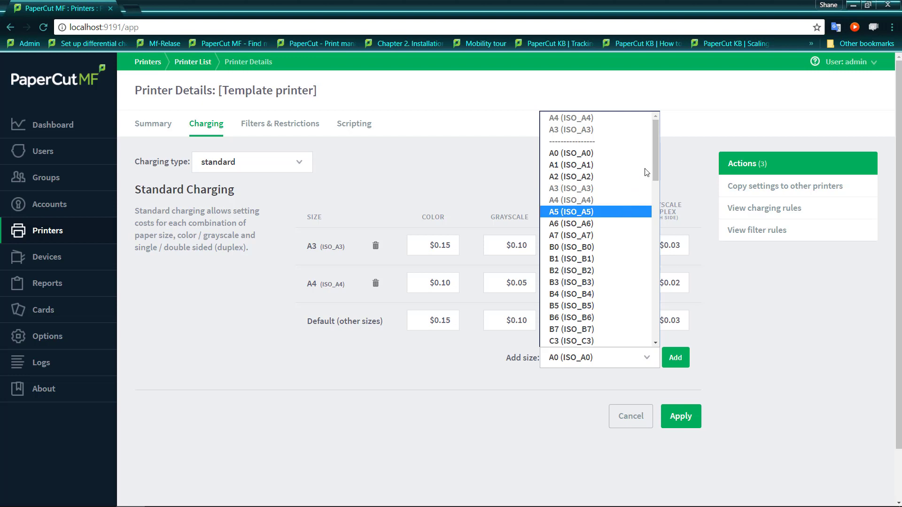
pyautogui.scroll(-3)
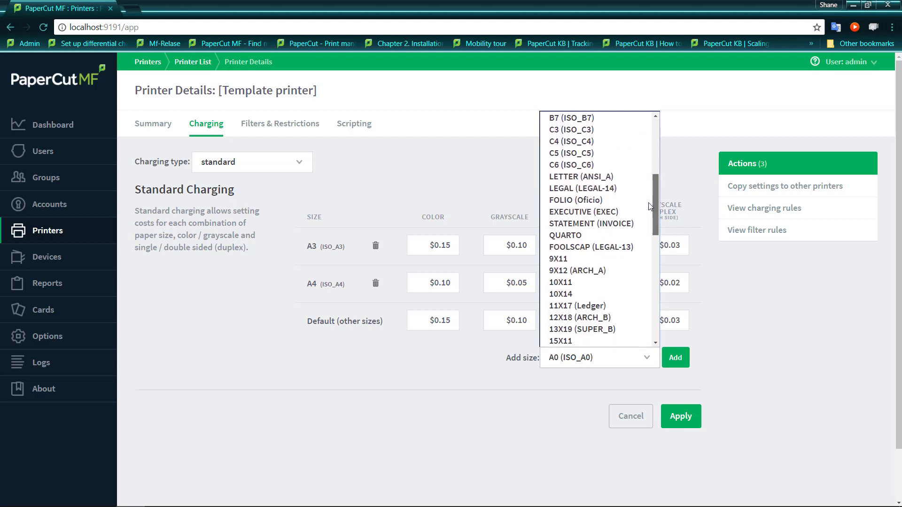
pyautogui.scroll(-3)
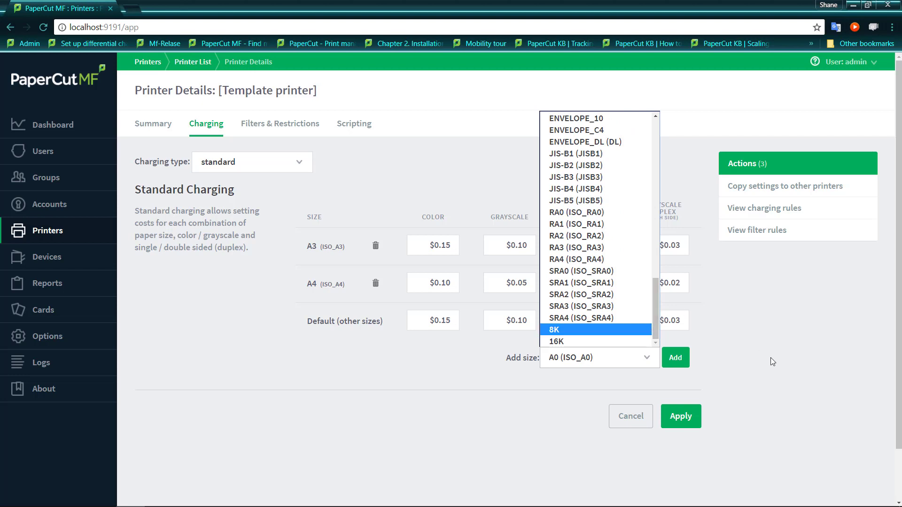
pyautogui.scroll(3)
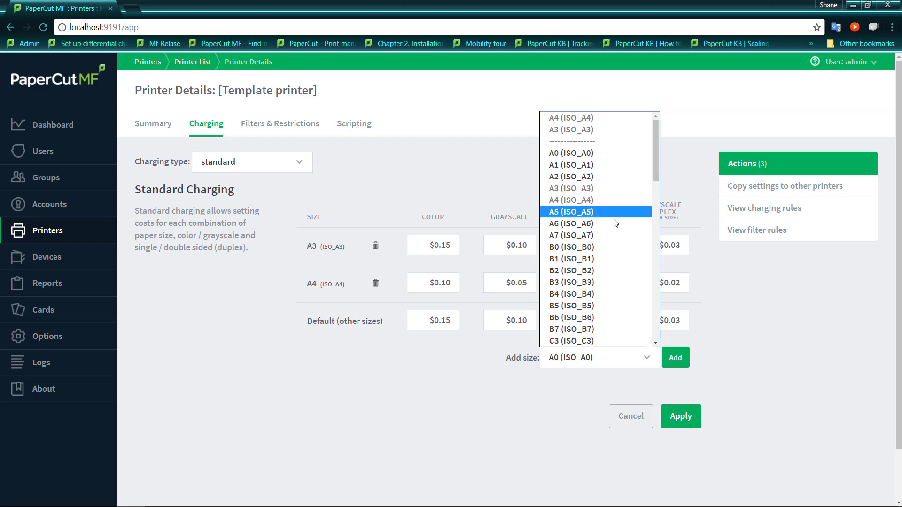
pyautogui.click(569, 211)
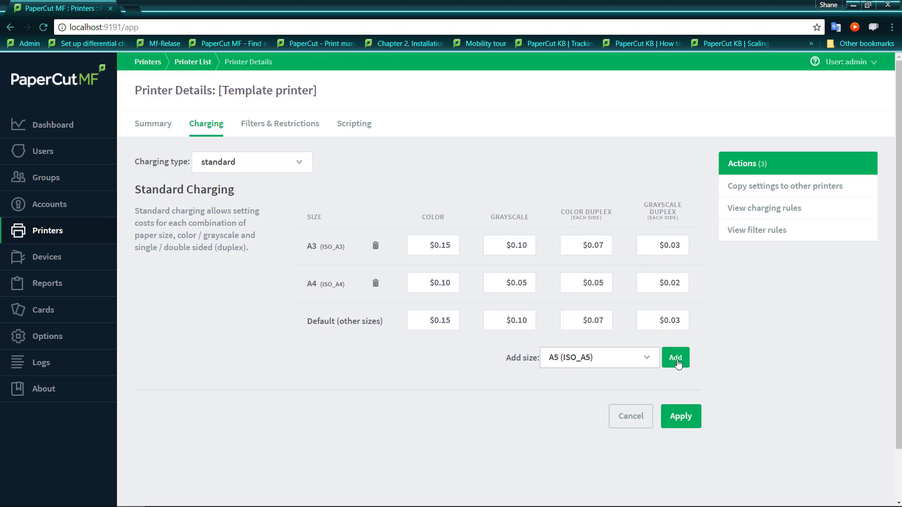
pyautogui.click(674, 357)
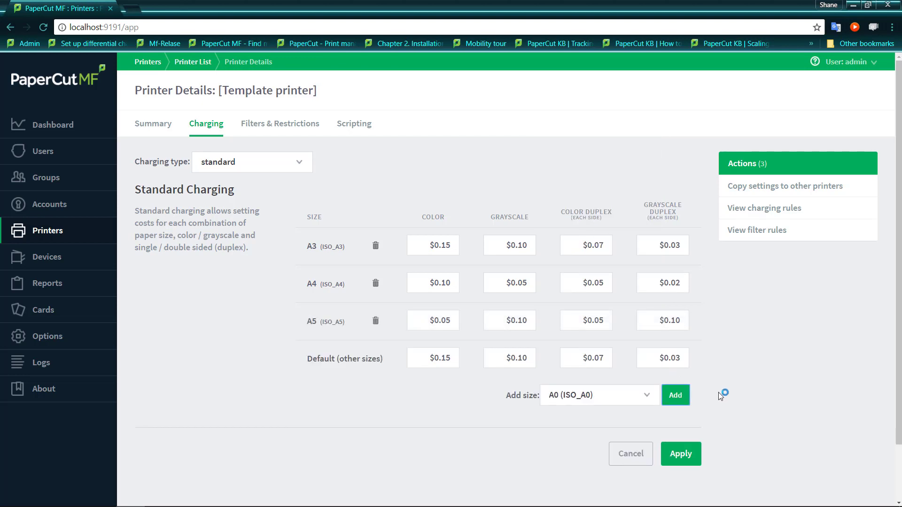
pyautogui.moveTo(495, 335)
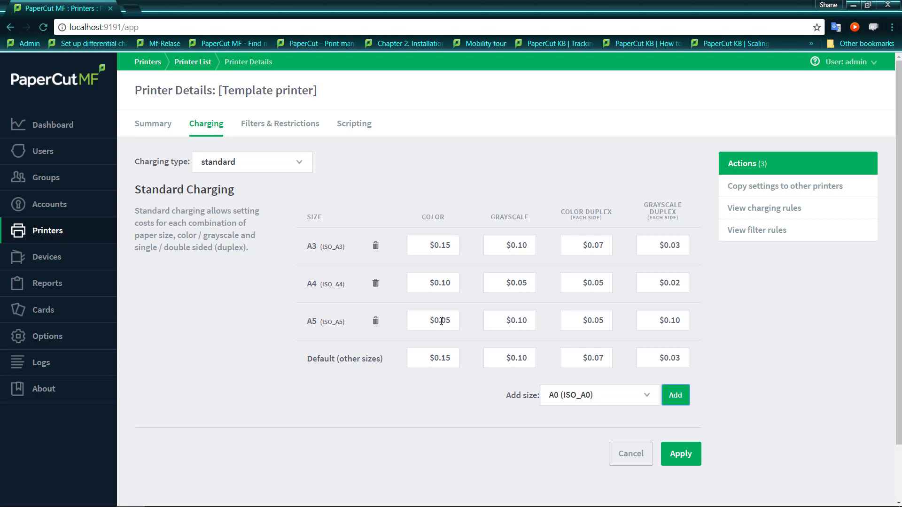
# Price A5 at $0.10 colour, $0.05 grayscale, $0.02 grayscale duplex and apply.
pyautogui.doubleClick(432, 320)
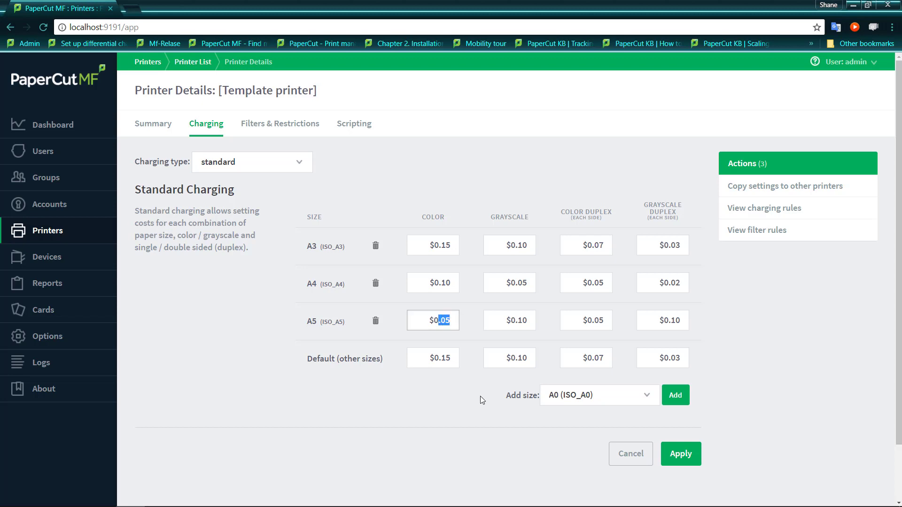
pyautogui.write('10')
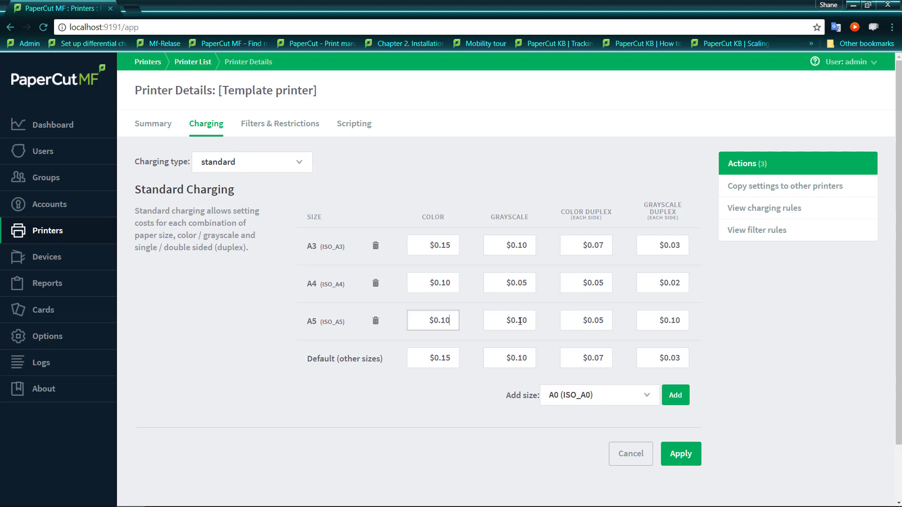
pyautogui.click(508, 319)
pyautogui.write('5')
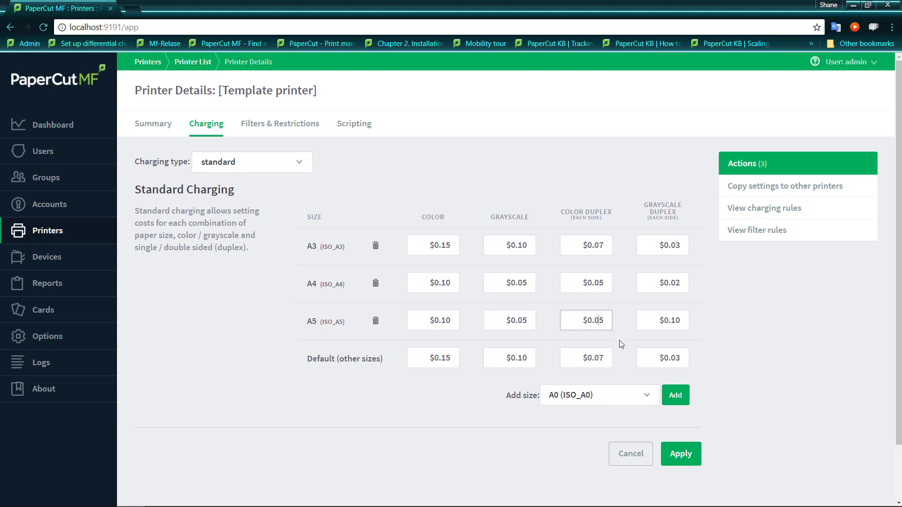
pyautogui.click(662, 321)
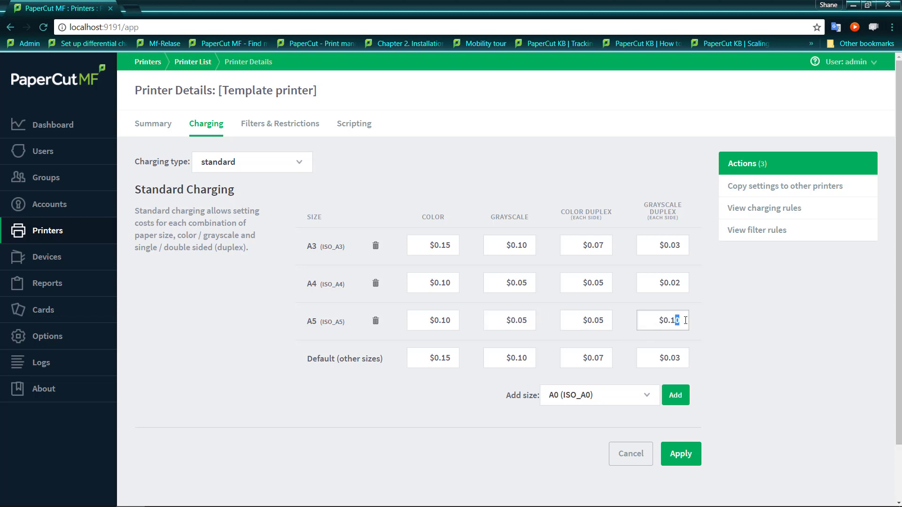
pyautogui.write('2')
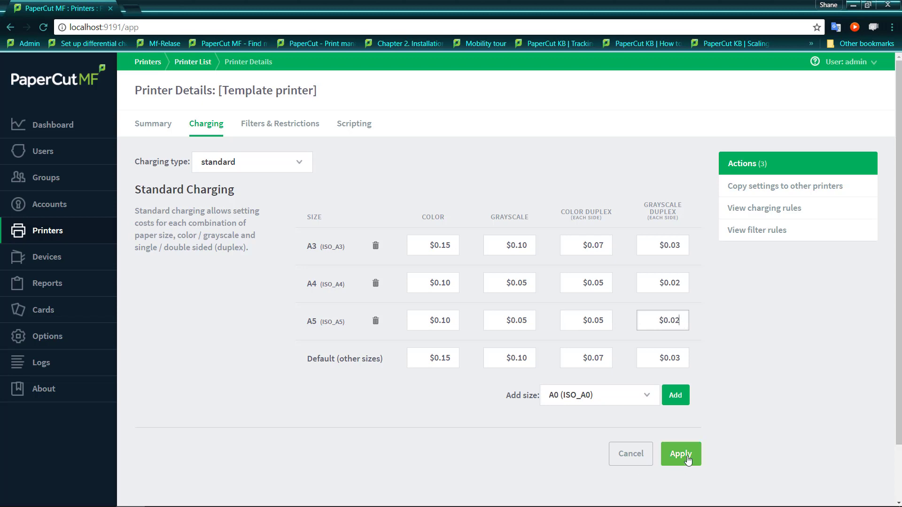
pyautogui.click(680, 453)
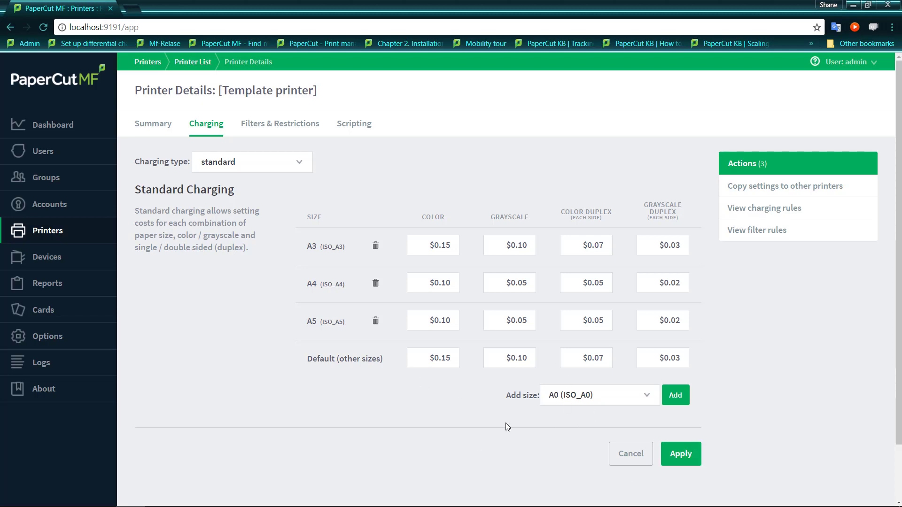
pyautogui.moveTo(567, 444)
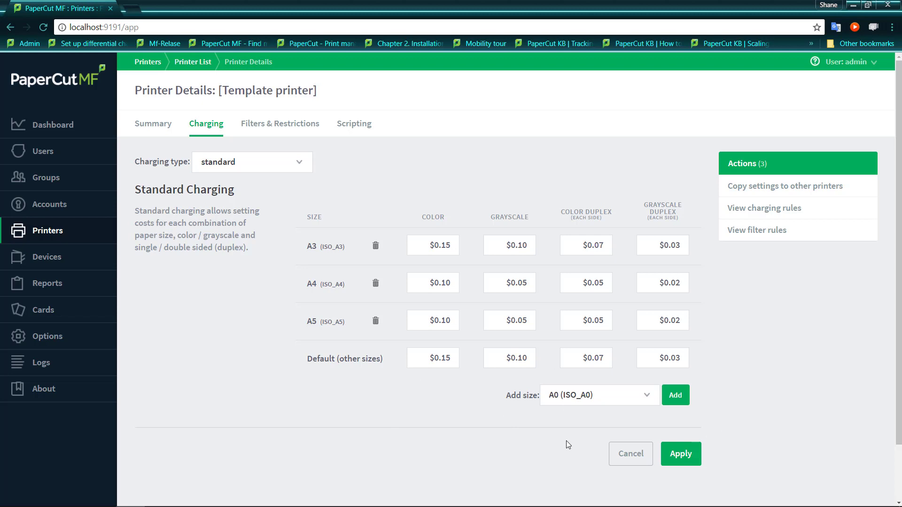
pyautogui.moveTo(829, 406)
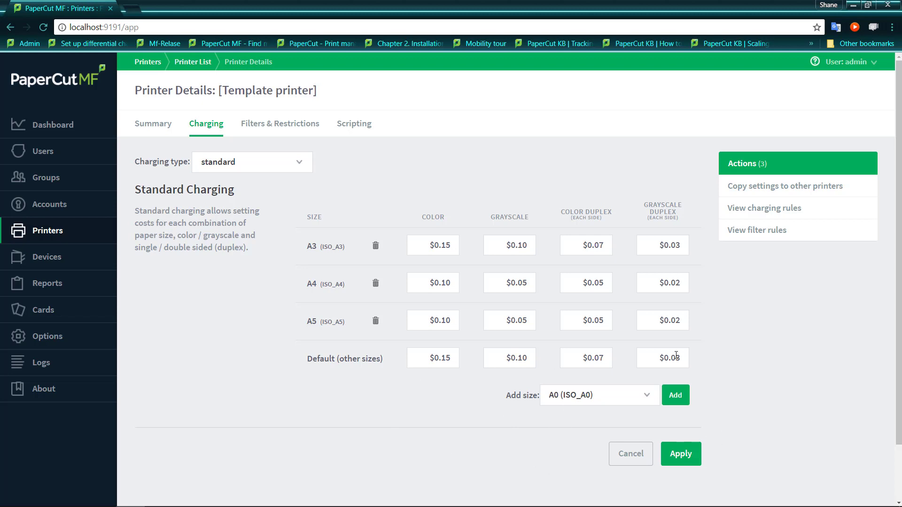
# Switch charging to by paper sizes and set the duplex discount to 50 percent less.
pyautogui.click(252, 161)
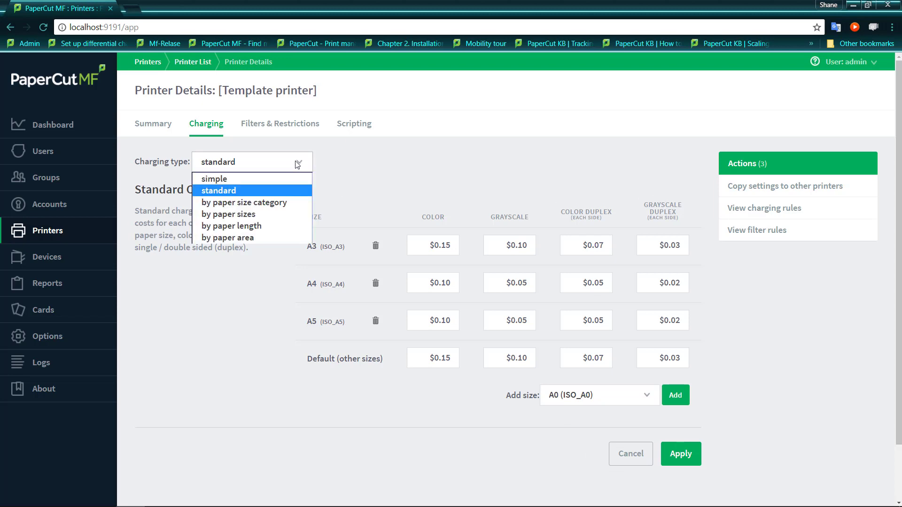
pyautogui.moveTo(252, 202)
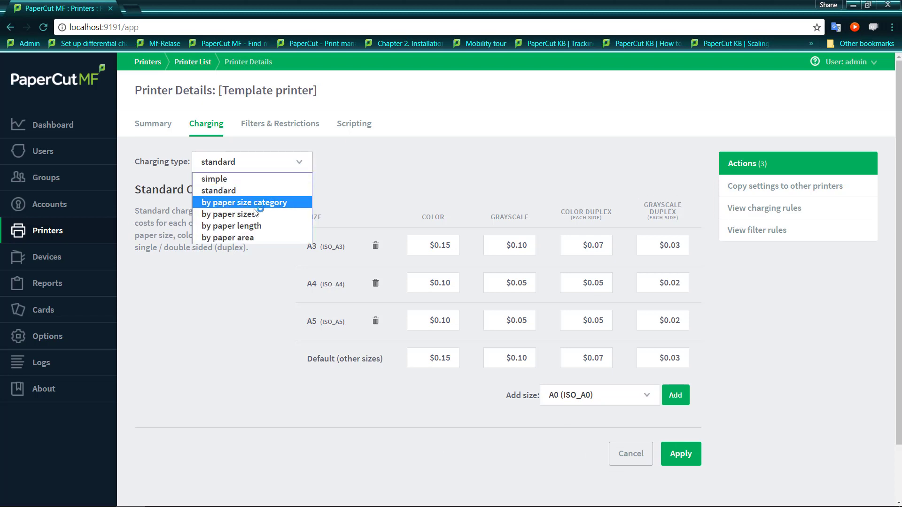
pyautogui.moveTo(247, 214)
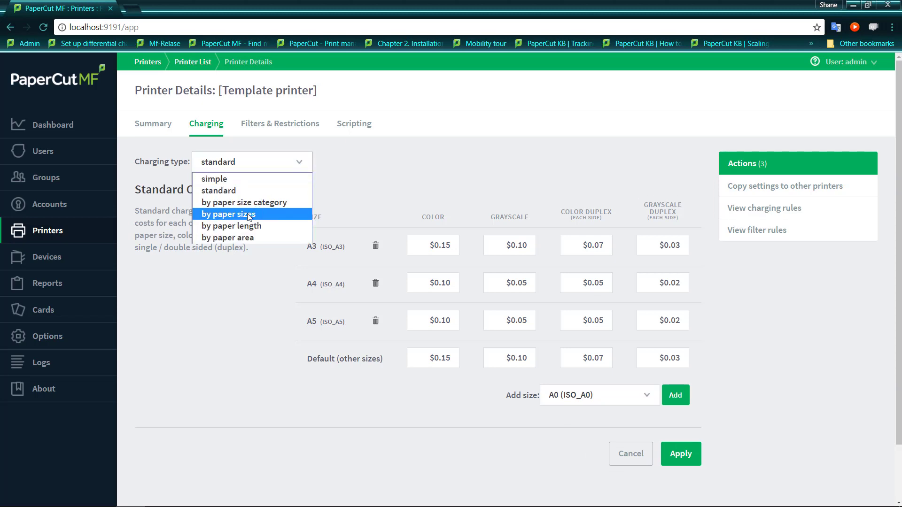
pyautogui.click(231, 215)
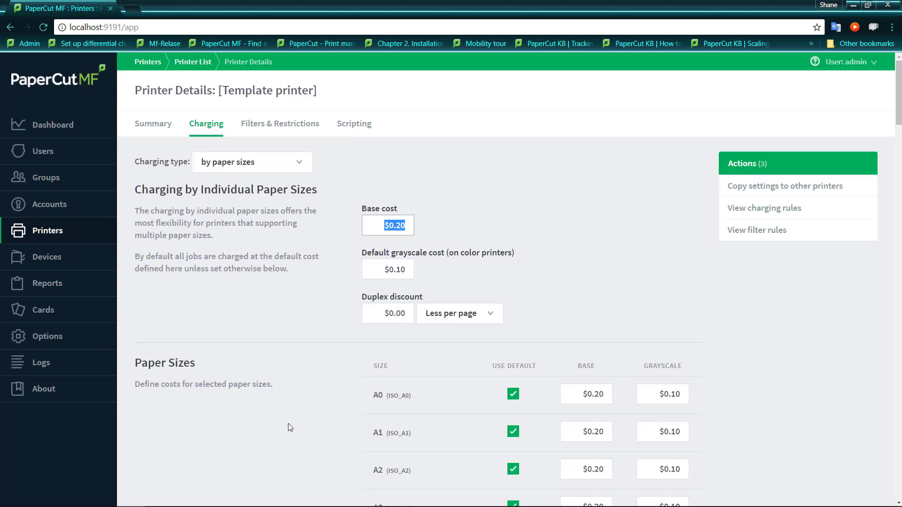
pyautogui.moveTo(522, 224)
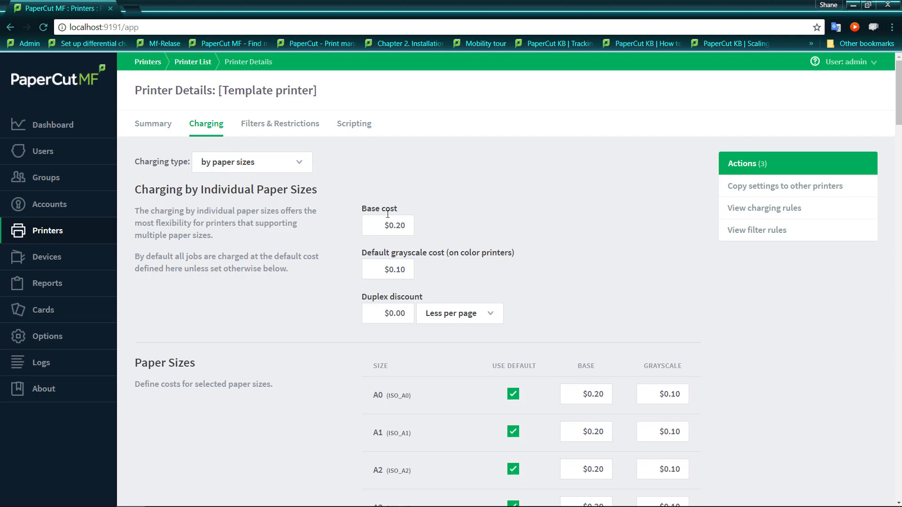
pyautogui.moveTo(378, 269)
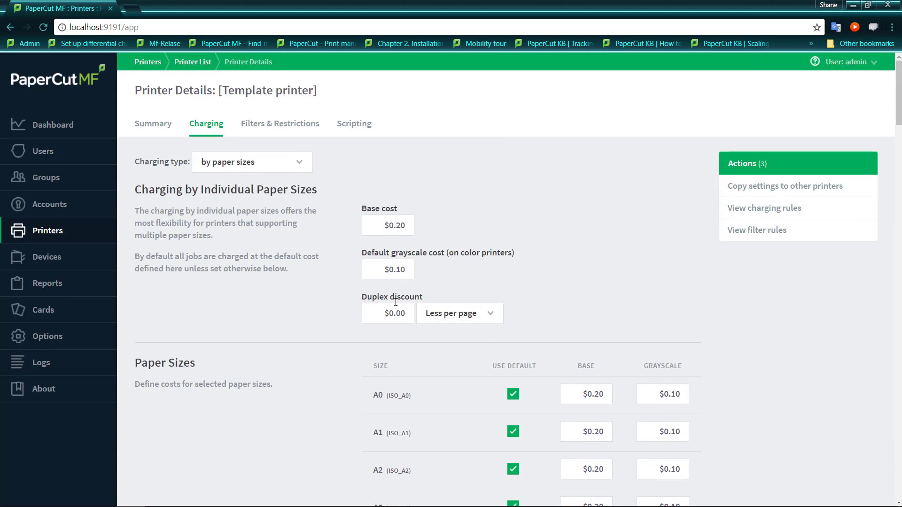
pyautogui.click(388, 313)
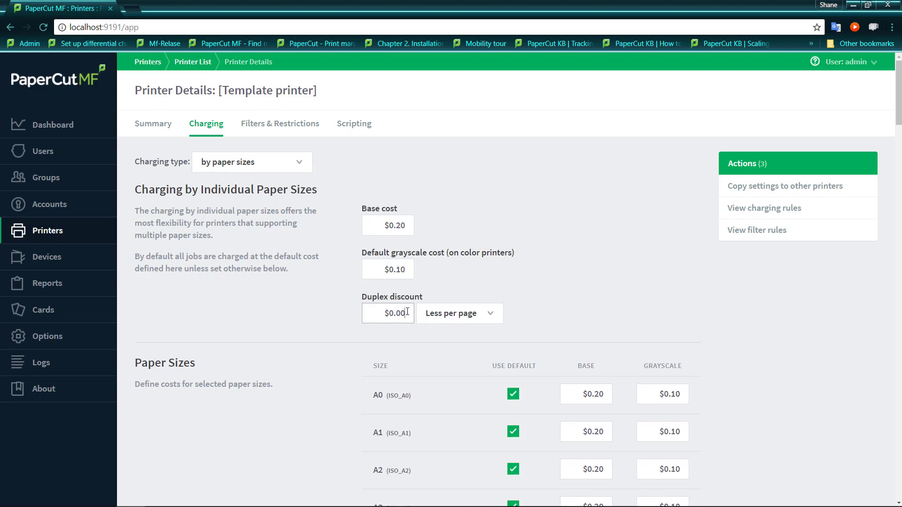
pyautogui.moveTo(414, 336)
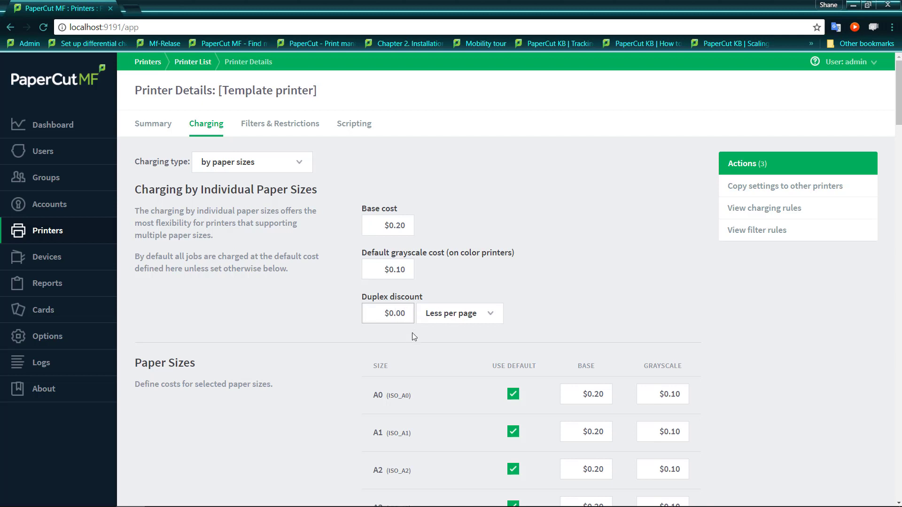
pyautogui.write('0.02')
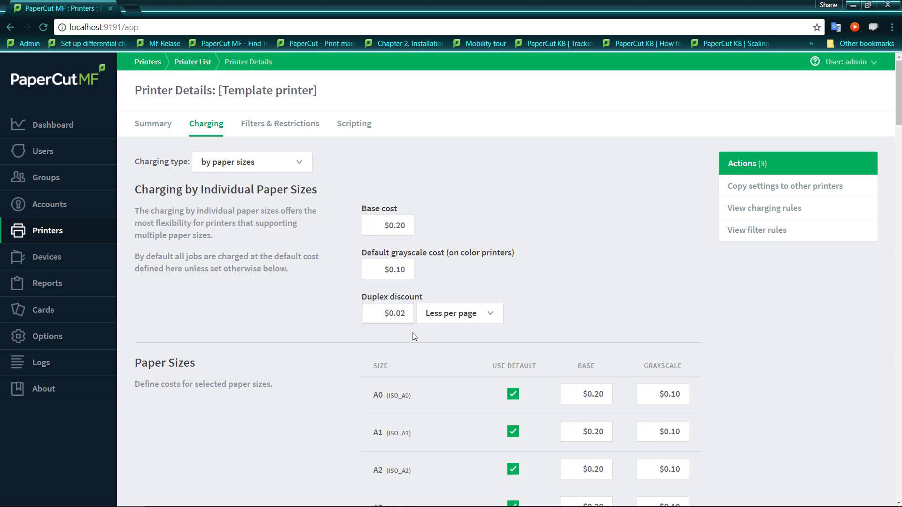
pyautogui.click(459, 313)
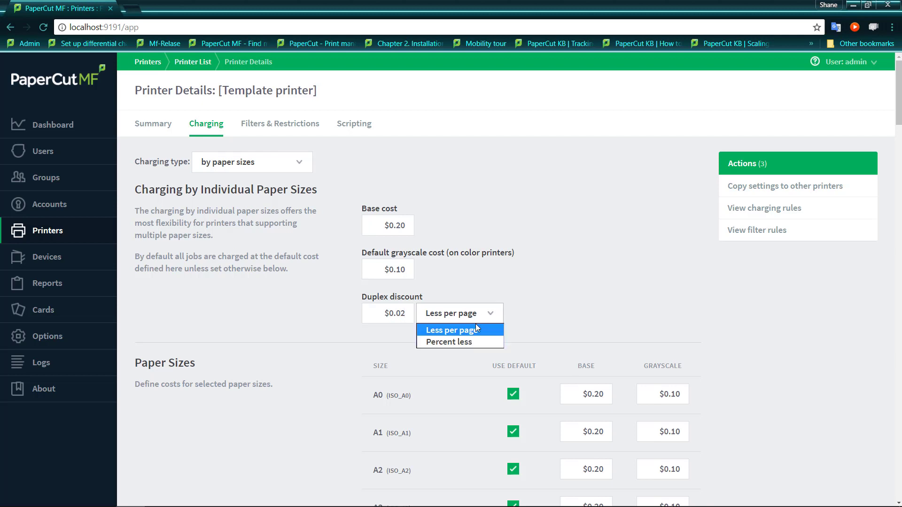
pyautogui.click(447, 341)
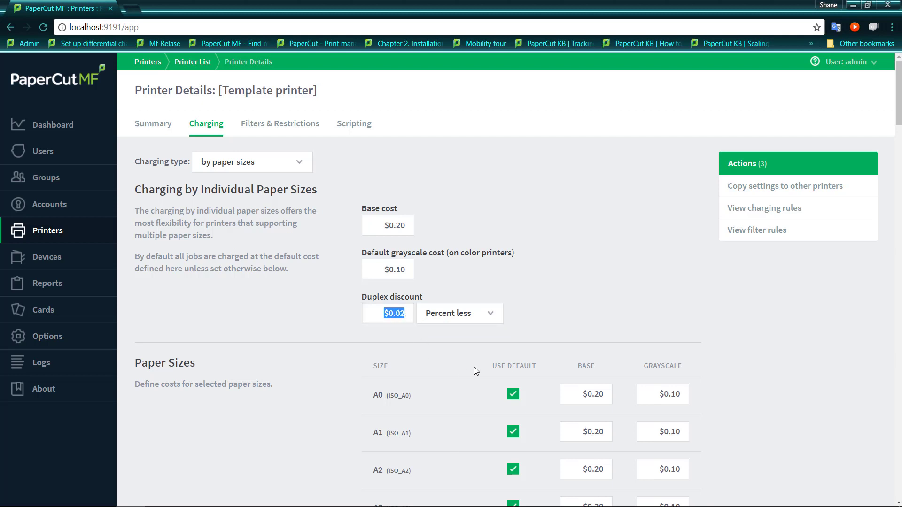
pyautogui.write('50')
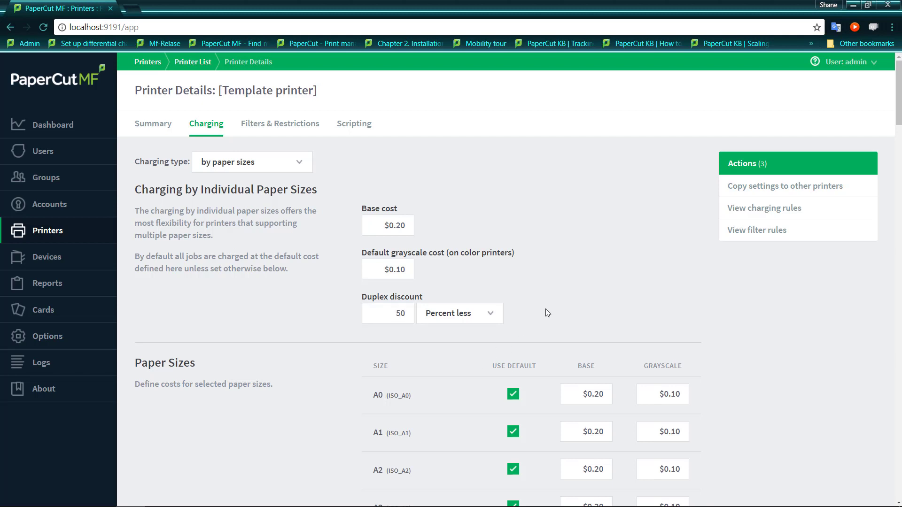
pyautogui.moveTo(439, 317)
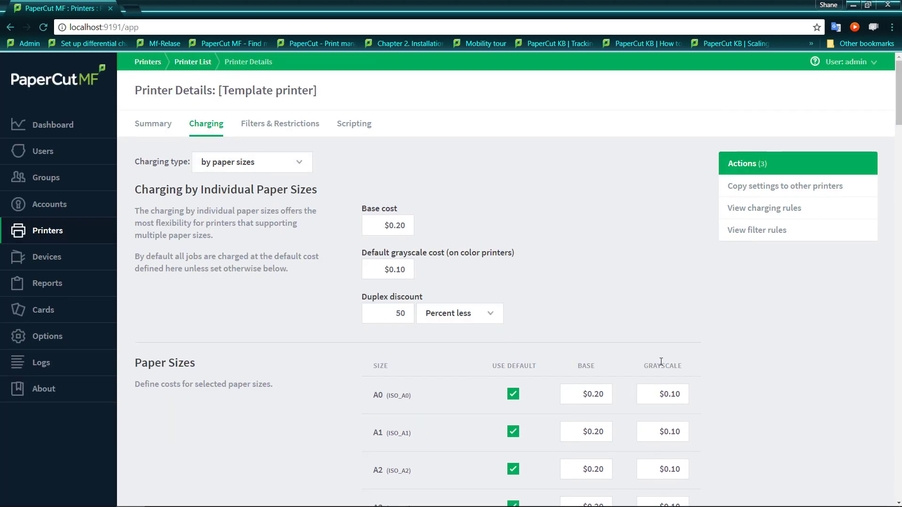
pyautogui.scroll(-3)
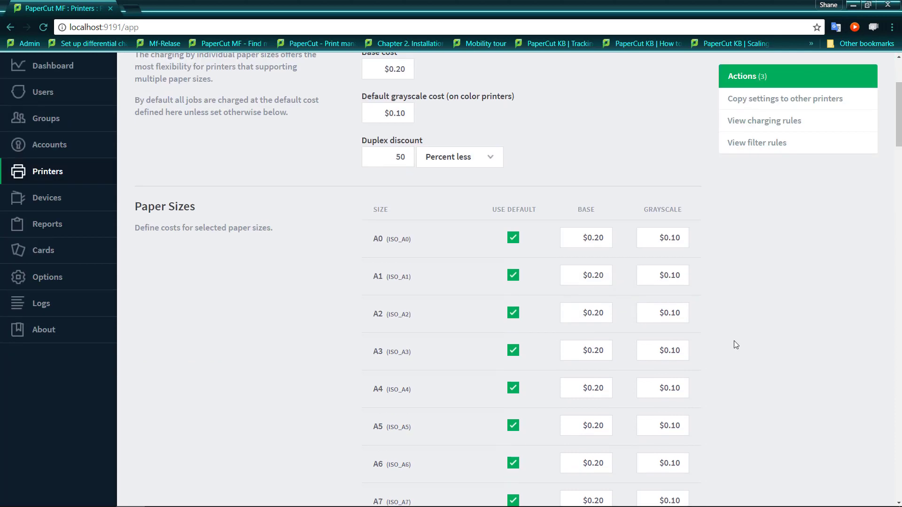
pyautogui.scroll(-3)
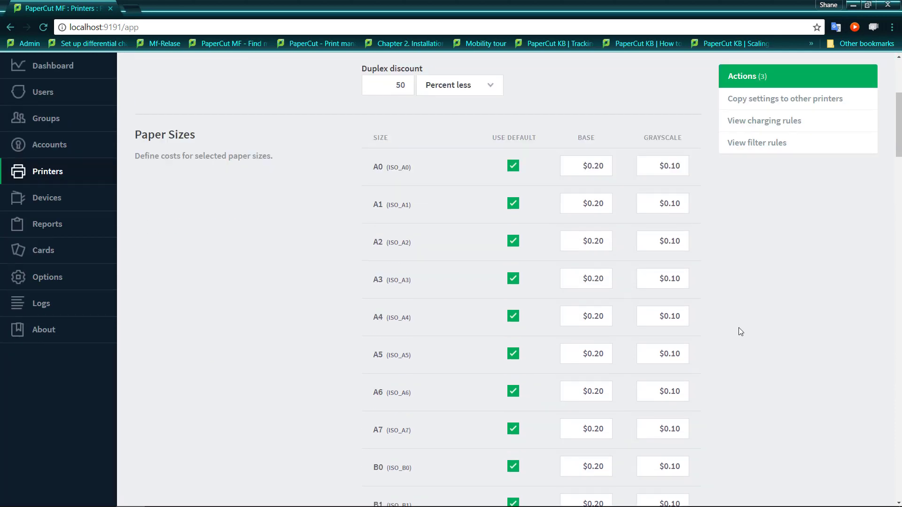
pyautogui.scroll(-3)
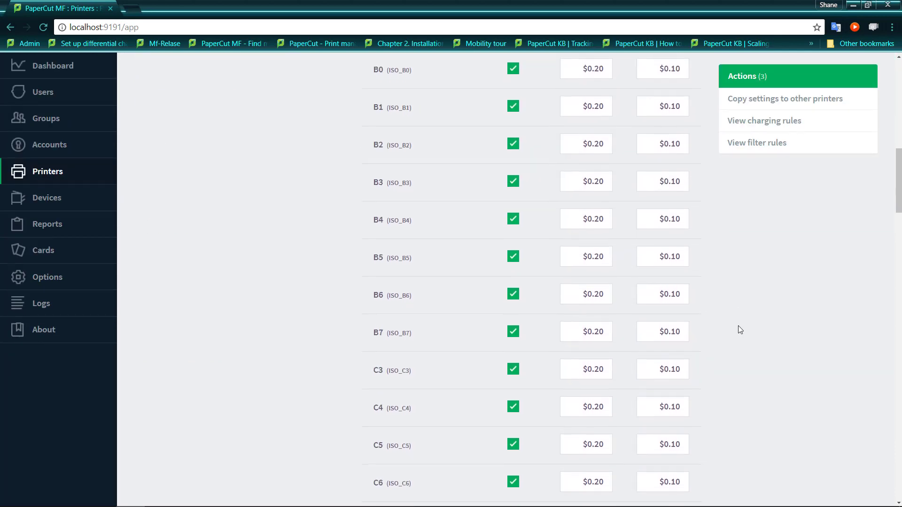
pyautogui.scroll(-3)
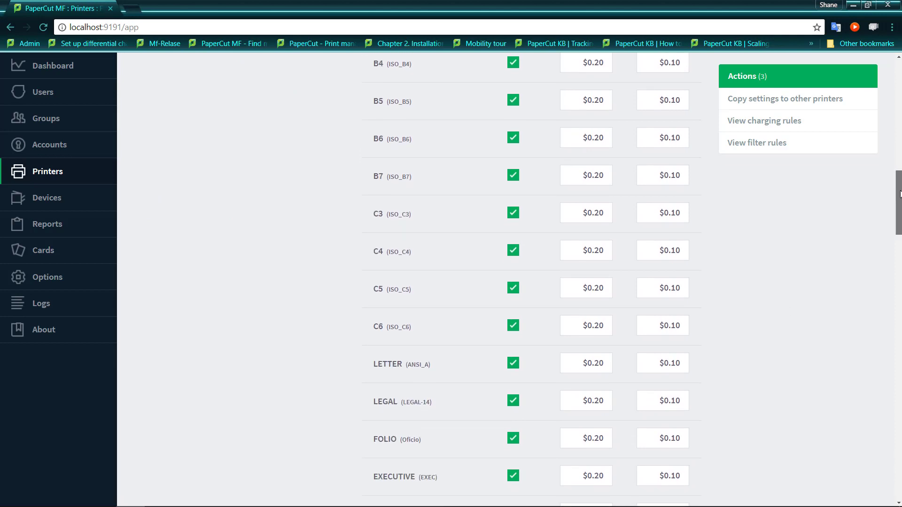
pyautogui.scroll(-3)
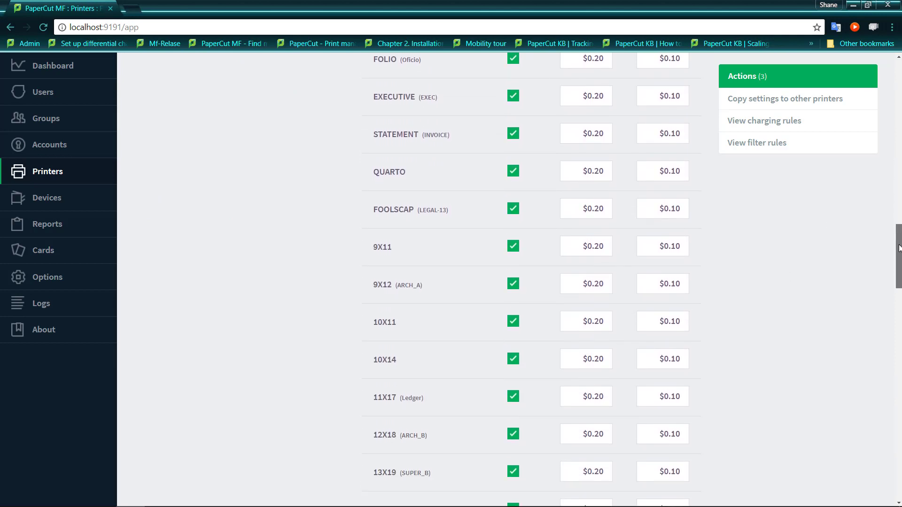
pyautogui.scroll(-3)
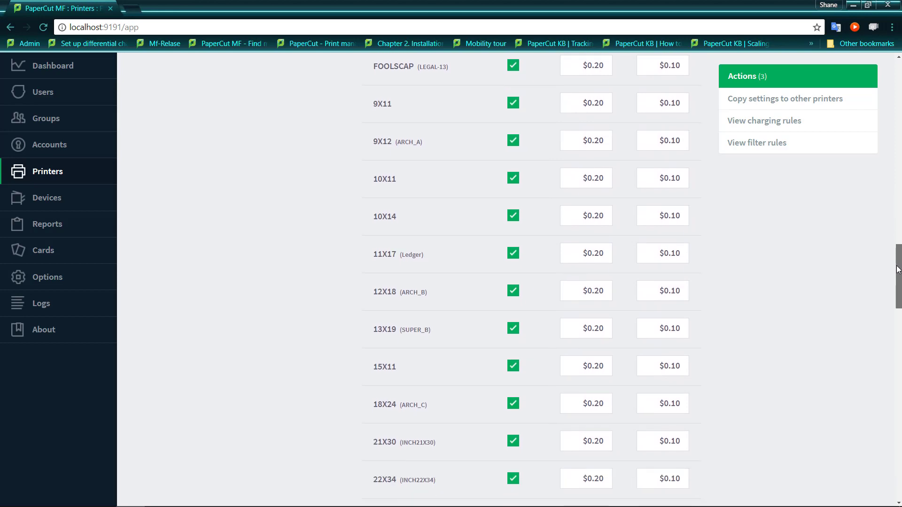
pyautogui.scroll(-3)
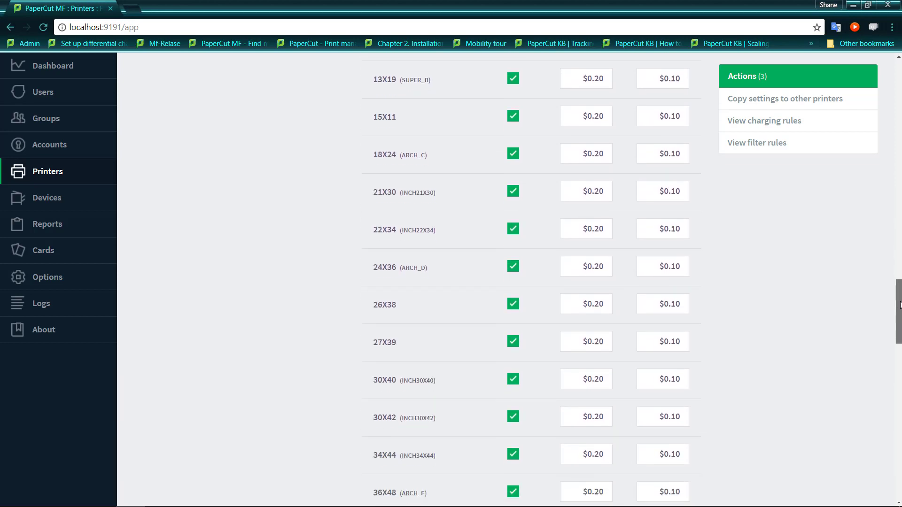
pyautogui.scroll(-3)
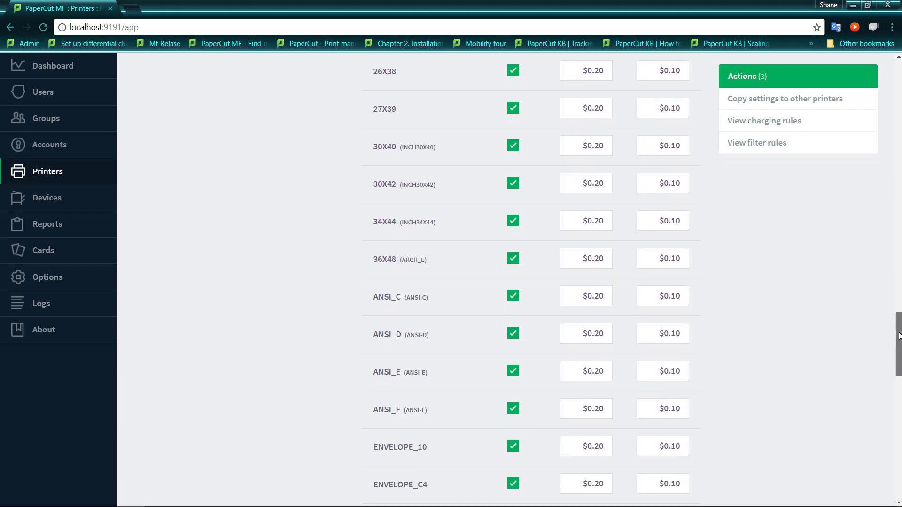
pyautogui.scroll(-3)
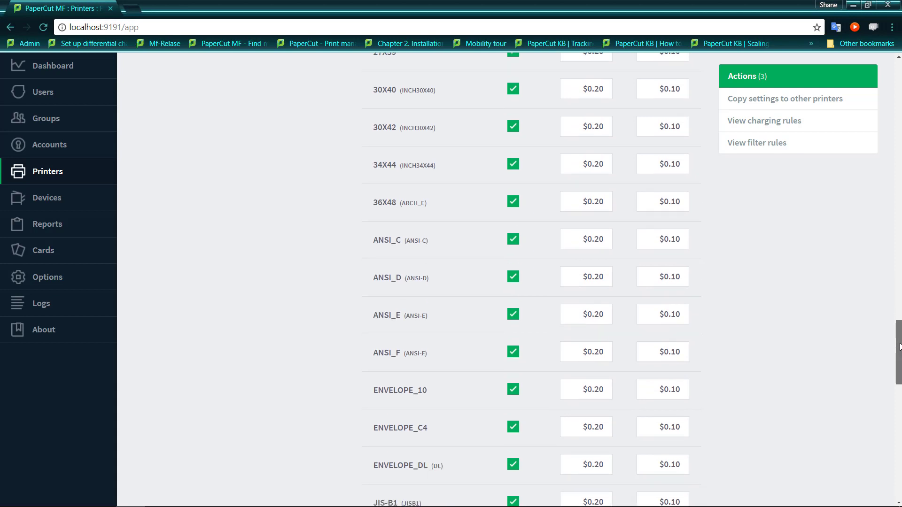
pyautogui.scroll(-3)
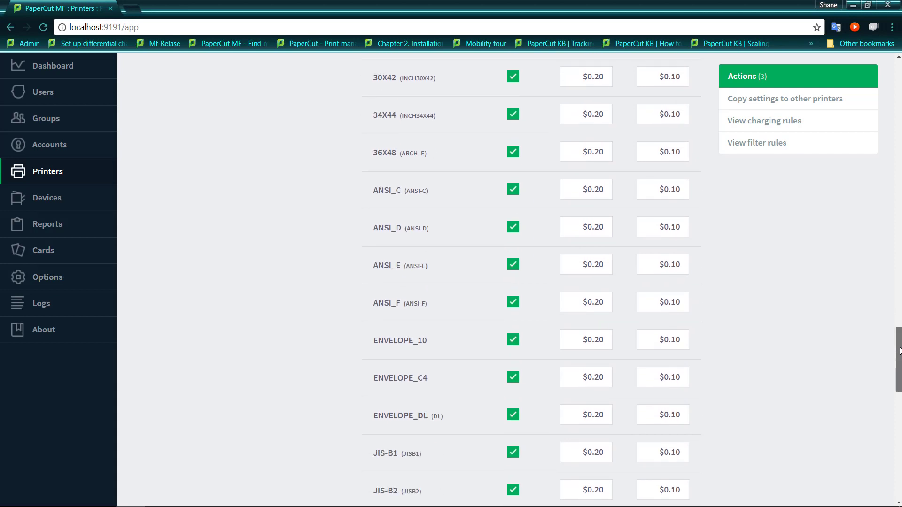
pyautogui.scroll(-3)
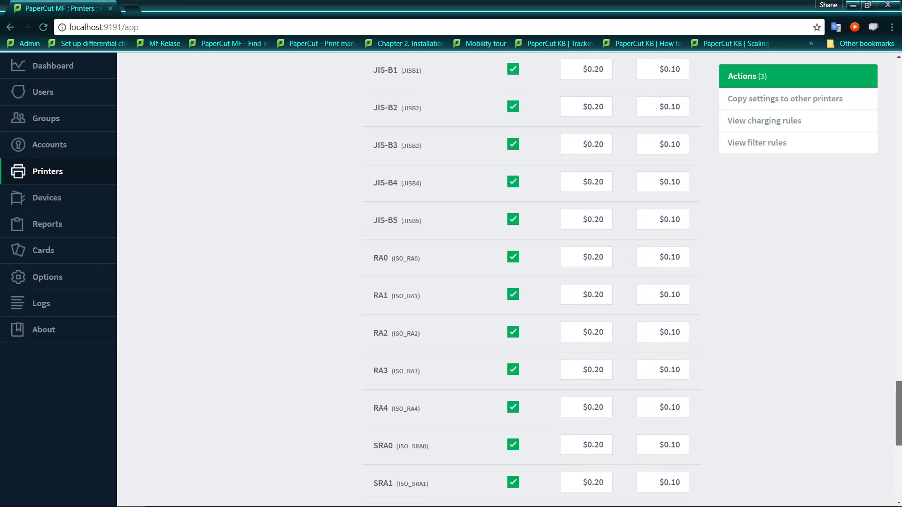
pyautogui.scroll(-3)
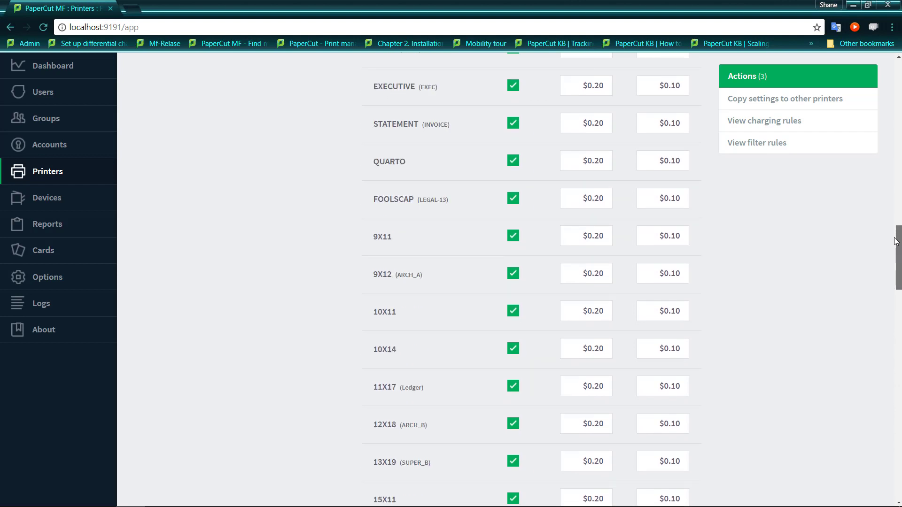
pyautogui.scroll(3)
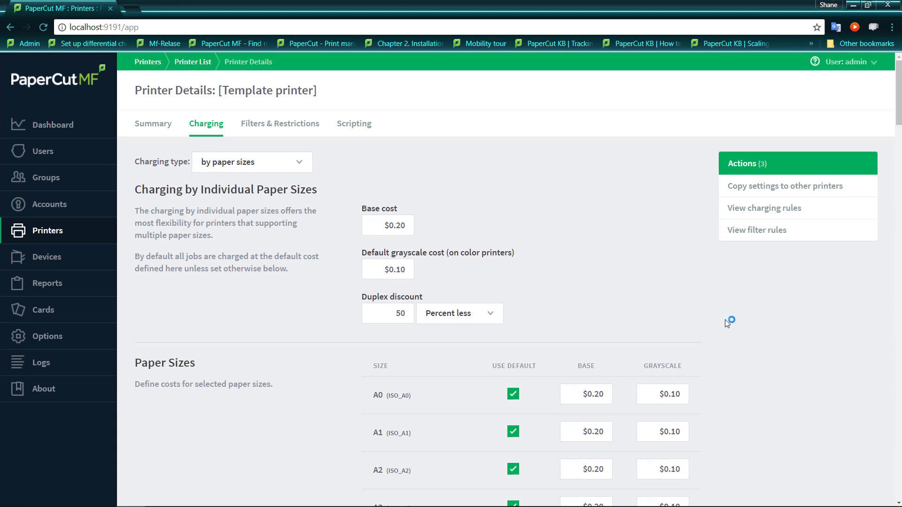
pyautogui.moveTo(630, 316)
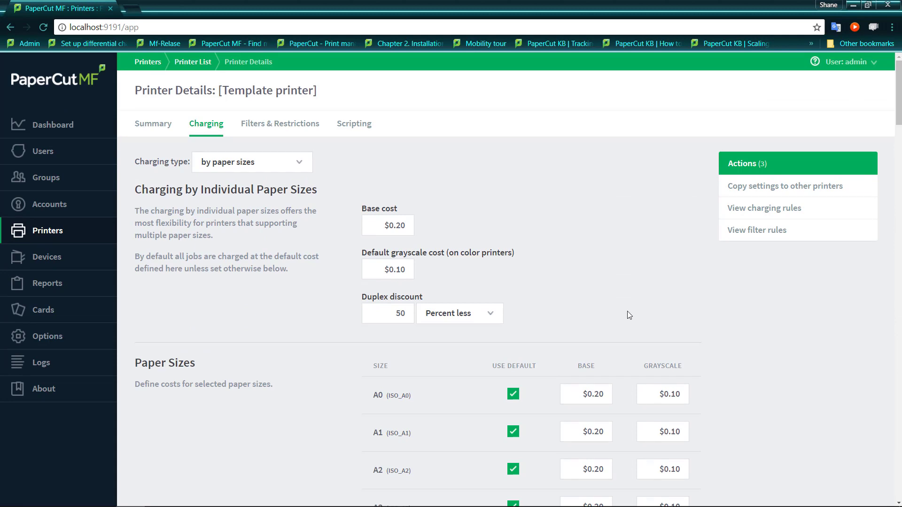
pyautogui.moveTo(353, 305)
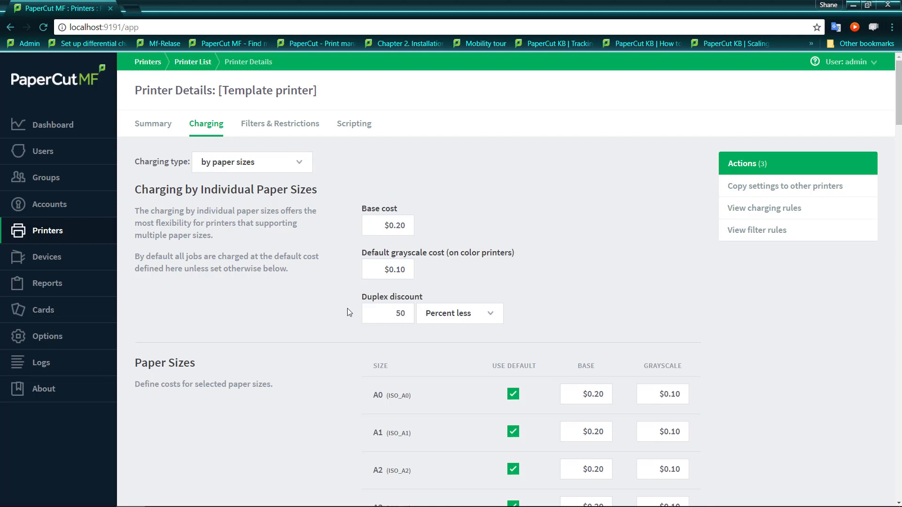
pyautogui.moveTo(470, 336)
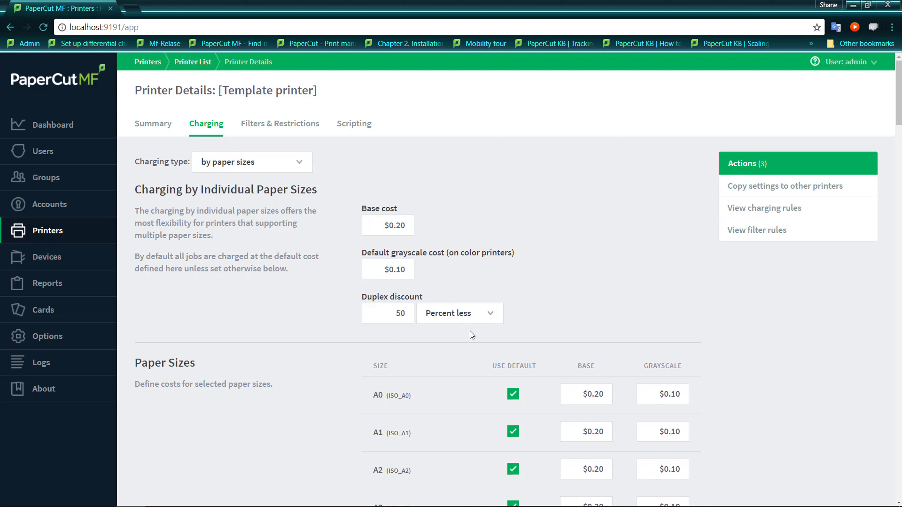
pyautogui.moveTo(345, 380)
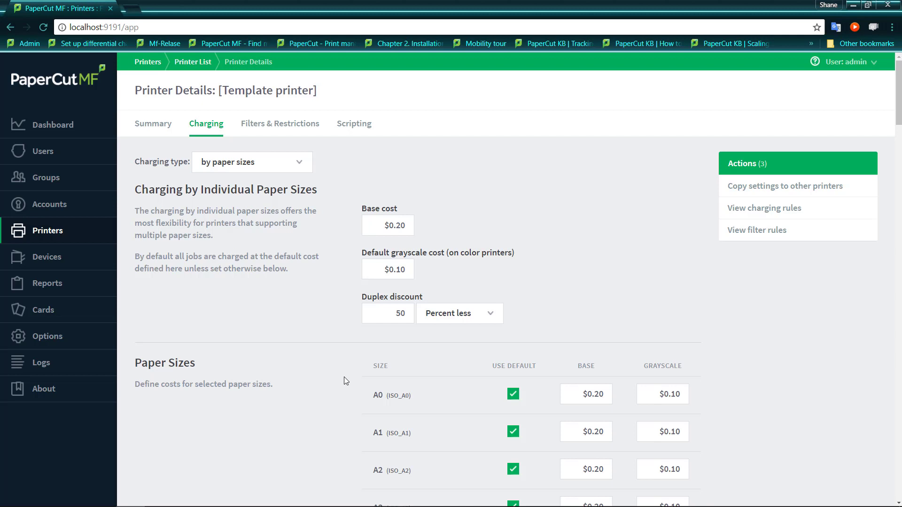
pyautogui.moveTo(334, 372)
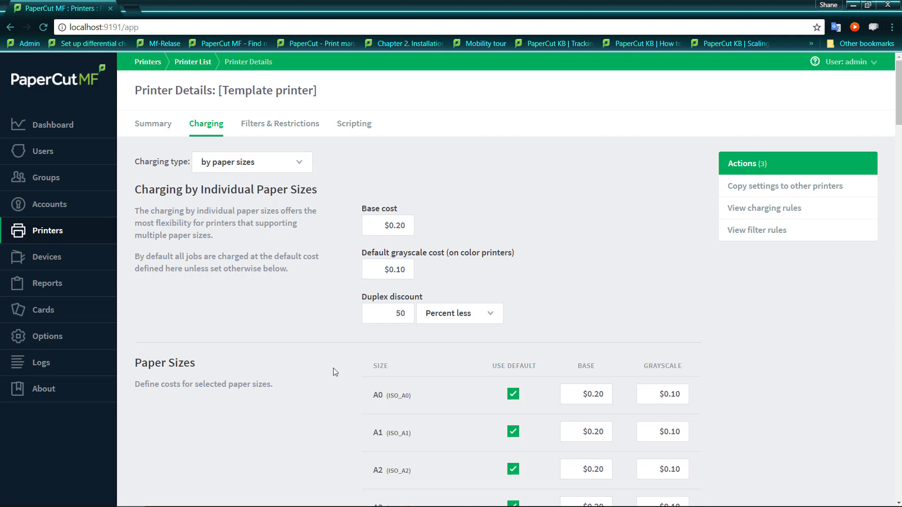
# Choose 'by paper size category' charging and accept discarding the unsaved changes.
pyautogui.click(252, 161)
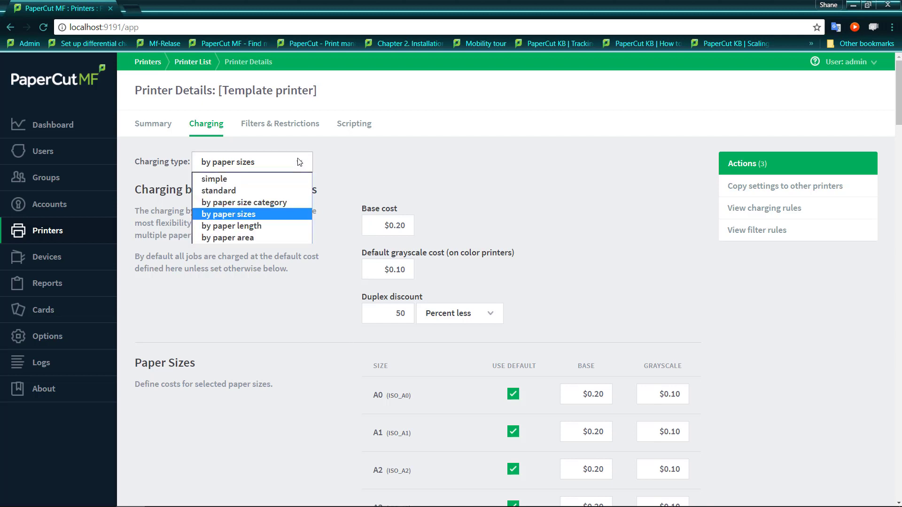
pyautogui.moveTo(277, 203)
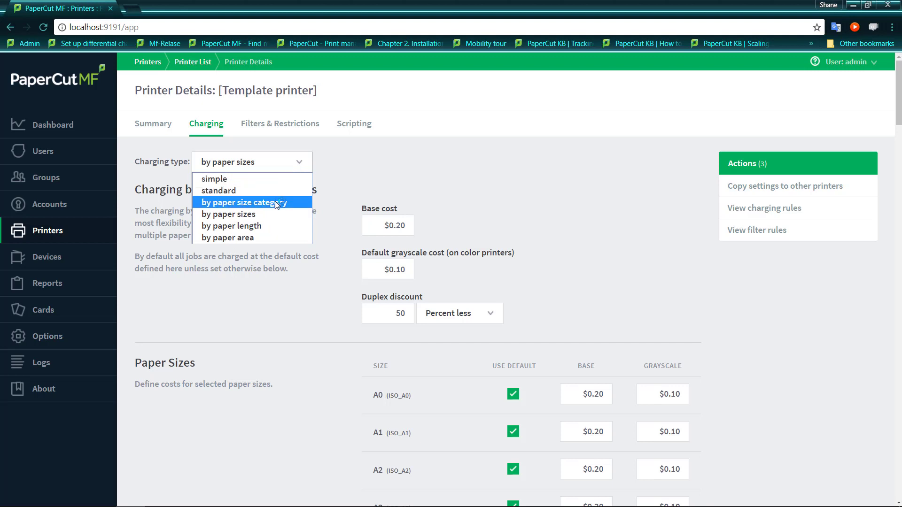
pyautogui.click(241, 202)
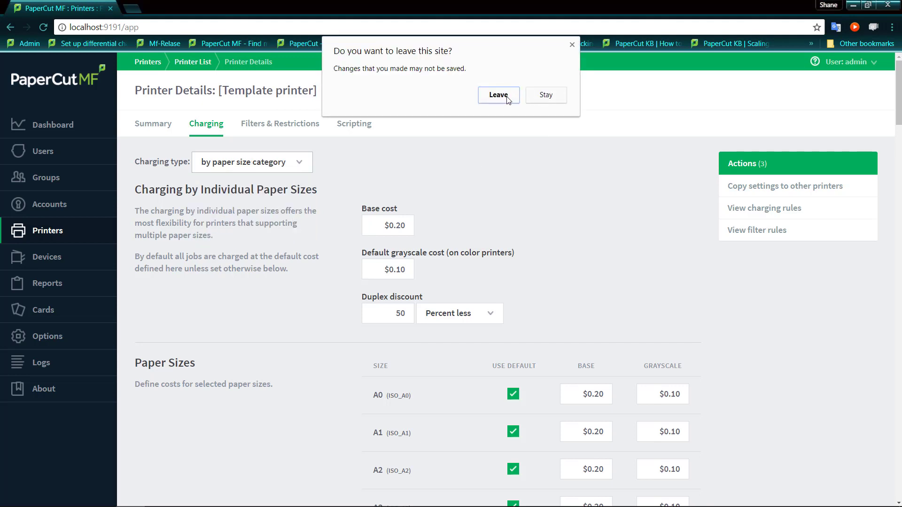
pyautogui.click(498, 95)
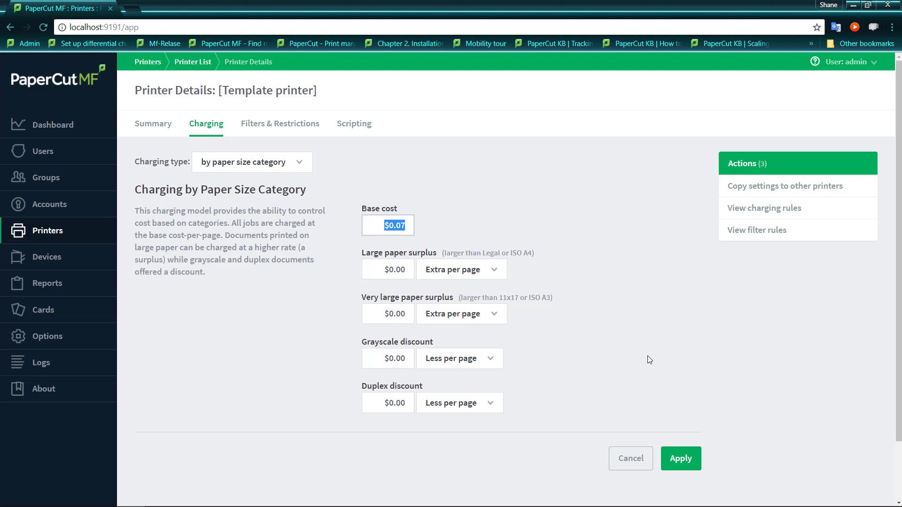
pyautogui.moveTo(636, 363)
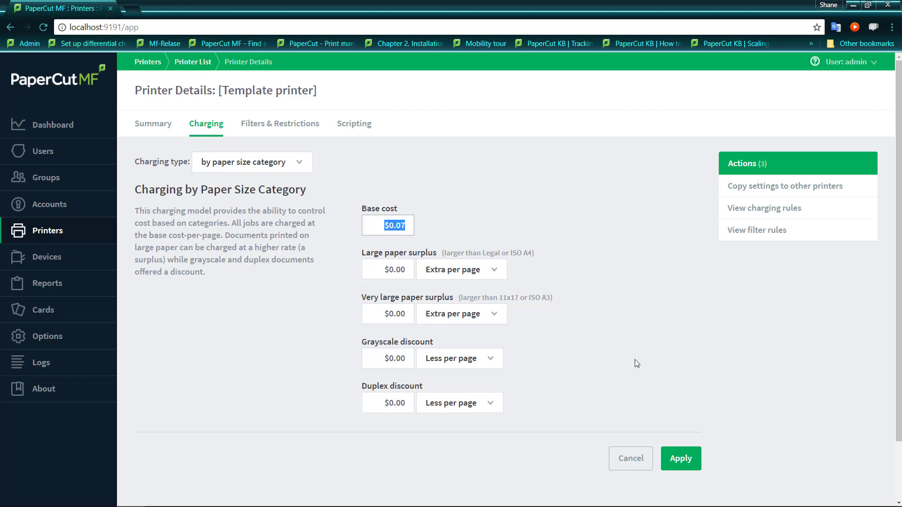
pyautogui.moveTo(324, 289)
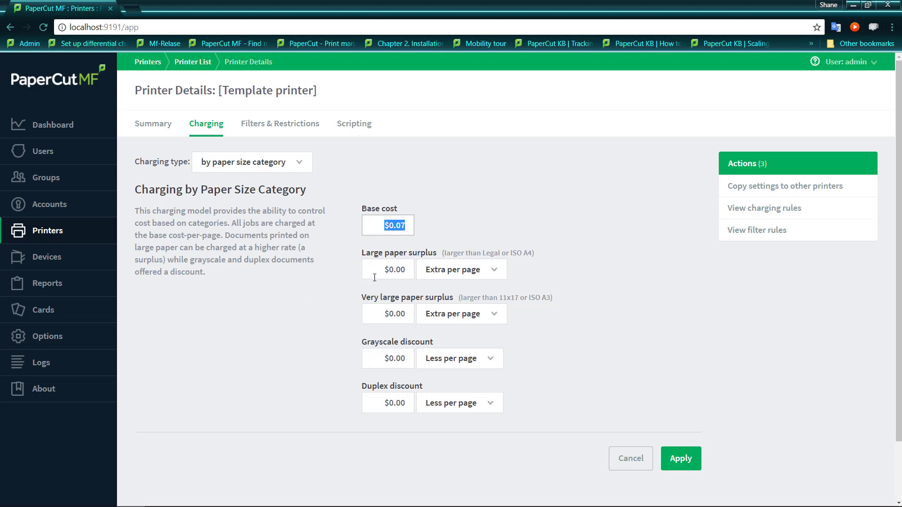
# Enter a base cost of 0.03 for paper size category charging.
pyautogui.click(396, 224)
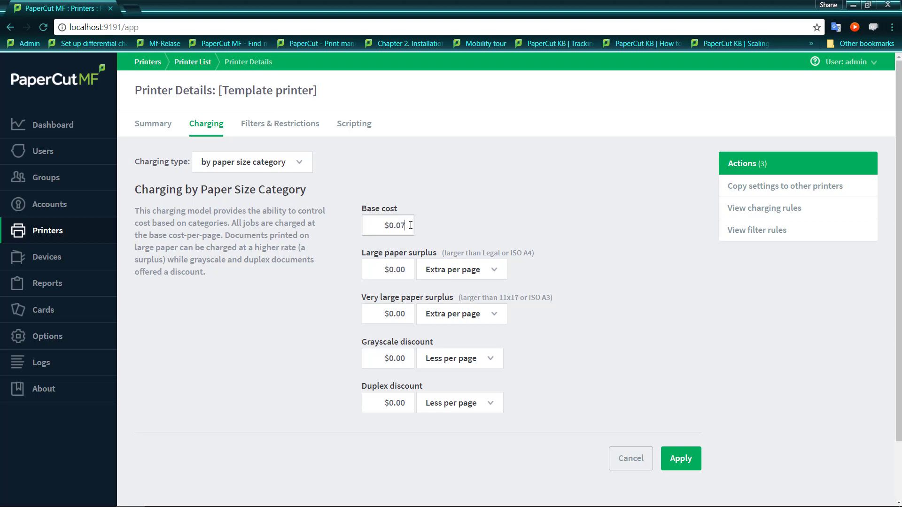
pyautogui.write('0.10')
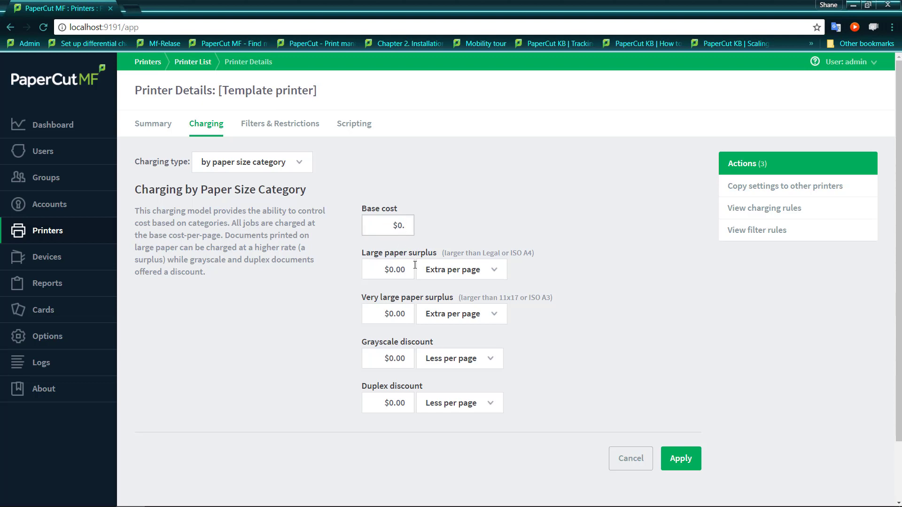
pyautogui.write('03')
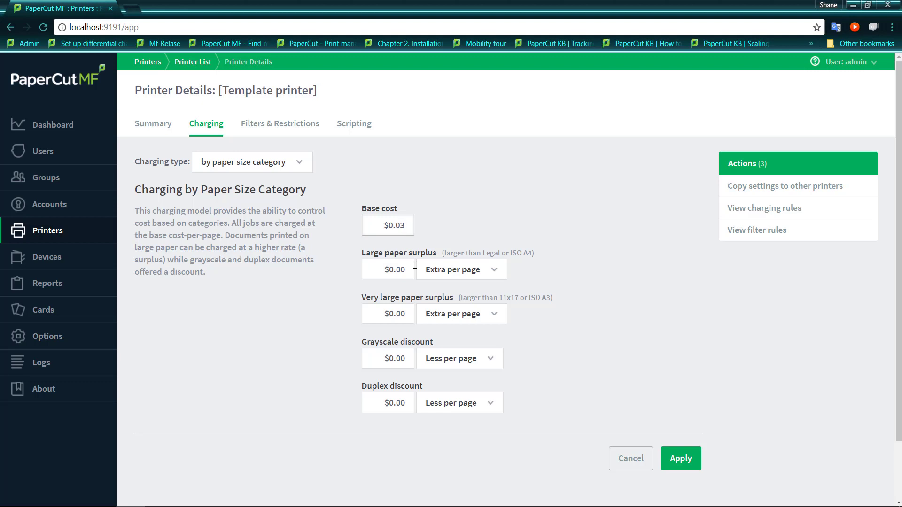
pyautogui.moveTo(441, 263)
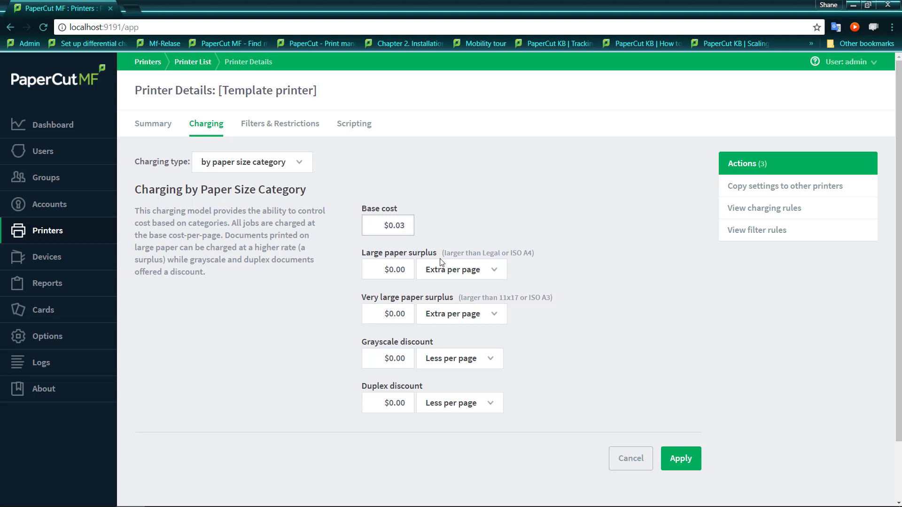
pyautogui.click(388, 225)
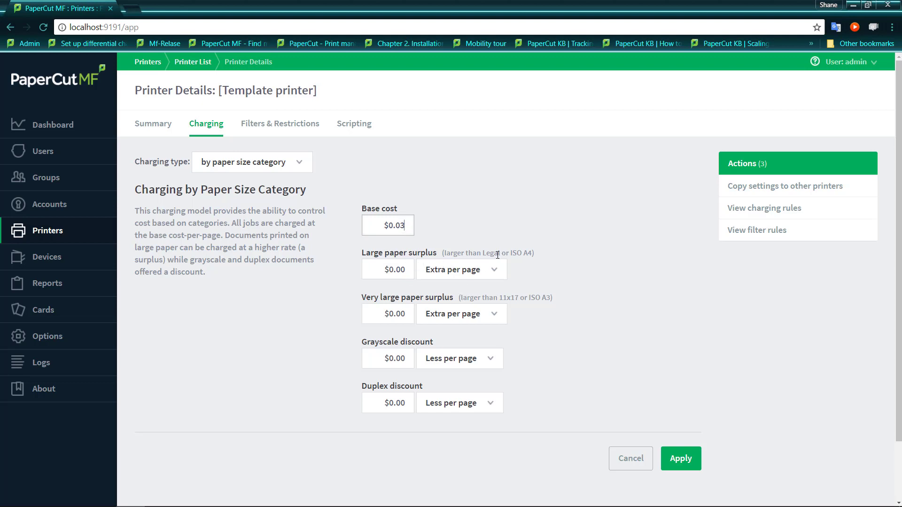
pyautogui.moveTo(395, 269)
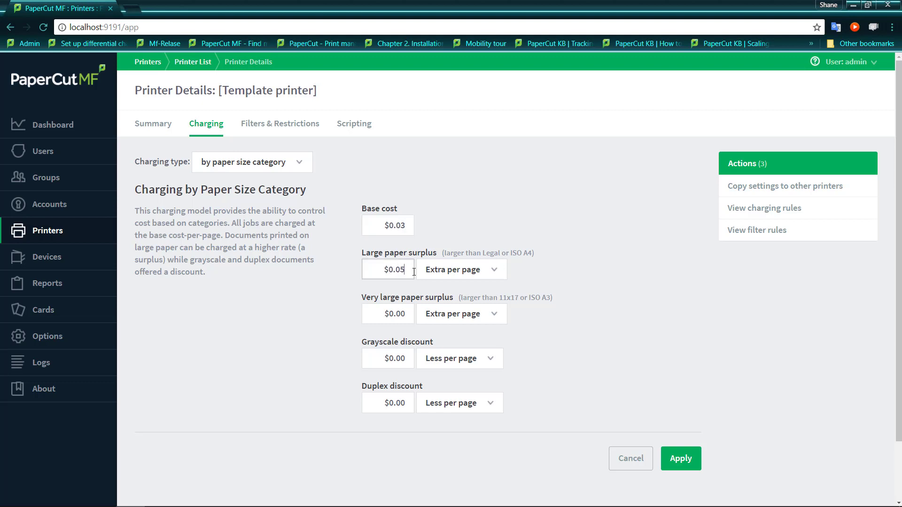
pyautogui.moveTo(540, 286)
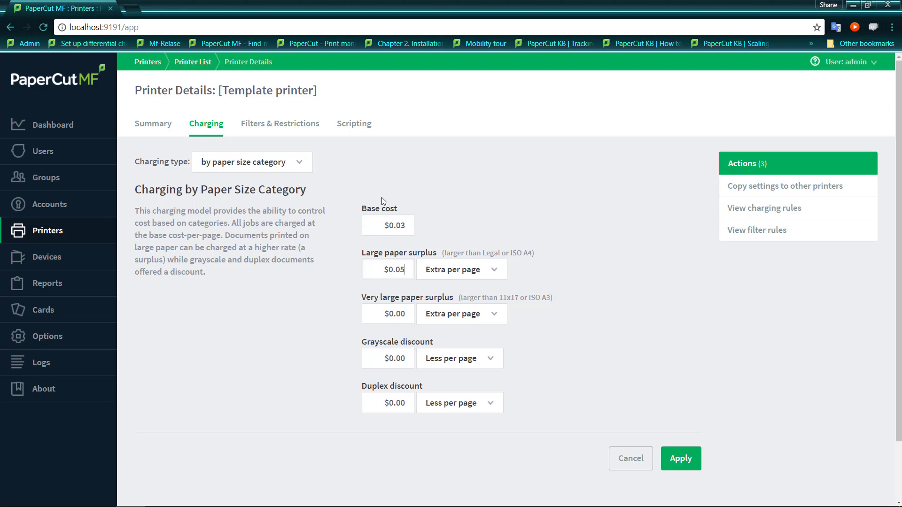
pyautogui.moveTo(499, 240)
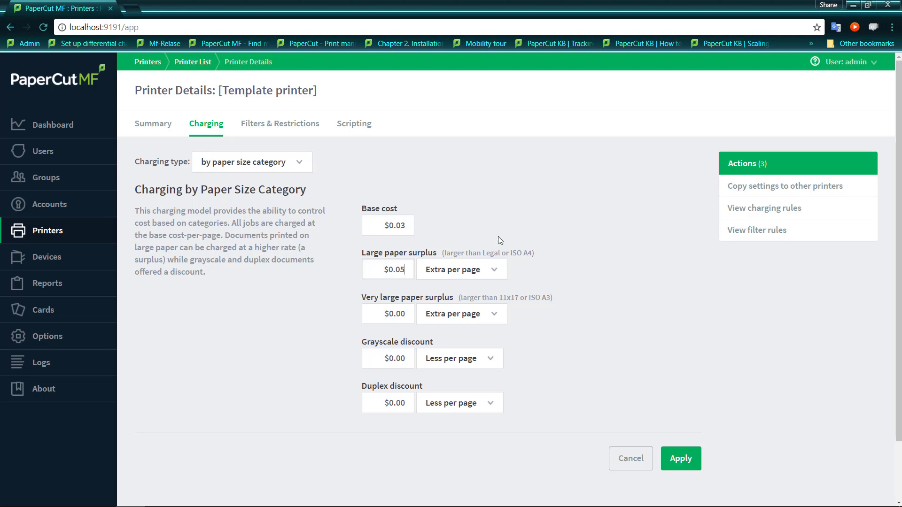
pyautogui.moveTo(557, 283)
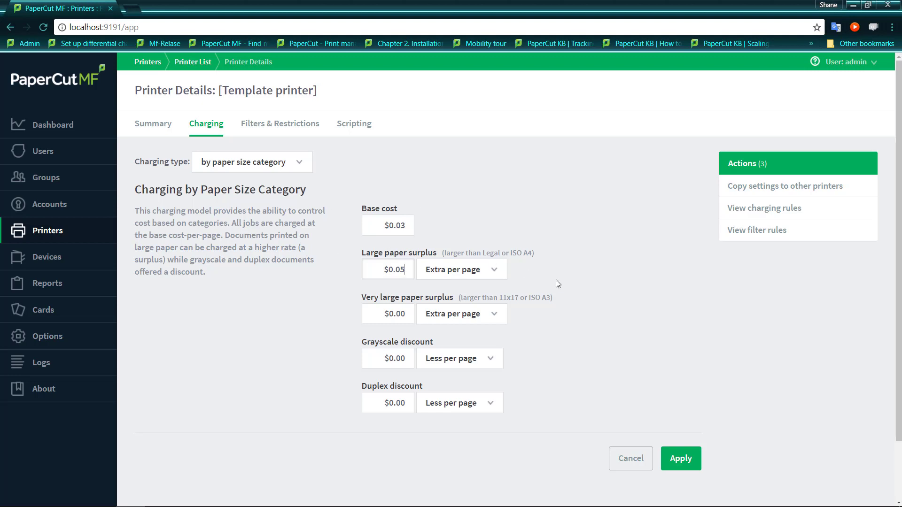
# Try the large paper surplus as a percentage, entering 50 then 120.
pyautogui.click(461, 270)
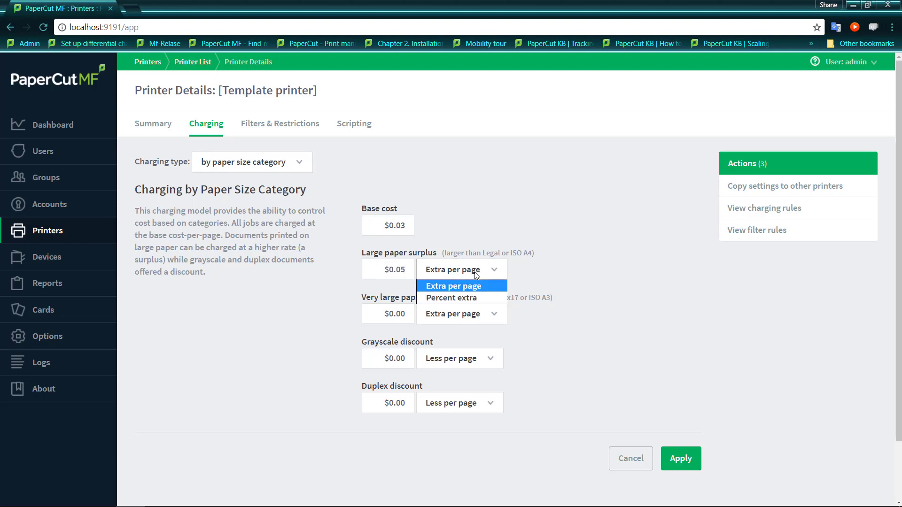
pyautogui.click(452, 298)
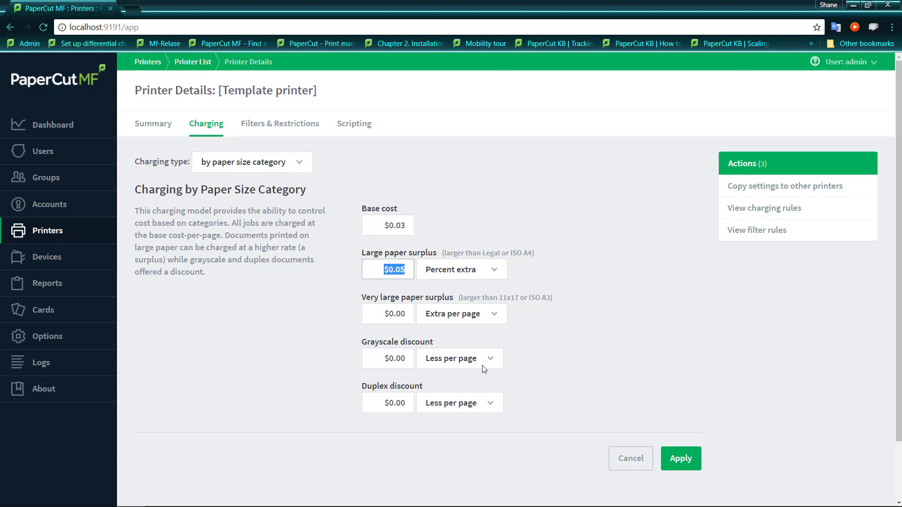
pyautogui.press('Delete')
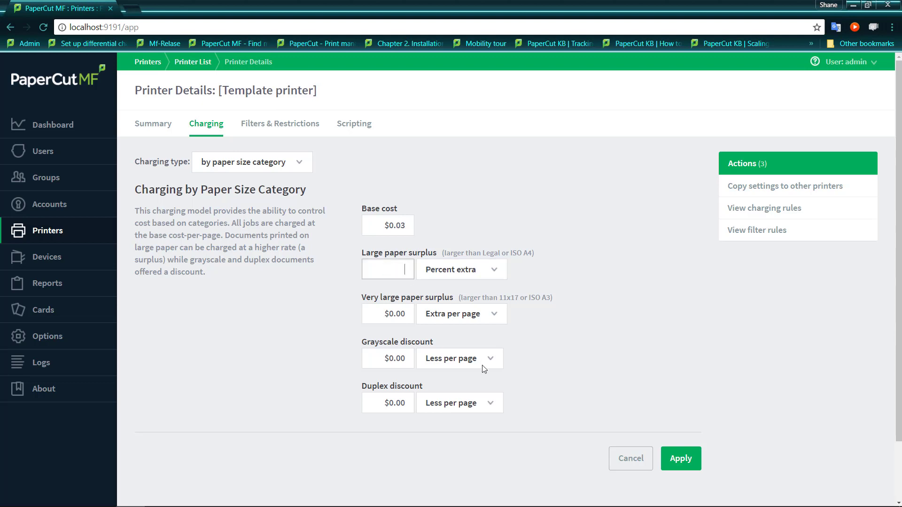
pyautogui.write('50')
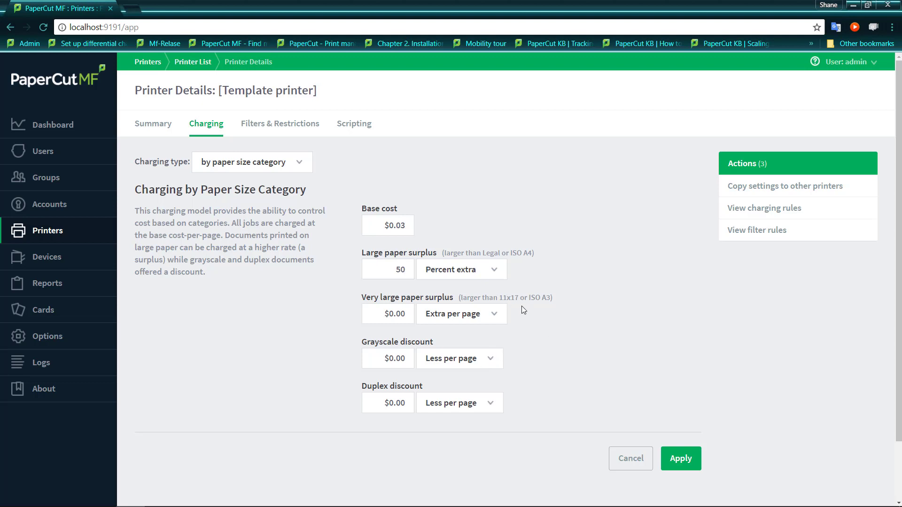
pyautogui.moveTo(437, 243)
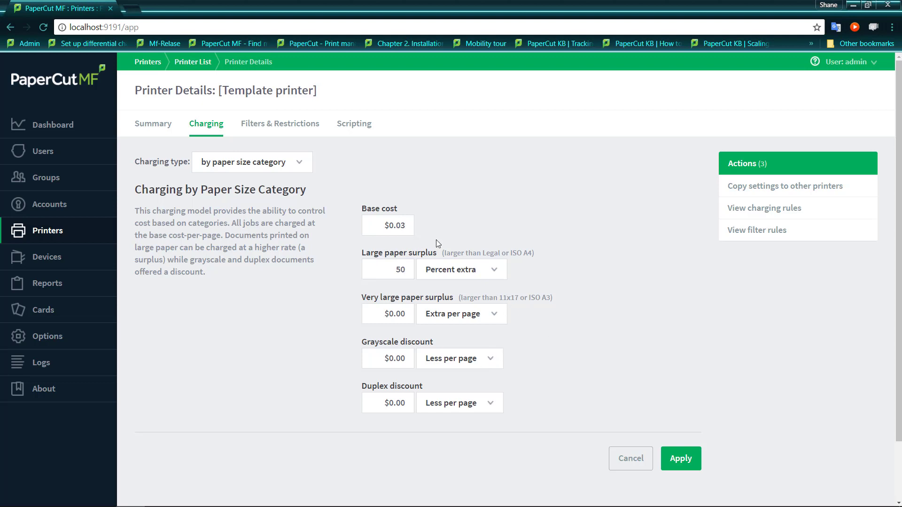
pyautogui.moveTo(458, 244)
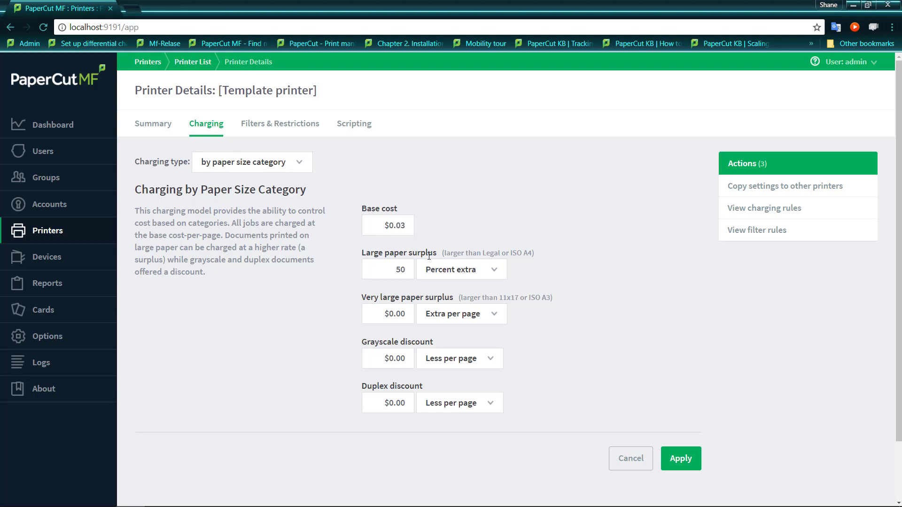
pyautogui.doubleClick(387, 270)
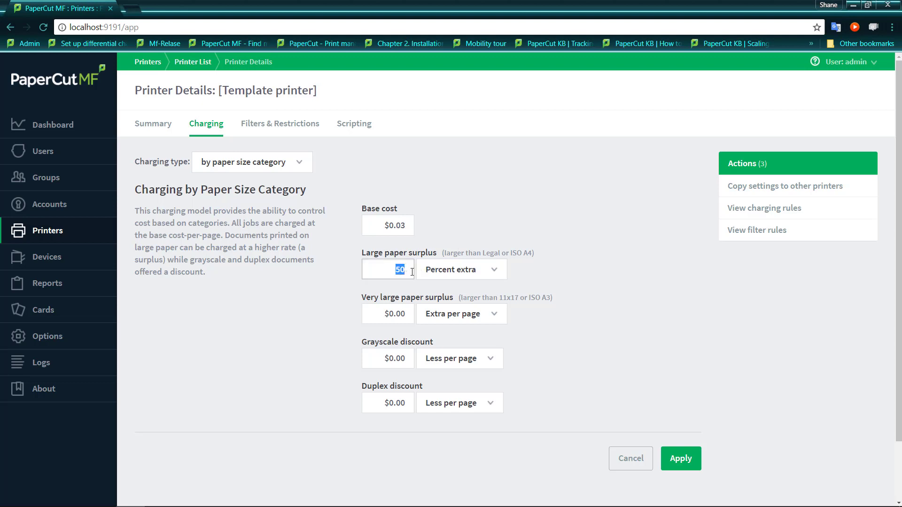
pyautogui.write('120')
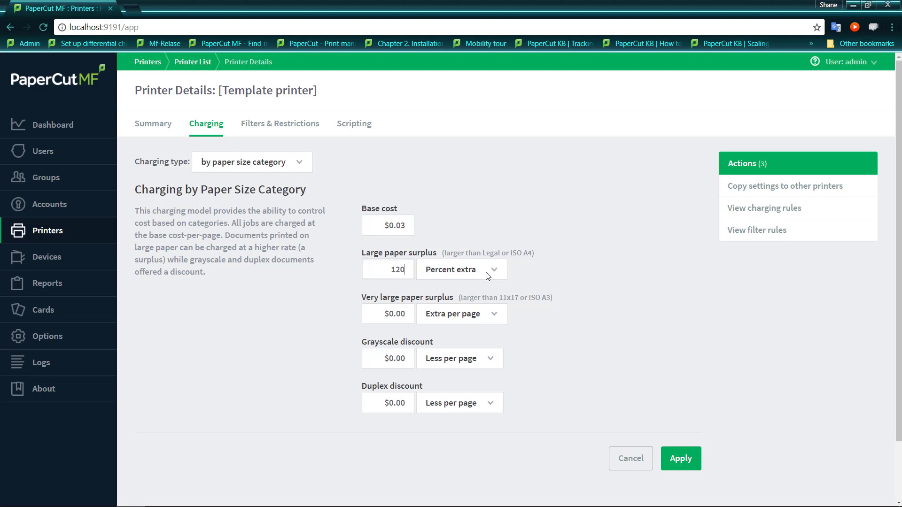
pyautogui.moveTo(688, 315)
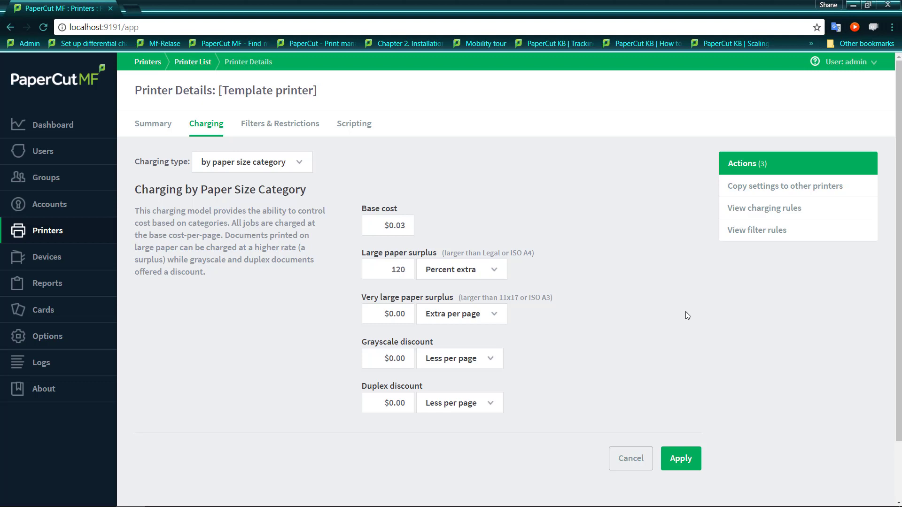
# Set the large paper surplus back to Extra per page at 0.05.
pyautogui.click(460, 269)
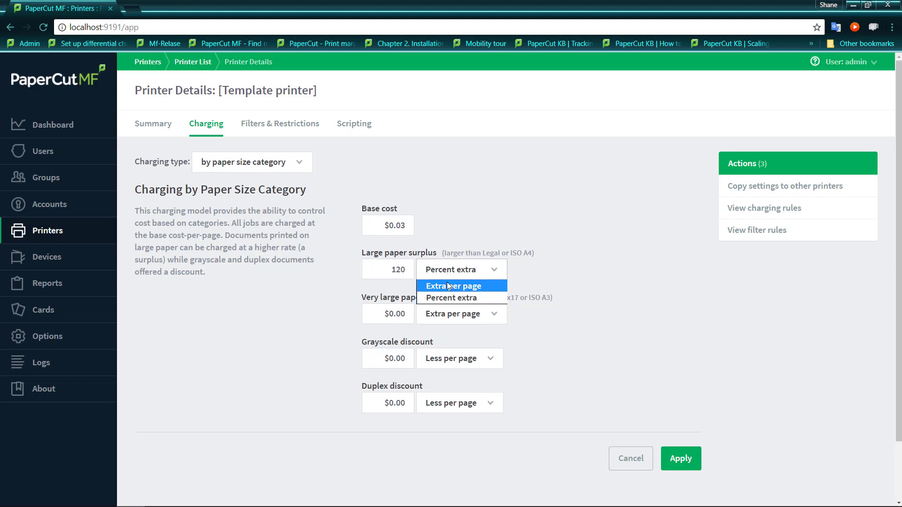
pyautogui.click(454, 285)
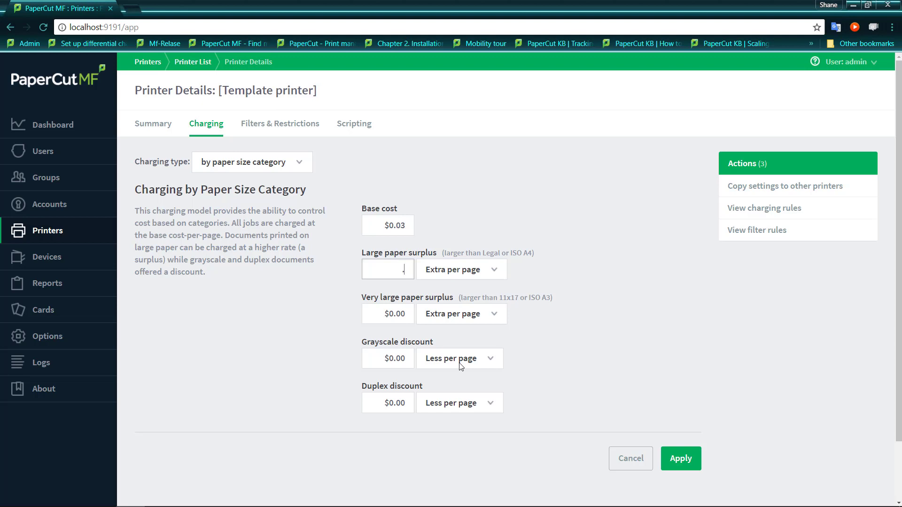
pyautogui.write('.0')
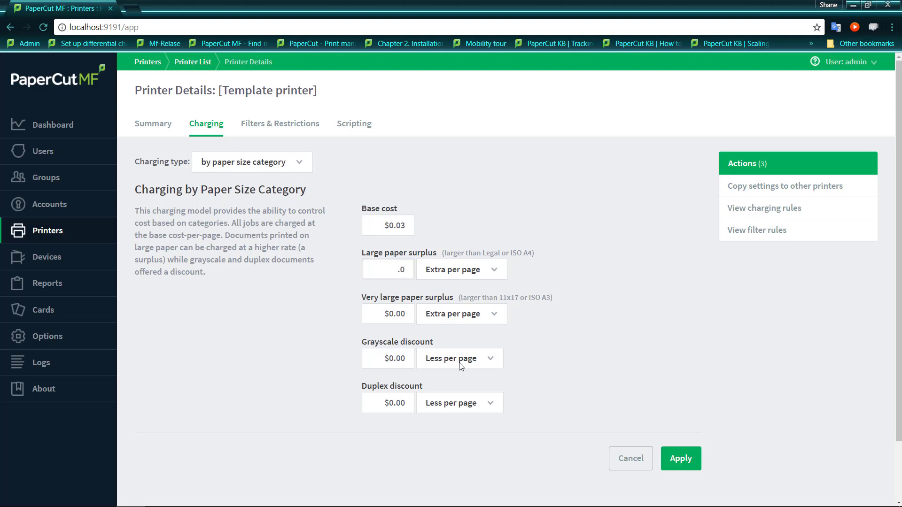
pyautogui.write('5')
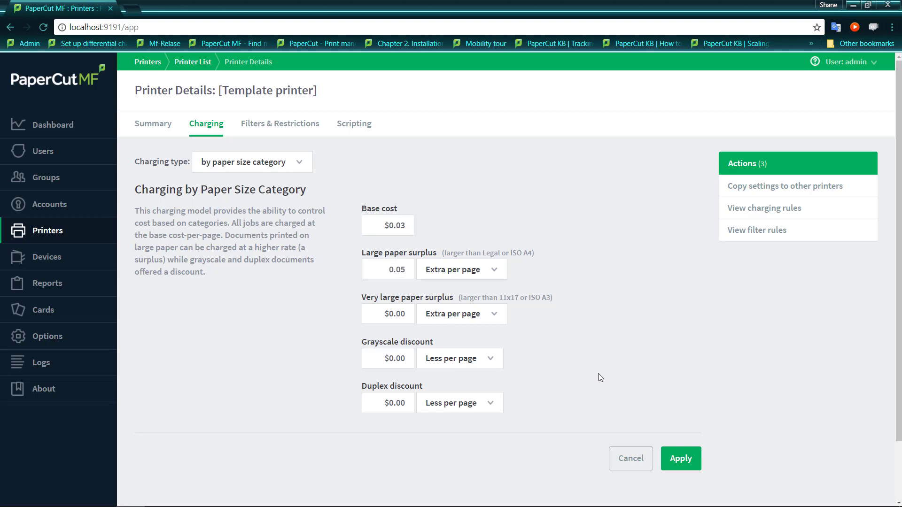
pyautogui.moveTo(496, 250)
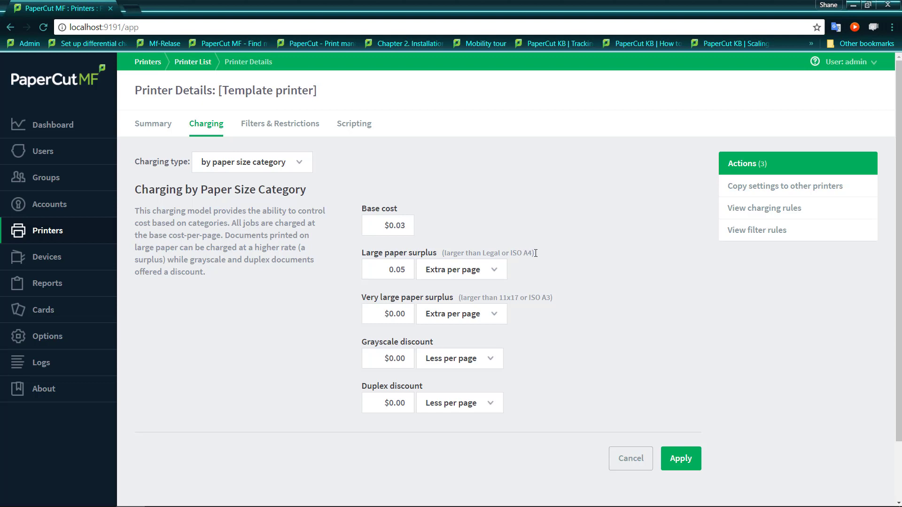
pyautogui.moveTo(503, 298)
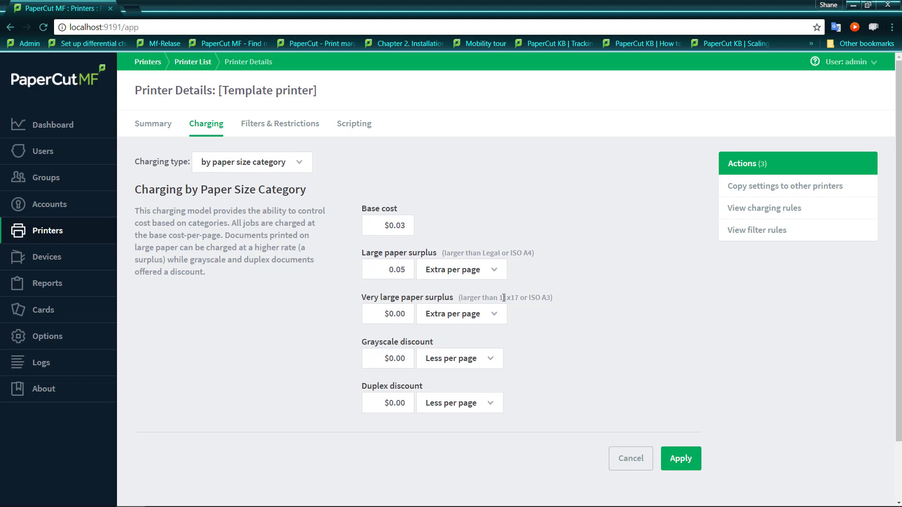
# Enter a 0.12 extra-per-page surplus for very large paper.
pyautogui.click(388, 314)
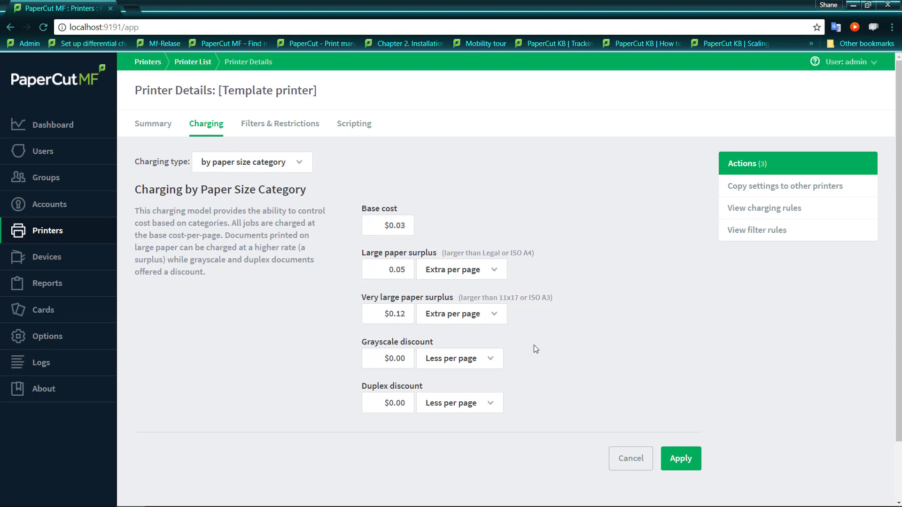
pyautogui.click(388, 358)
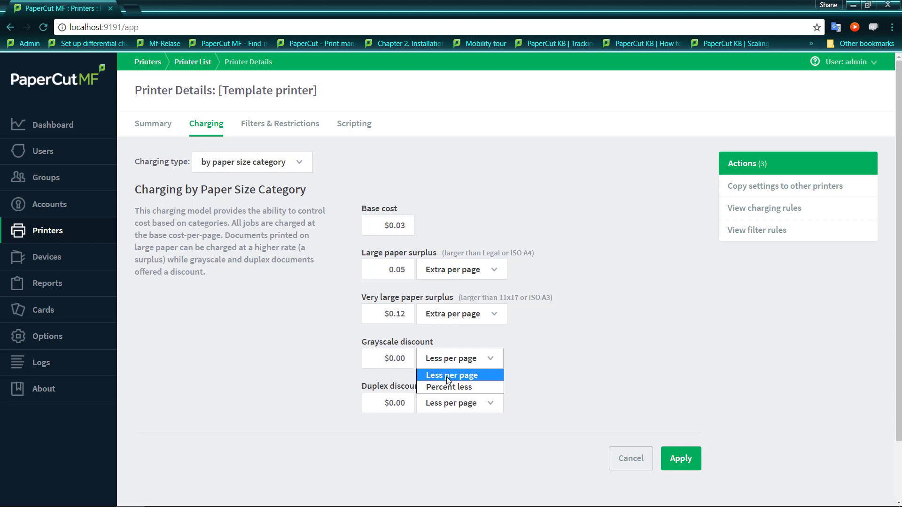
# Set grayscale and duplex discounts to 50 with Percent less selected.
pyautogui.click(449, 386)
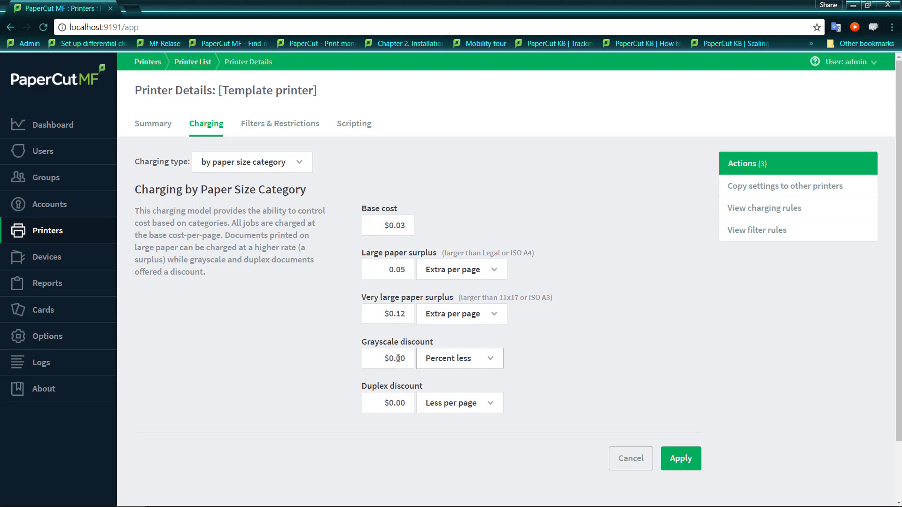
pyautogui.tripleClick(387, 358)
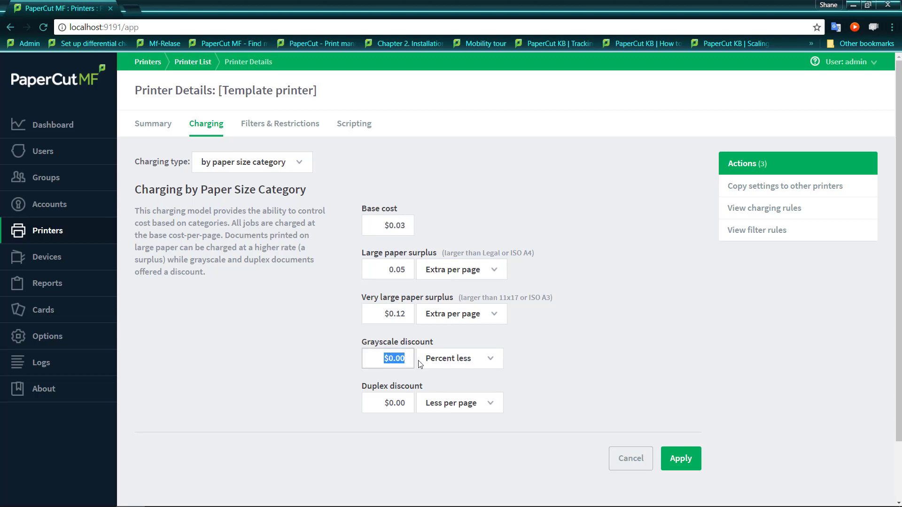
pyautogui.write('50')
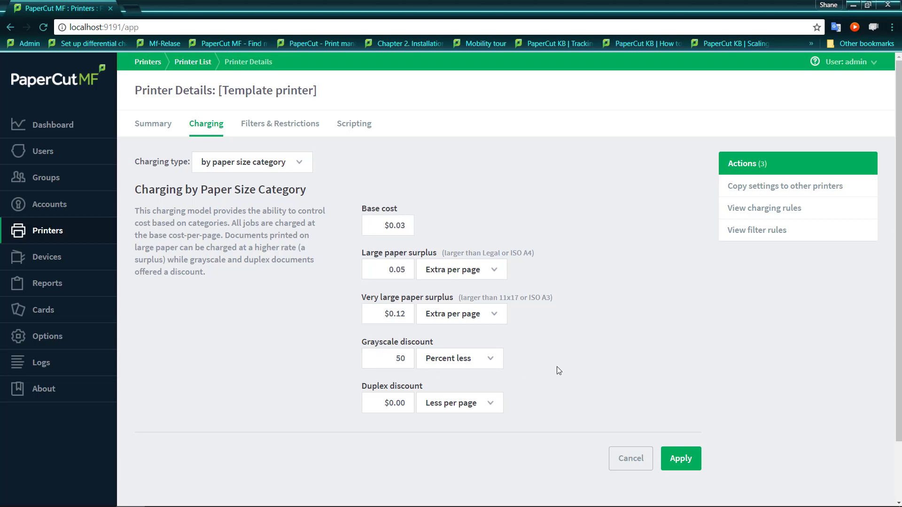
pyautogui.moveTo(434, 316)
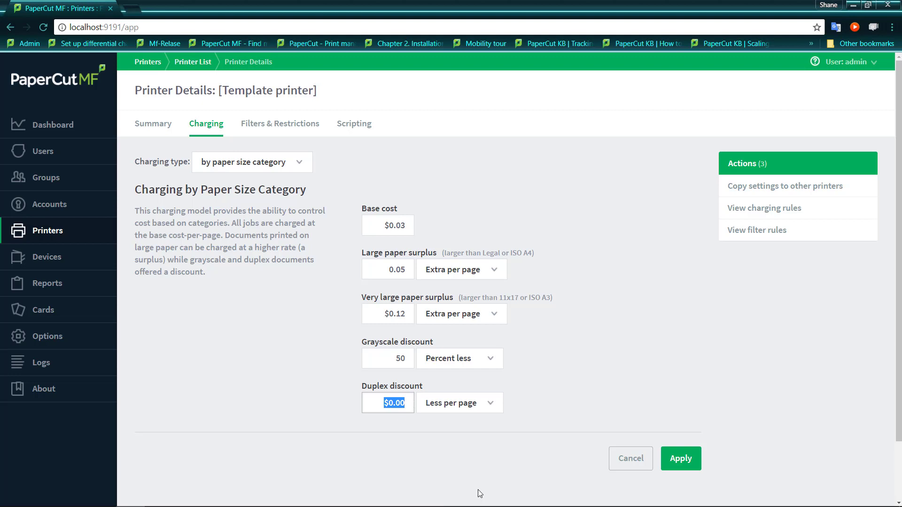
pyautogui.write('50')
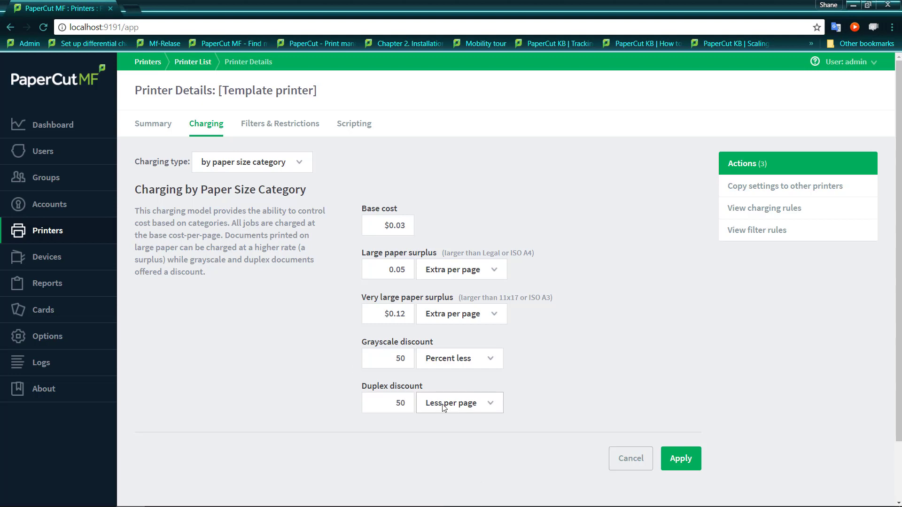
pyautogui.click(460, 402)
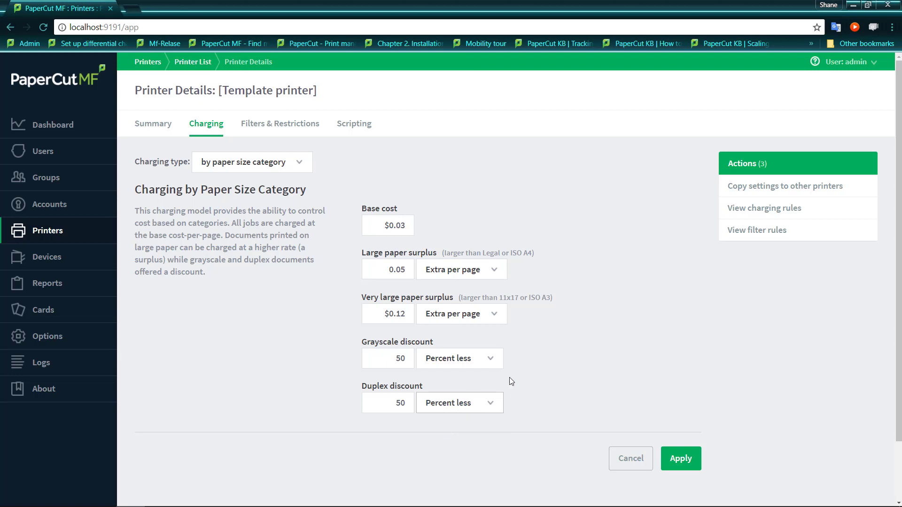
pyautogui.click(680, 459)
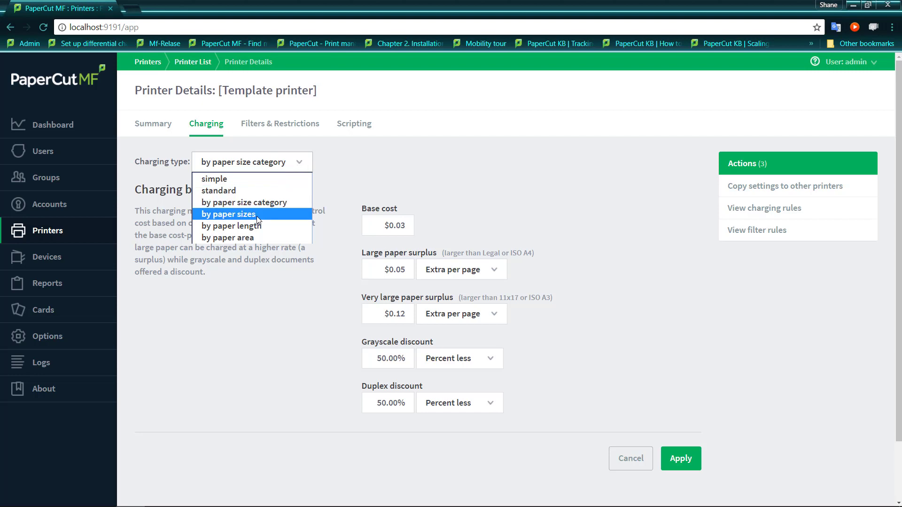
pyautogui.moveTo(252, 225)
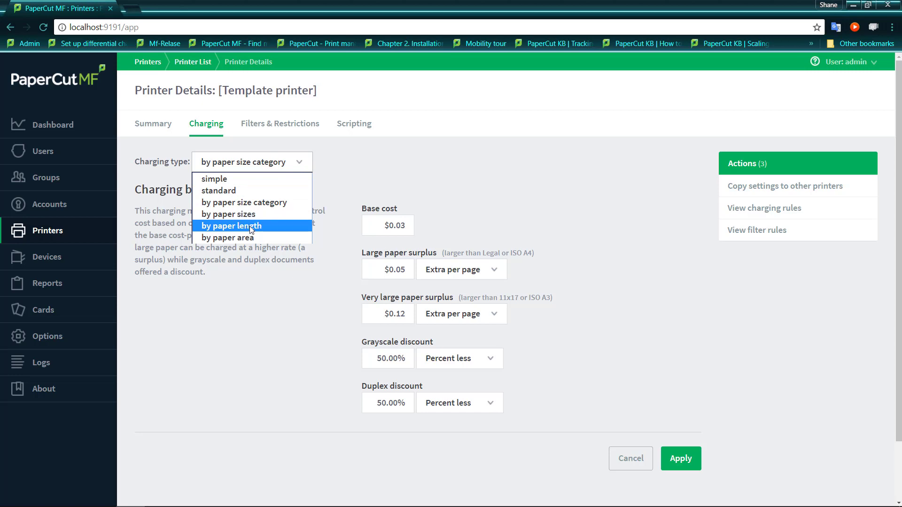
# Choose 'by paper length' charging and review its per-linear-meter cost and less-per-page discount choices.
pyautogui.click(232, 226)
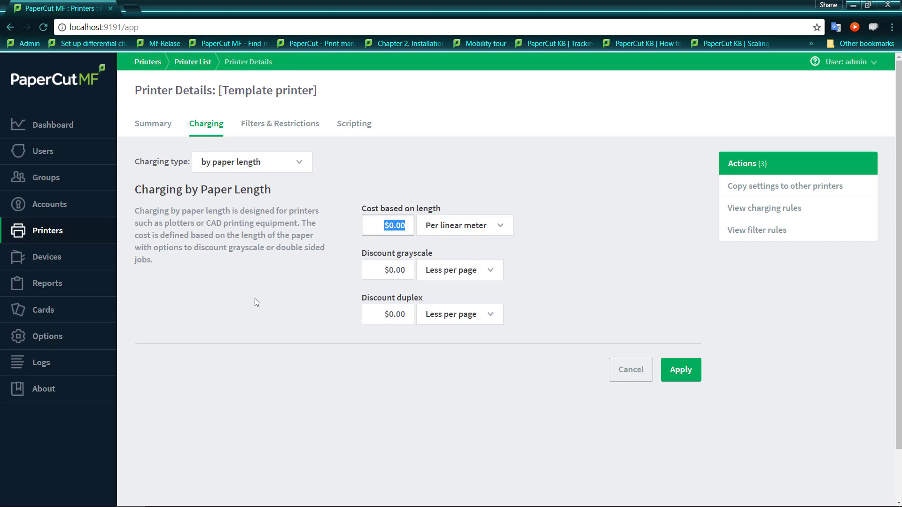
pyautogui.moveTo(466, 236)
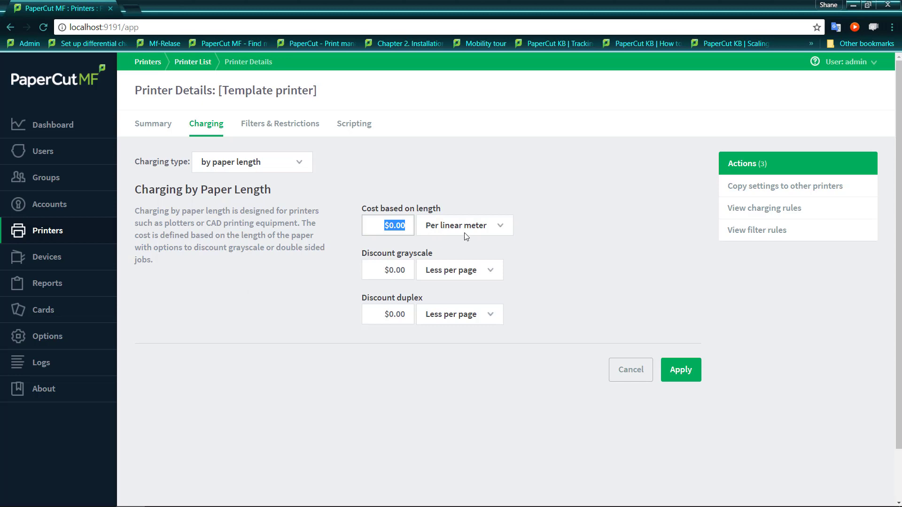
pyautogui.click(463, 225)
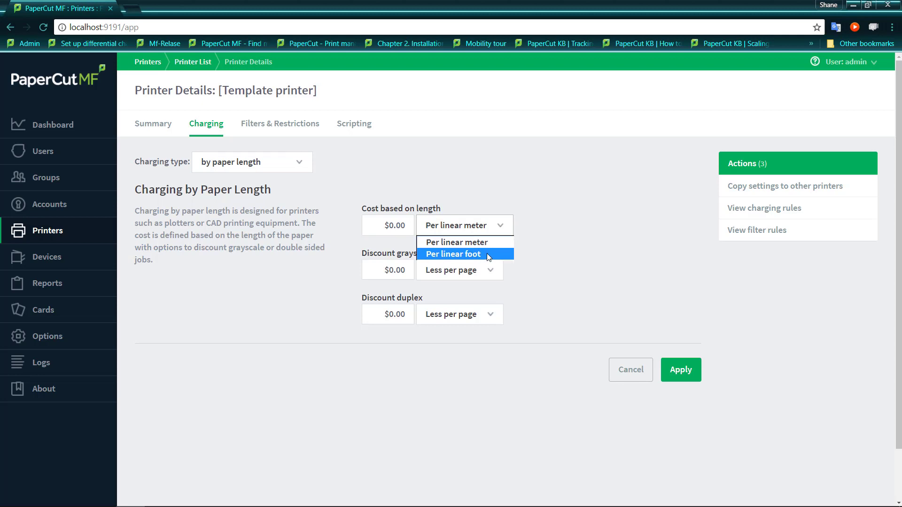
pyautogui.click(455, 241)
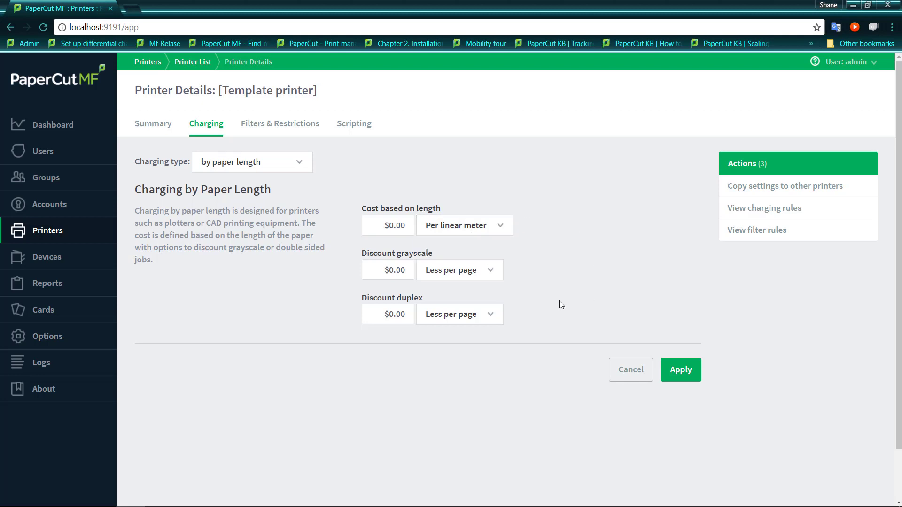
pyautogui.moveTo(489, 271)
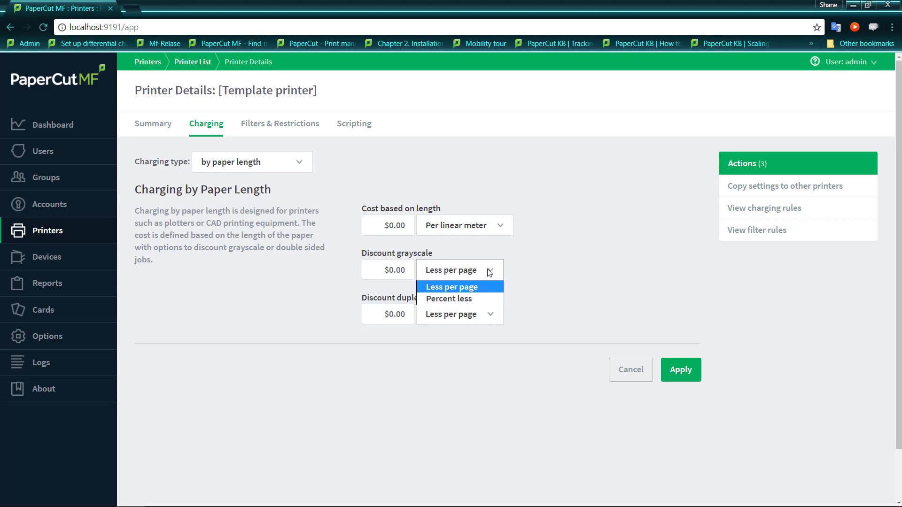
pyautogui.moveTo(557, 287)
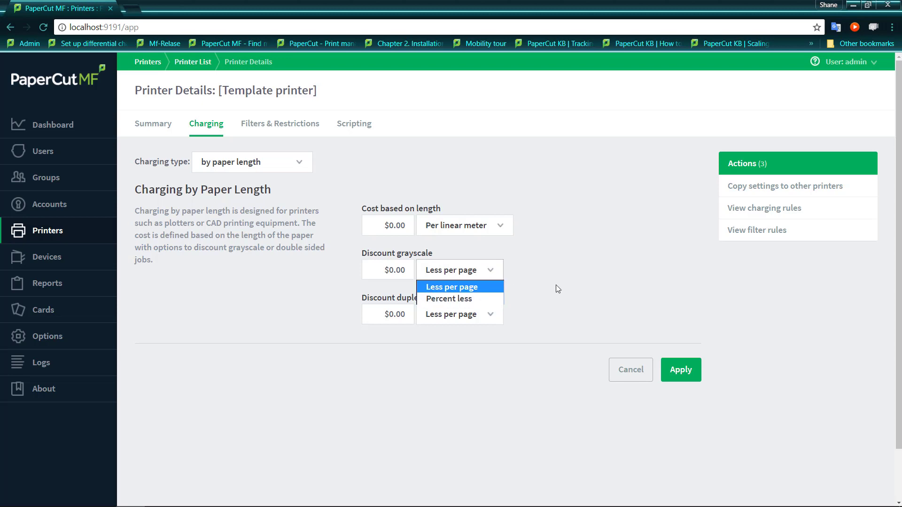
pyautogui.click(489, 314)
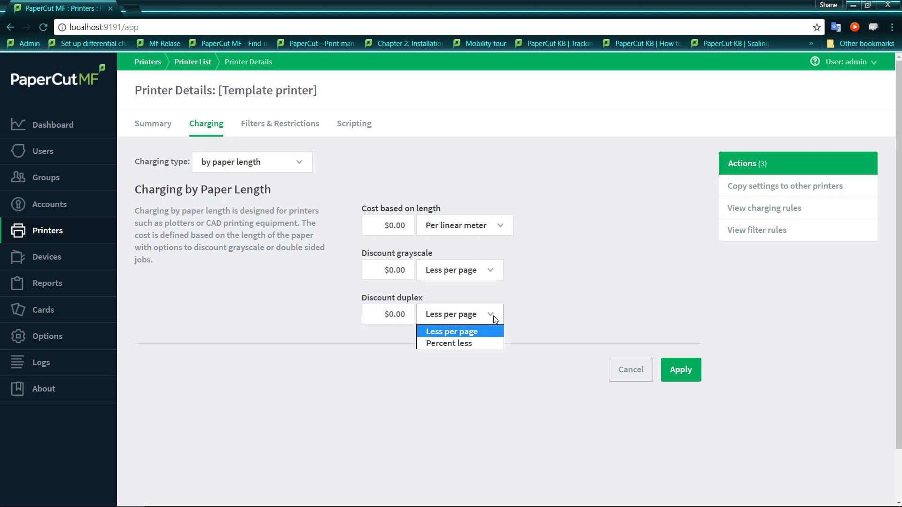
pyautogui.click(459, 332)
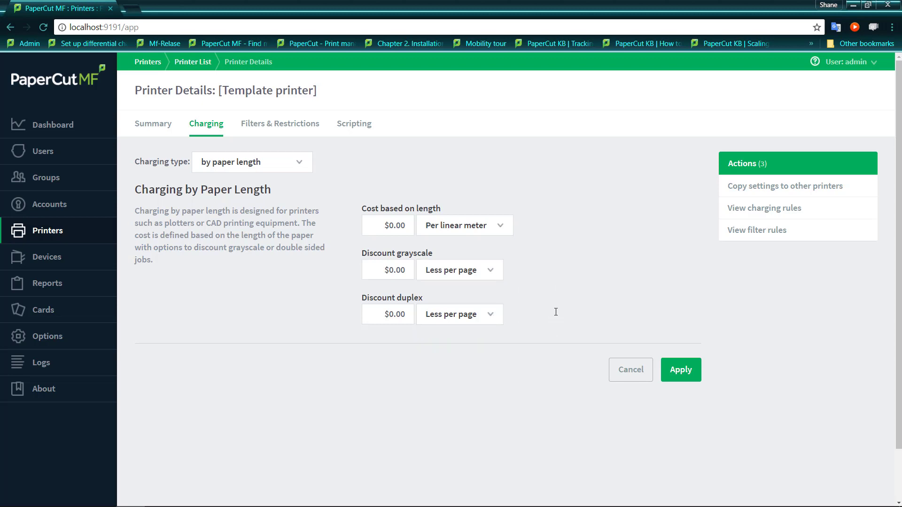
pyautogui.moveTo(572, 311)
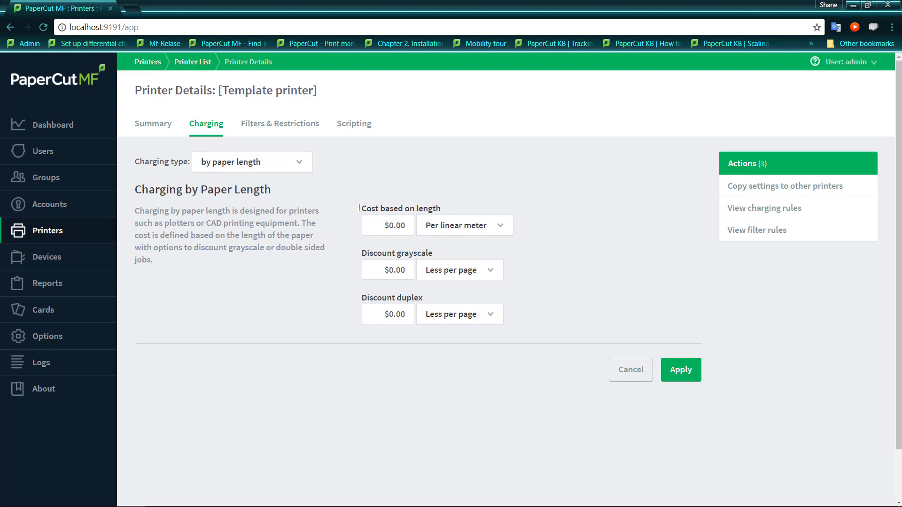
pyautogui.click(252, 162)
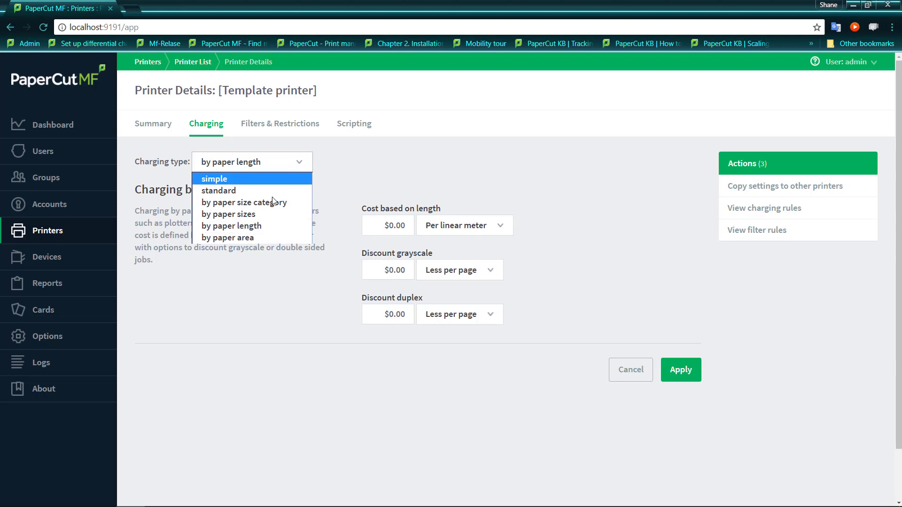
# Choose 'by paper area' charging and review its per-square-meter cost and discount choices.
pyautogui.click(228, 238)
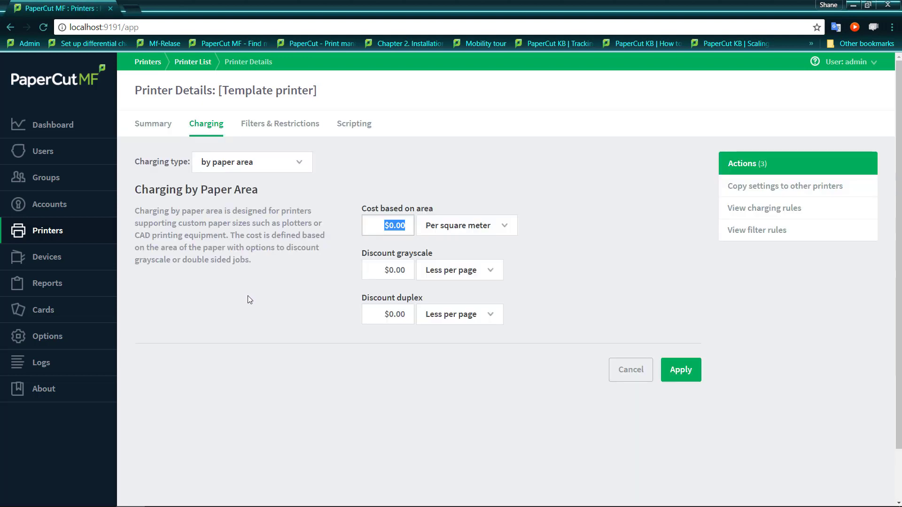
pyautogui.moveTo(276, 288)
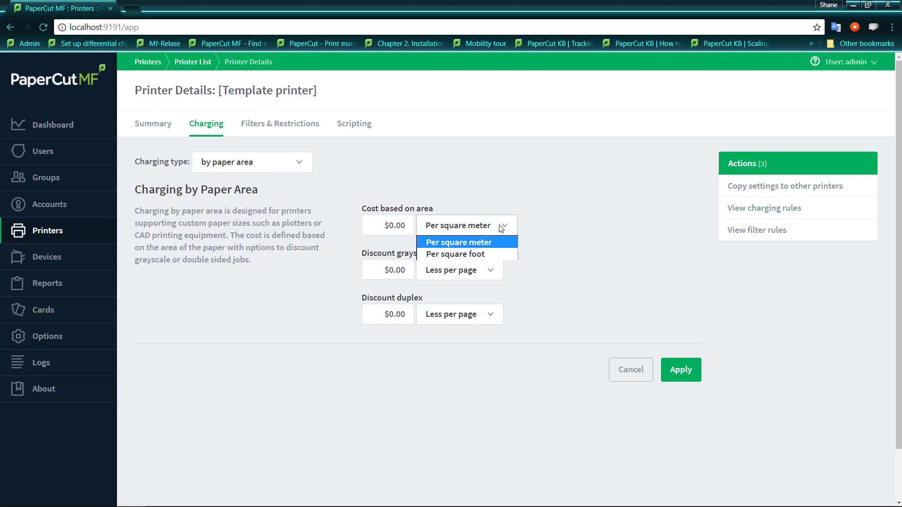
pyautogui.moveTo(594, 252)
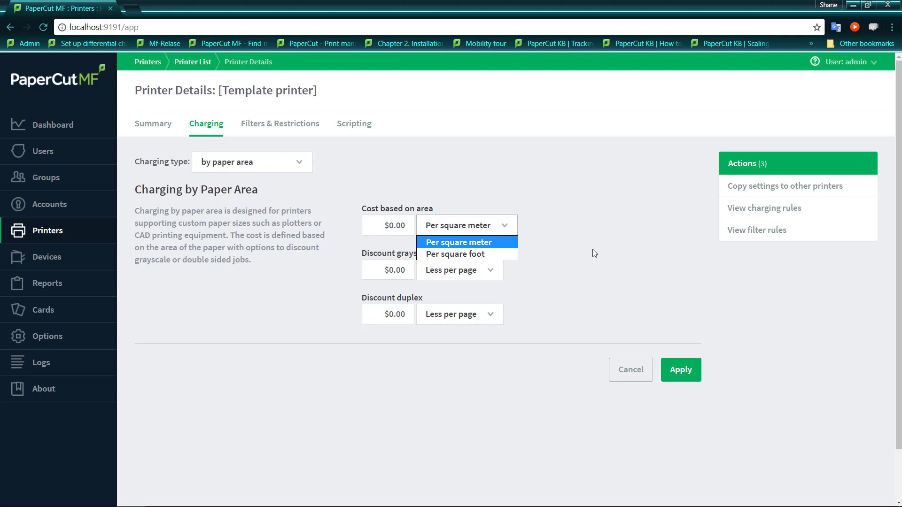
pyautogui.click(457, 241)
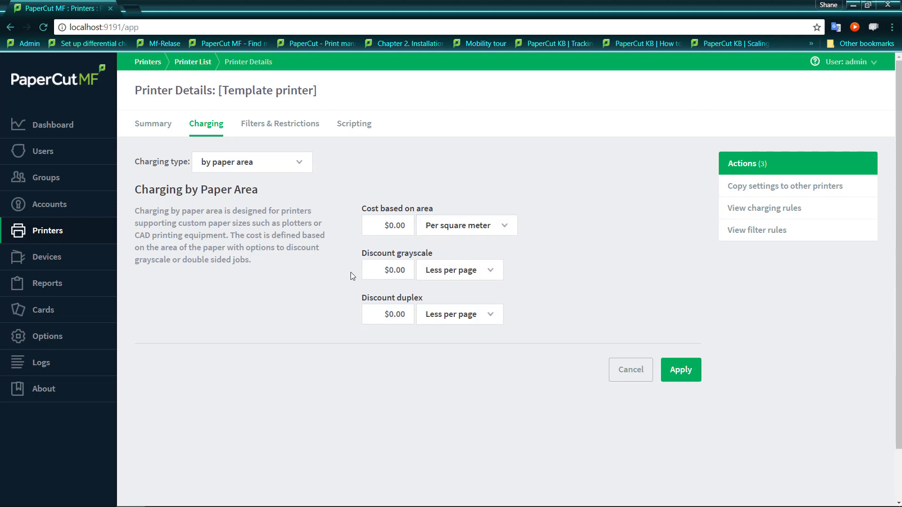
pyautogui.click(458, 269)
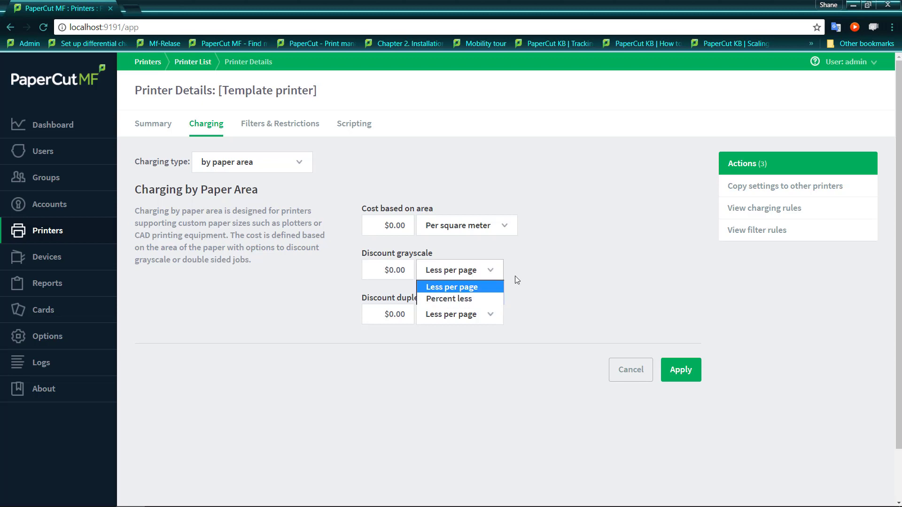
pyautogui.click(491, 314)
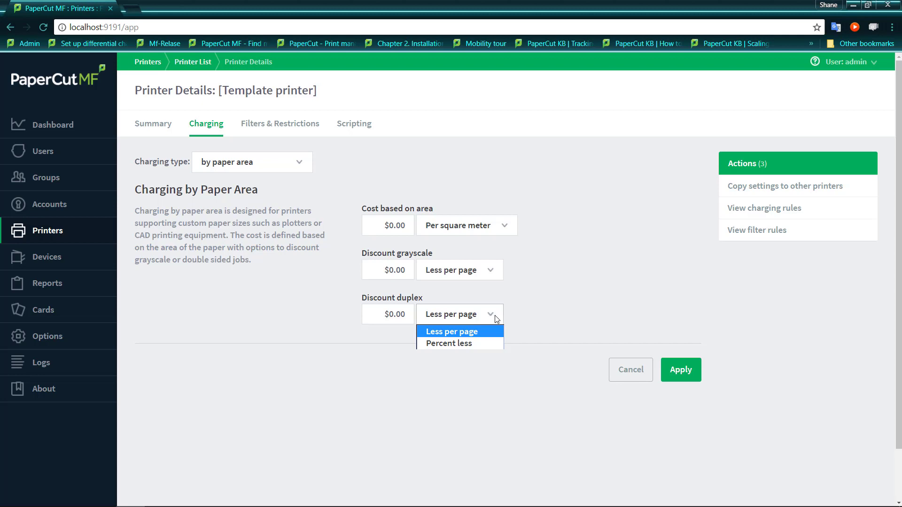
pyautogui.click(451, 331)
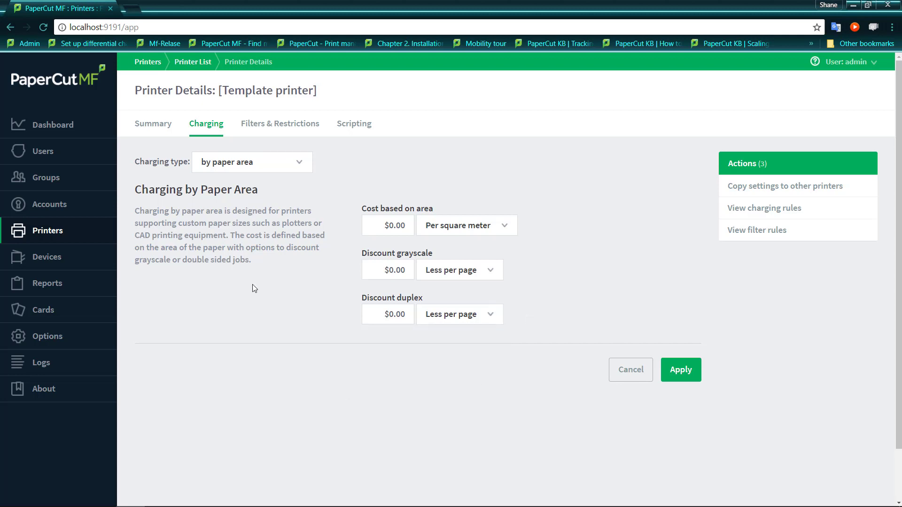
pyautogui.moveTo(357, 257)
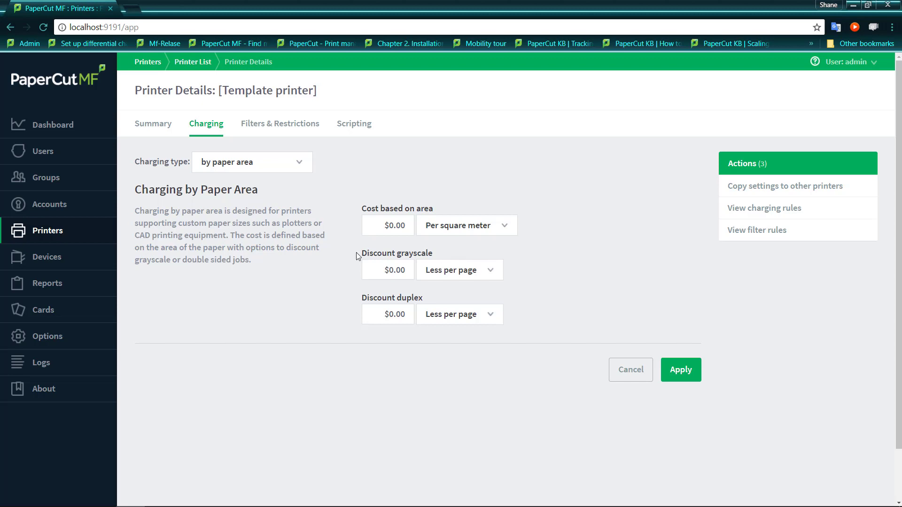
pyautogui.moveTo(219, 245)
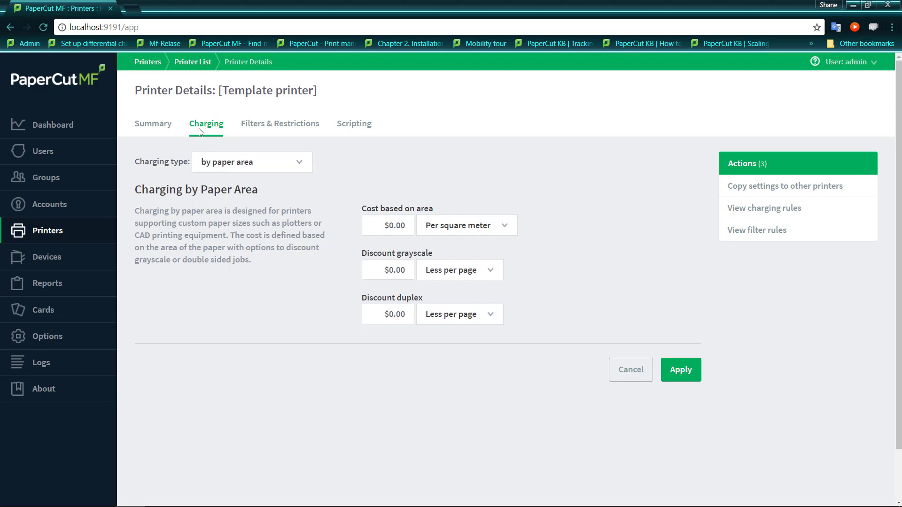
# Leave the charging page without applying and return to the Printer List.
pyautogui.click(47, 231)
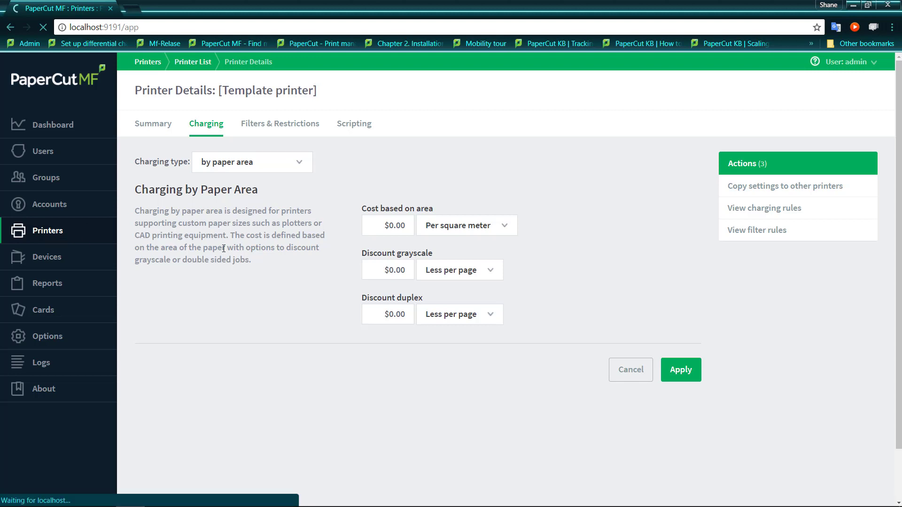
pyautogui.click(193, 62)
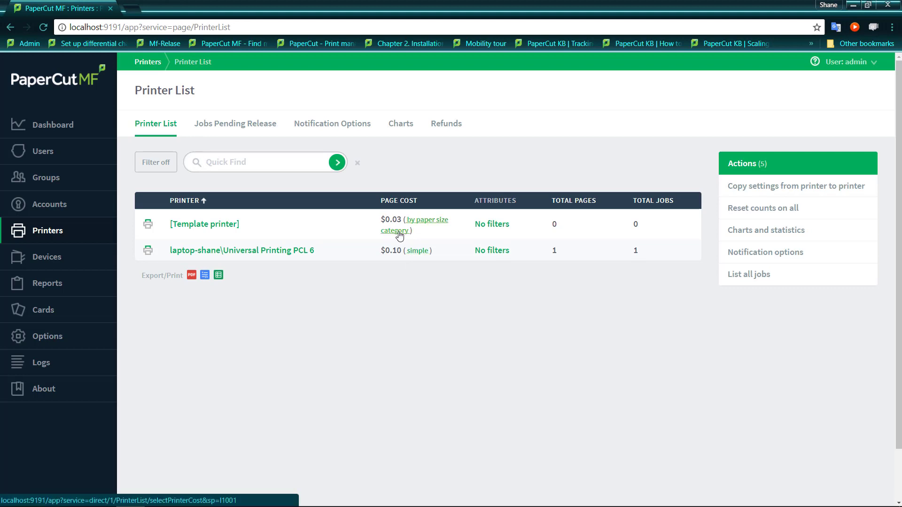
pyautogui.moveTo(436, 233)
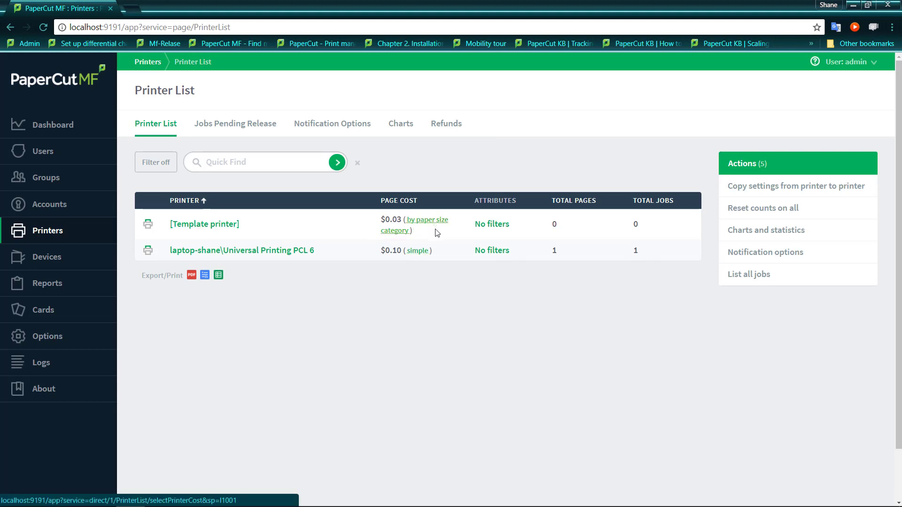
pyautogui.moveTo(396, 231)
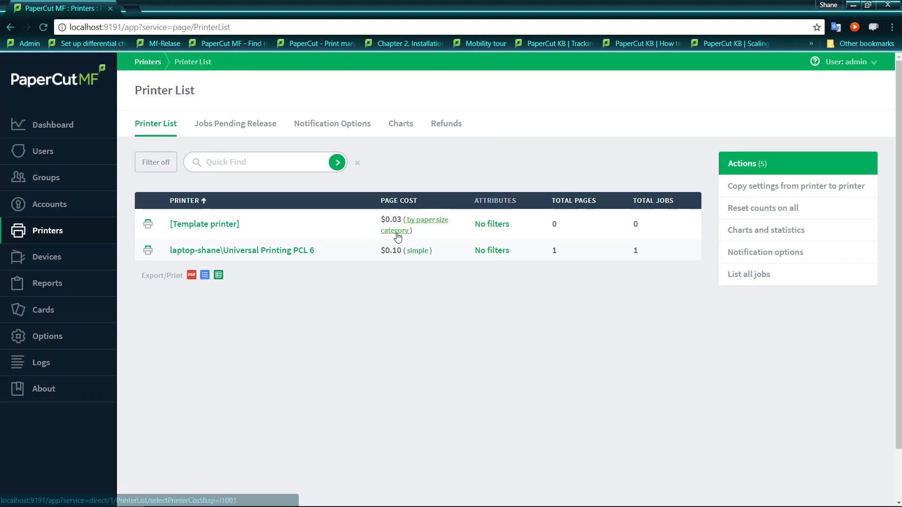
pyautogui.moveTo(204, 223)
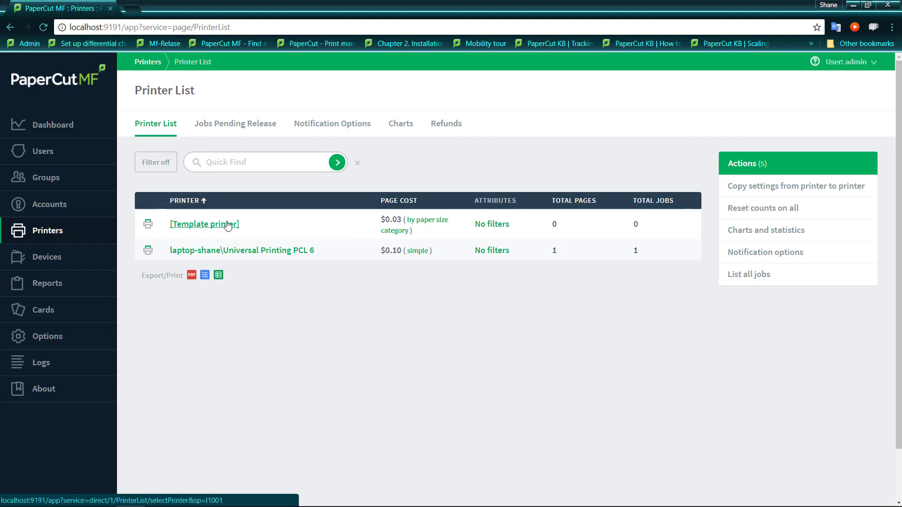
# Set the Template printer to simple charging at $0.03, apply it, and reopen its details.
pyautogui.click(204, 224)
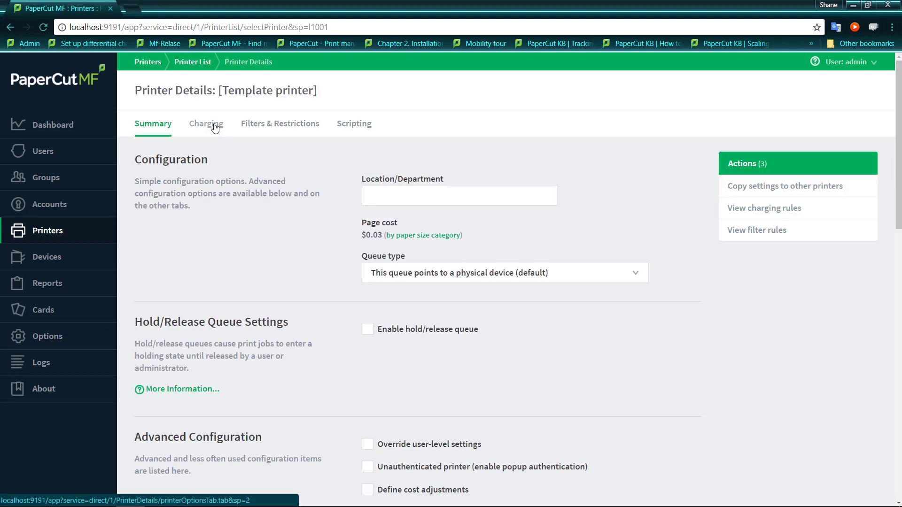
pyautogui.click(206, 123)
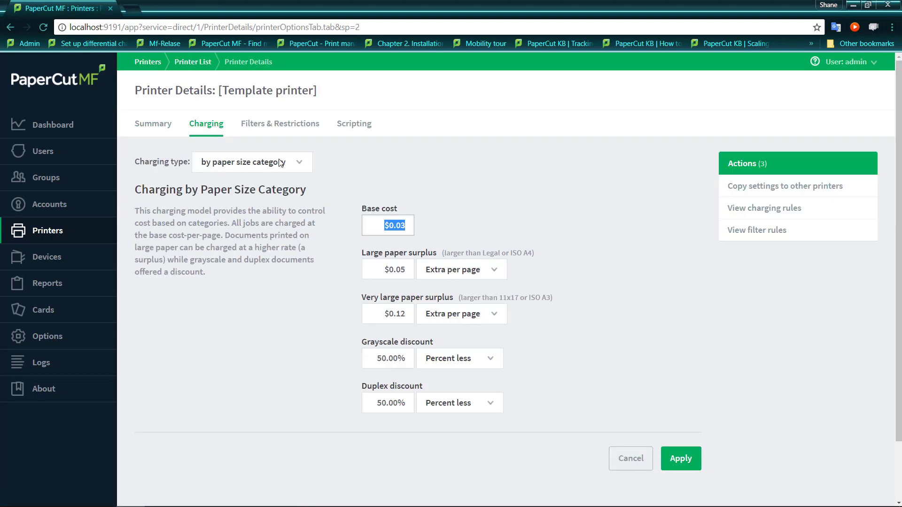
pyautogui.click(251, 161)
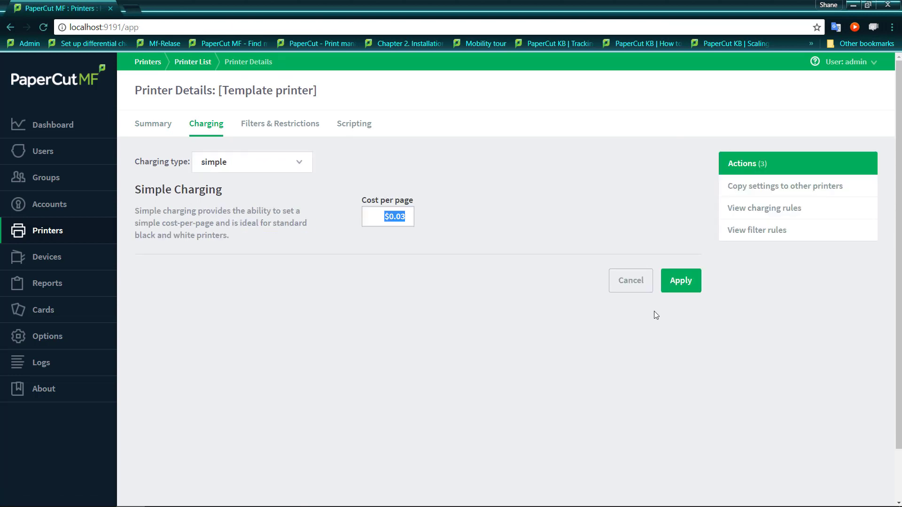
pyautogui.click(681, 280)
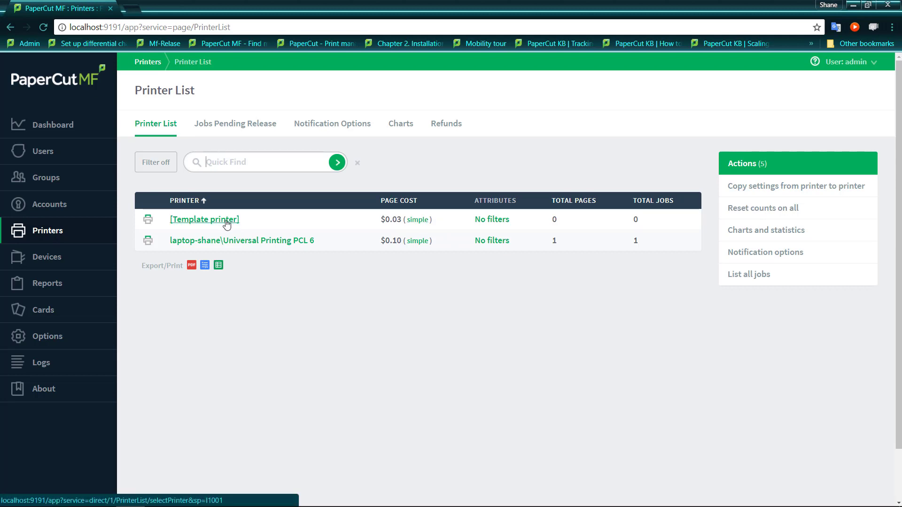
pyautogui.click(204, 219)
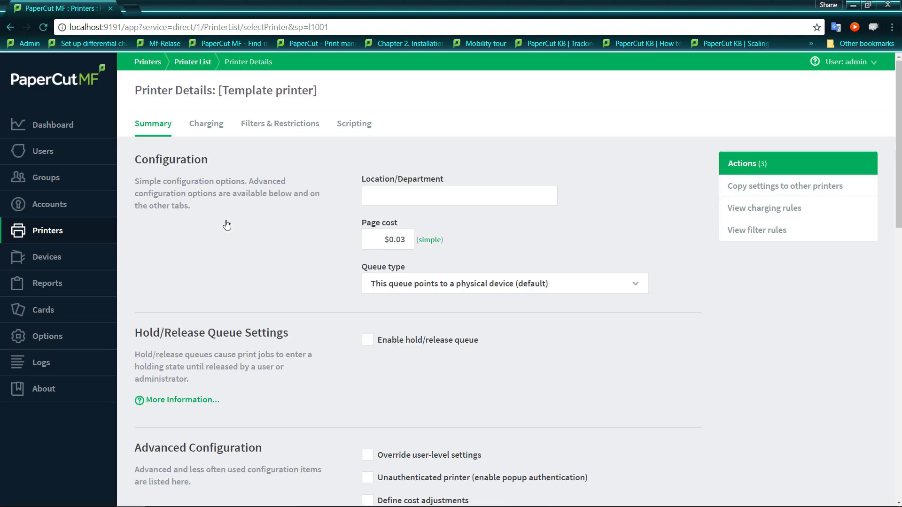
pyautogui.moveTo(783, 186)
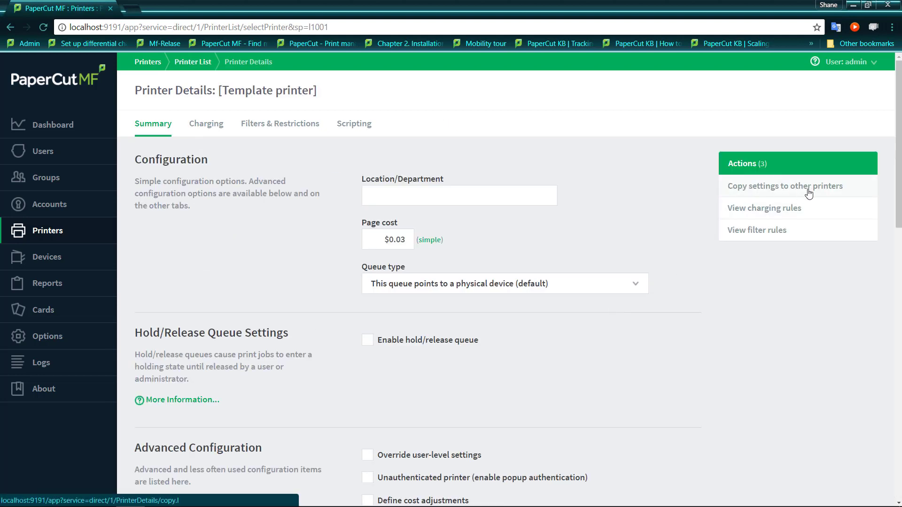
pyautogui.moveTo(795, 192)
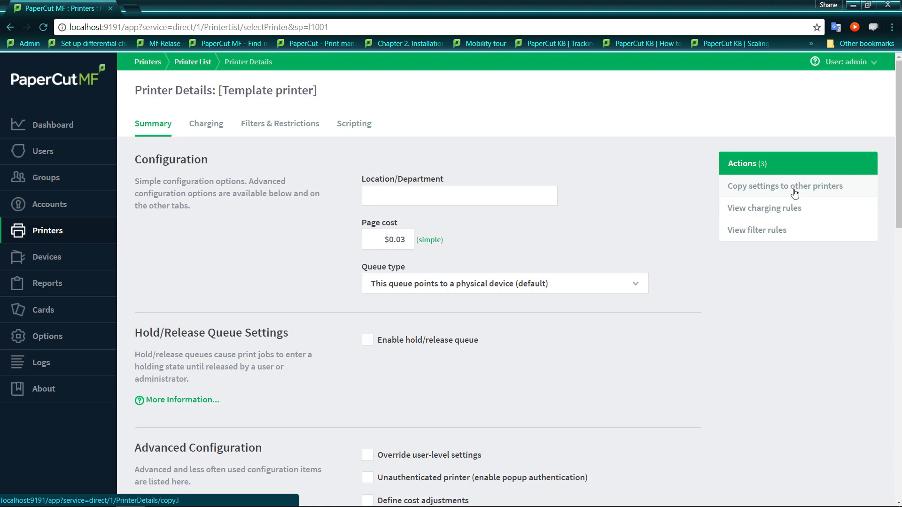
pyautogui.moveTo(47, 236)
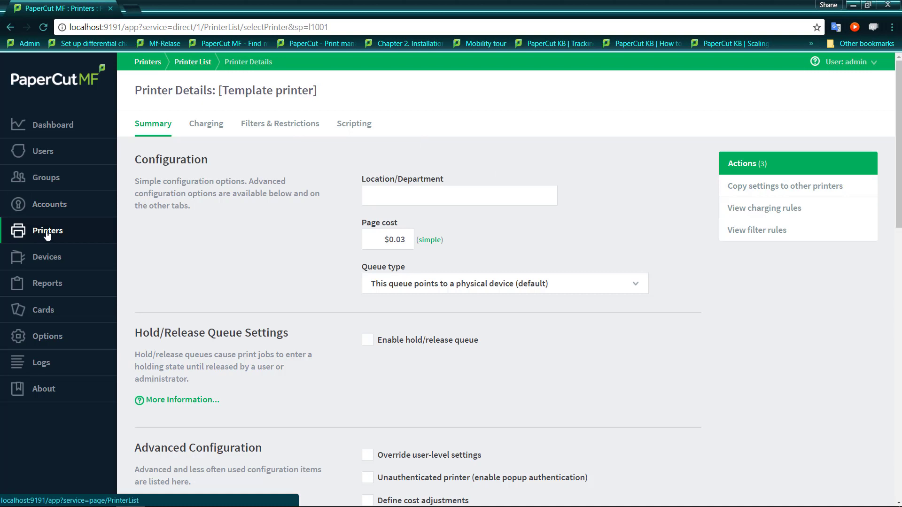
# Return to the Printer List and open the Universal Printing PCL 6 printer.
pyautogui.click(192, 62)
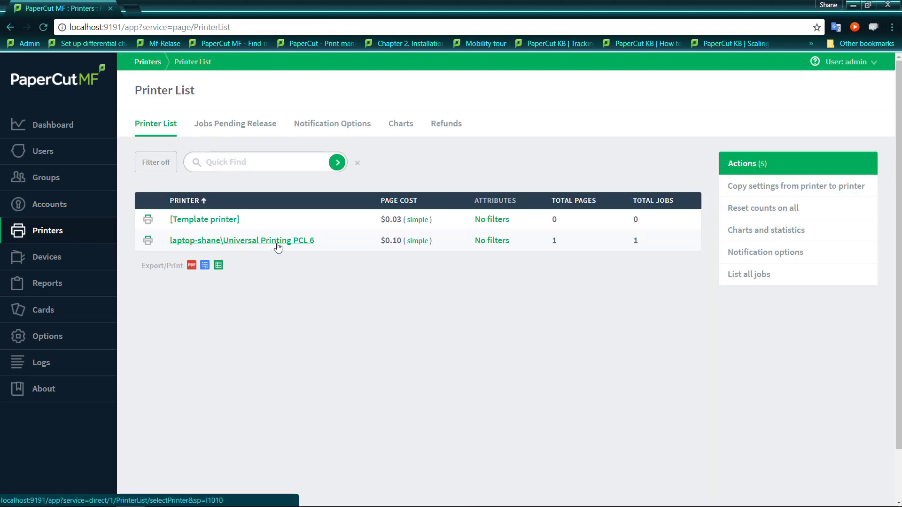
pyautogui.click(242, 239)
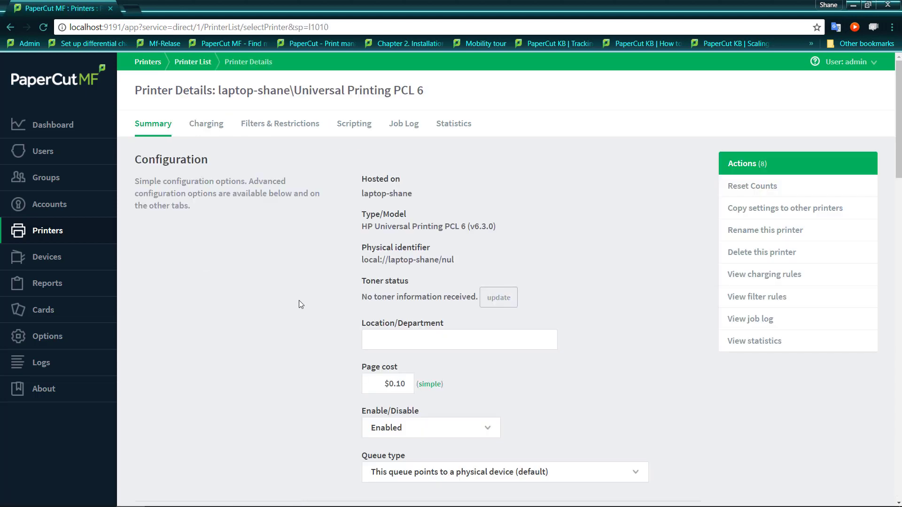
# Set the Universal Printing PCL 6 printer to standard charging, apply it, and return to the Printer List.
pyautogui.scroll(-3)
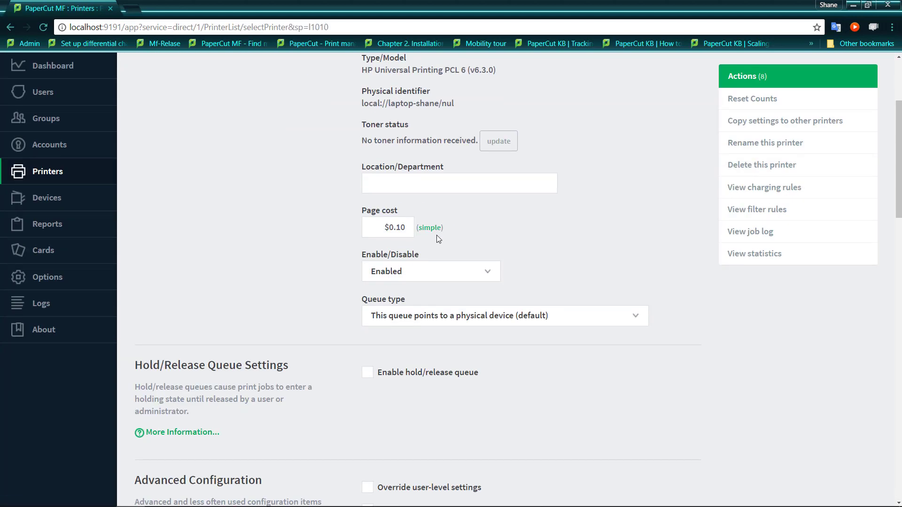
pyautogui.moveTo(429, 227)
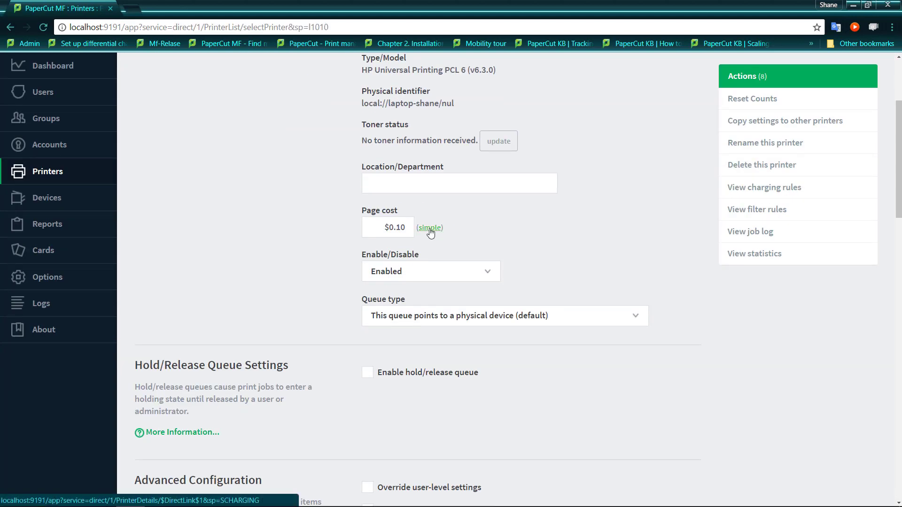
pyautogui.click(430, 228)
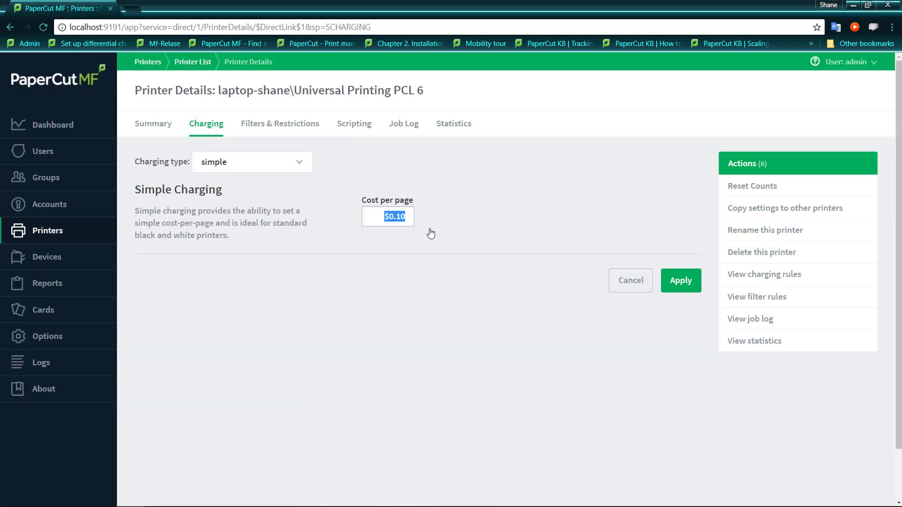
pyautogui.click(251, 161)
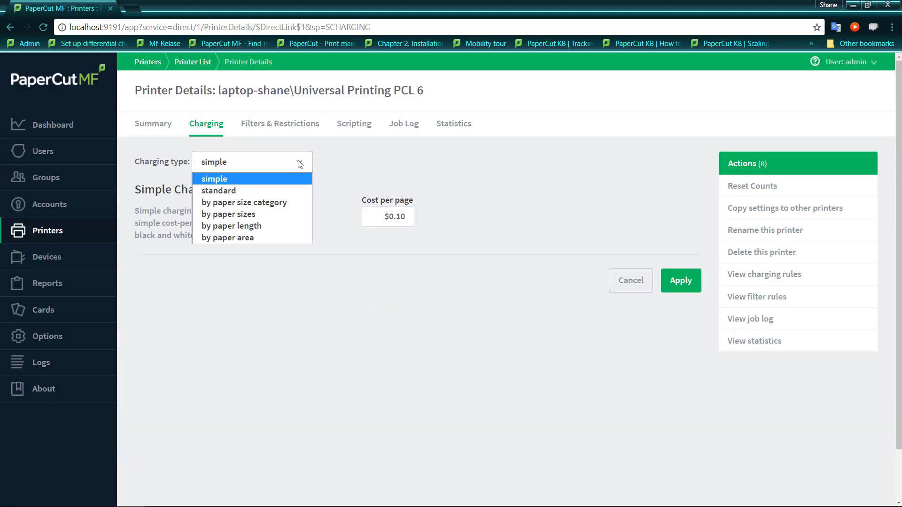
pyautogui.click(219, 191)
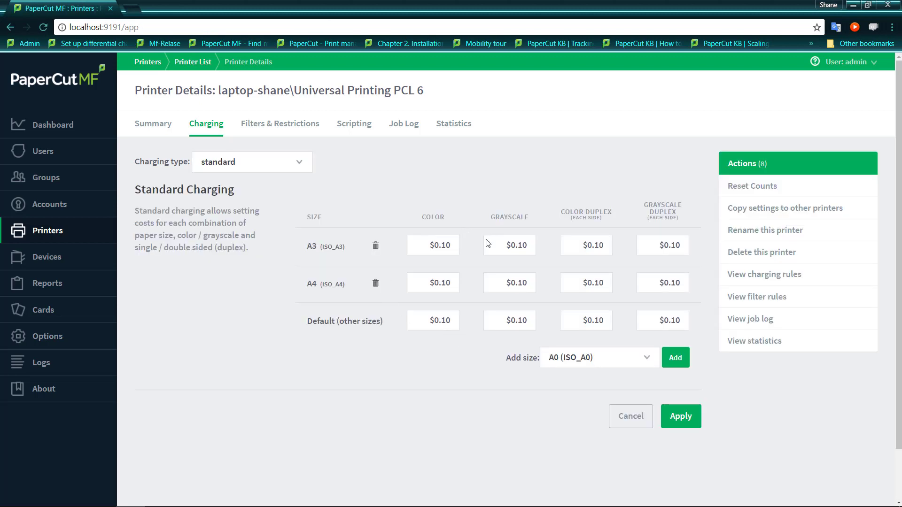
pyautogui.moveTo(250, 291)
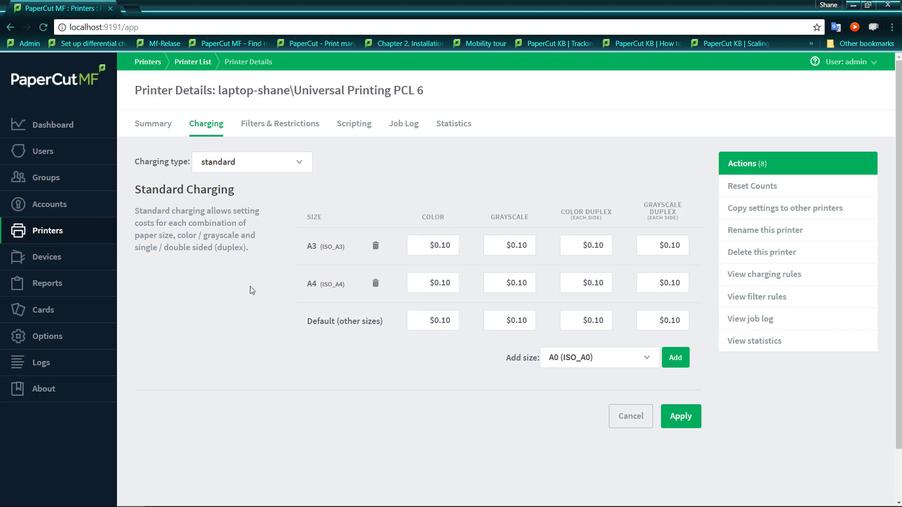
pyautogui.moveTo(338, 355)
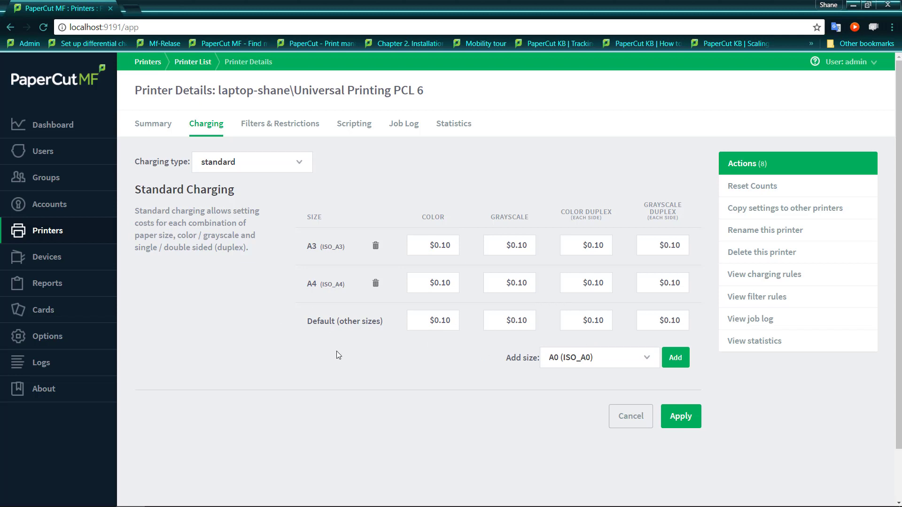
pyautogui.moveTo(456, 276)
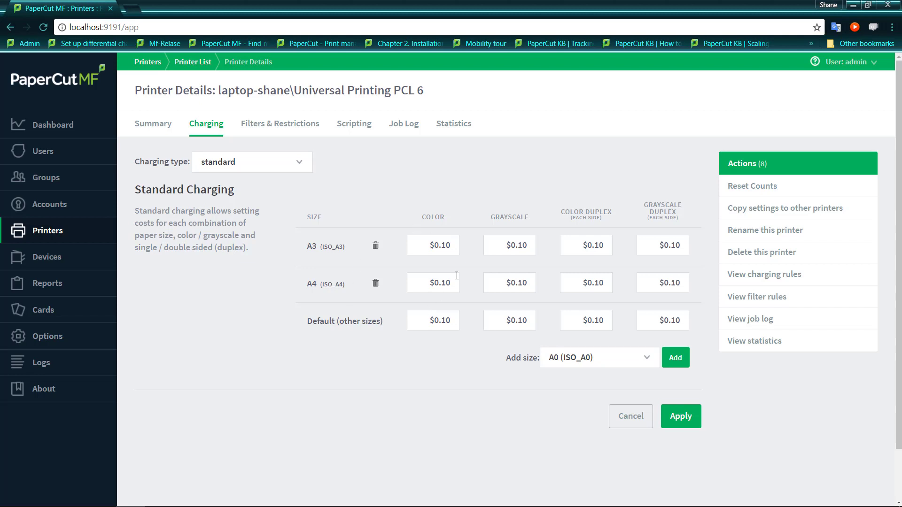
pyautogui.moveTo(420, 312)
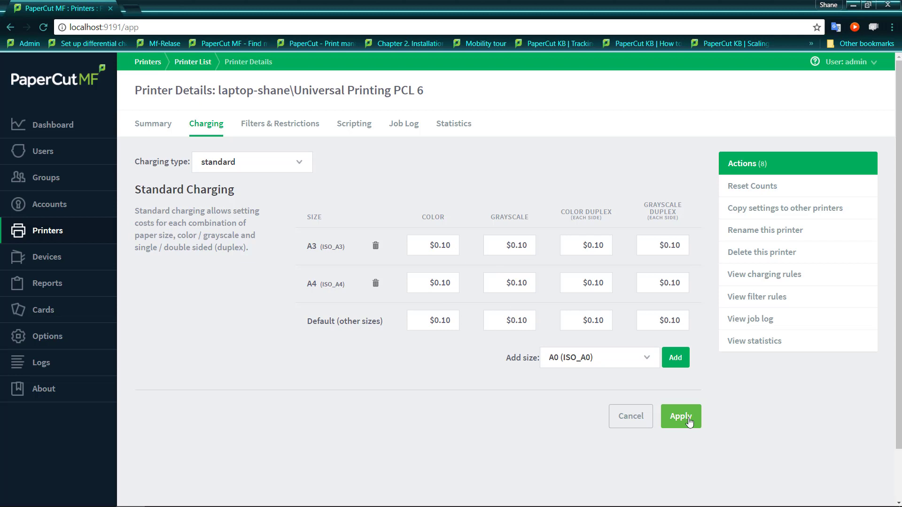
pyautogui.click(680, 416)
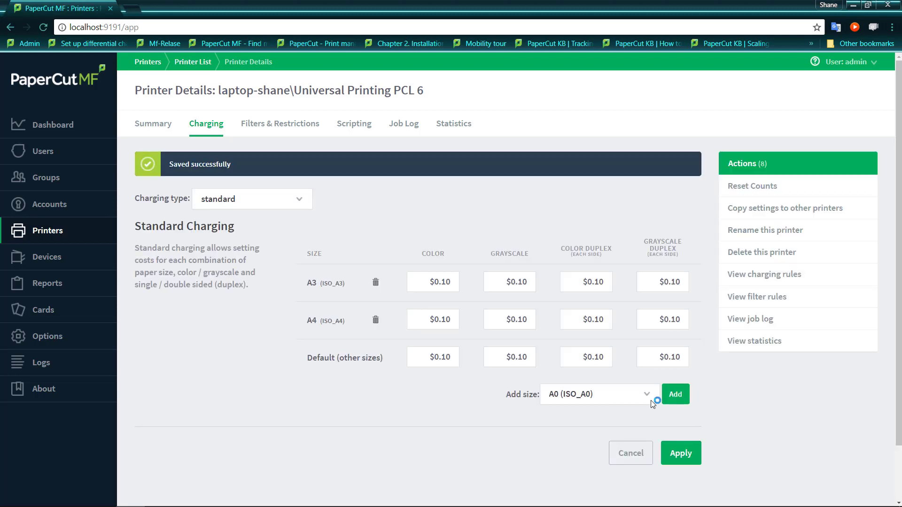
pyautogui.moveTo(47, 231)
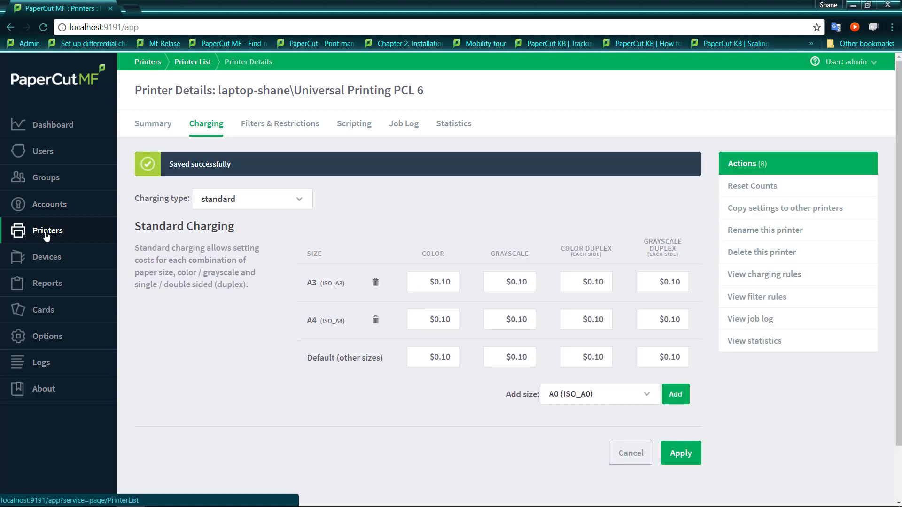
pyautogui.click(192, 62)
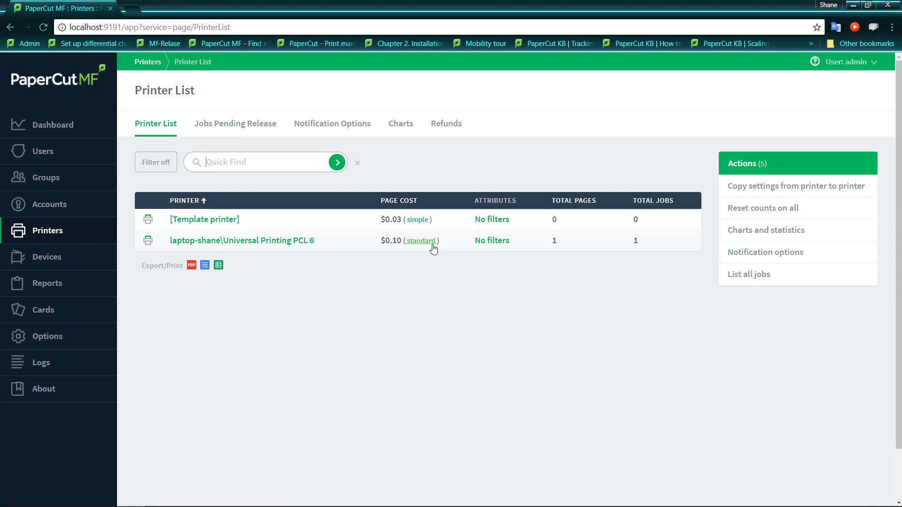
pyautogui.moveTo(417, 220)
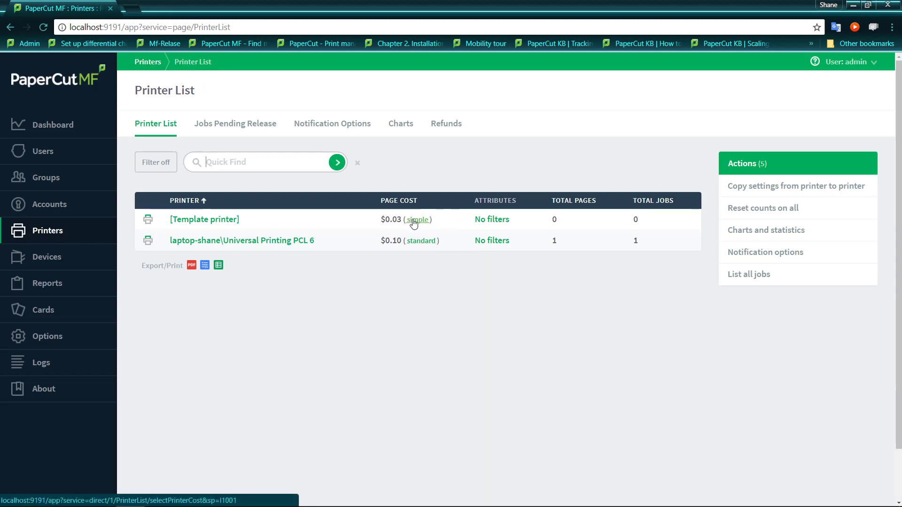
pyautogui.moveTo(449, 283)
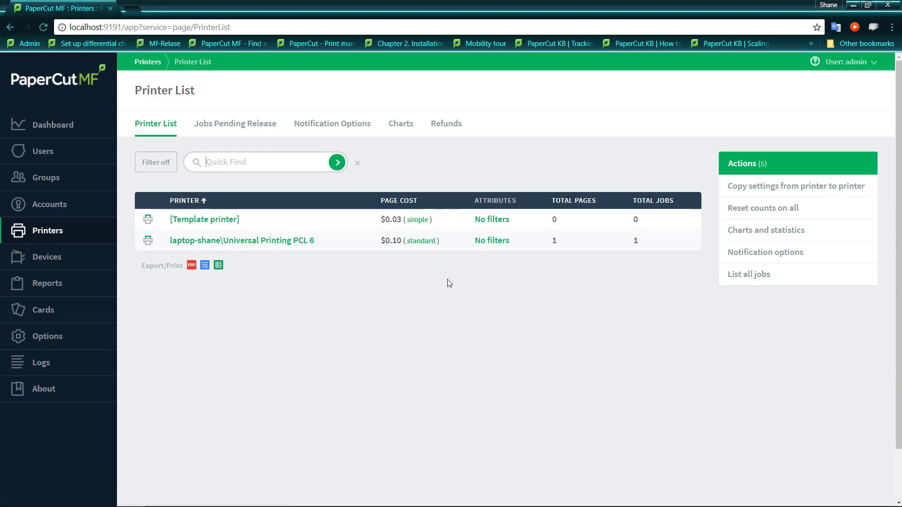
pyautogui.moveTo(435, 296)
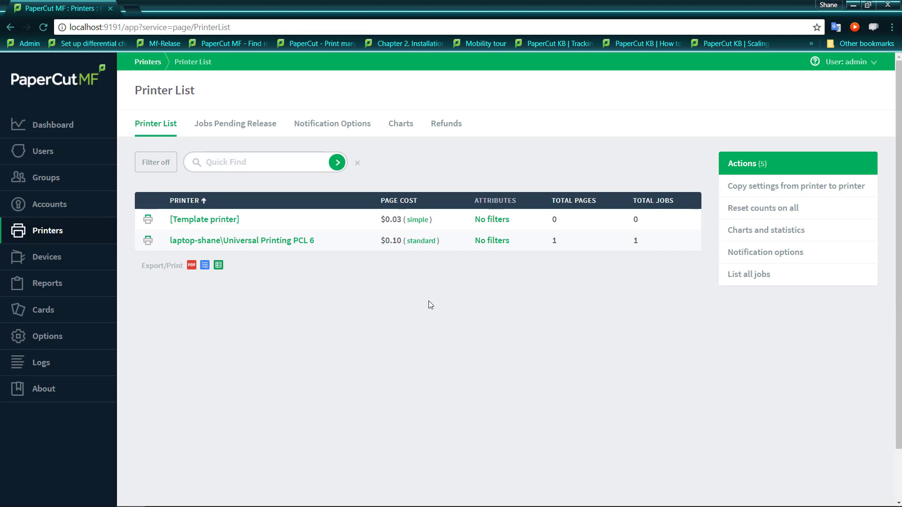
pyautogui.moveTo(426, 311)
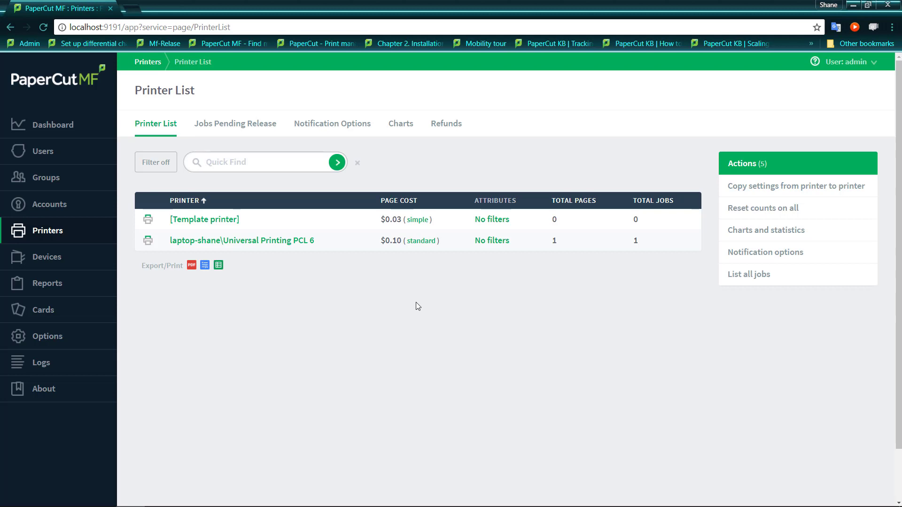
pyautogui.moveTo(394, 300)
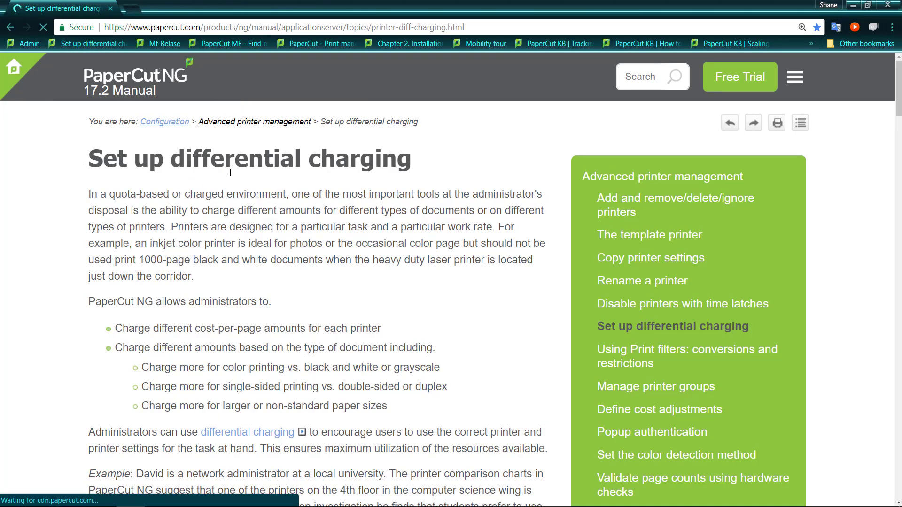
pyautogui.scroll(-3)
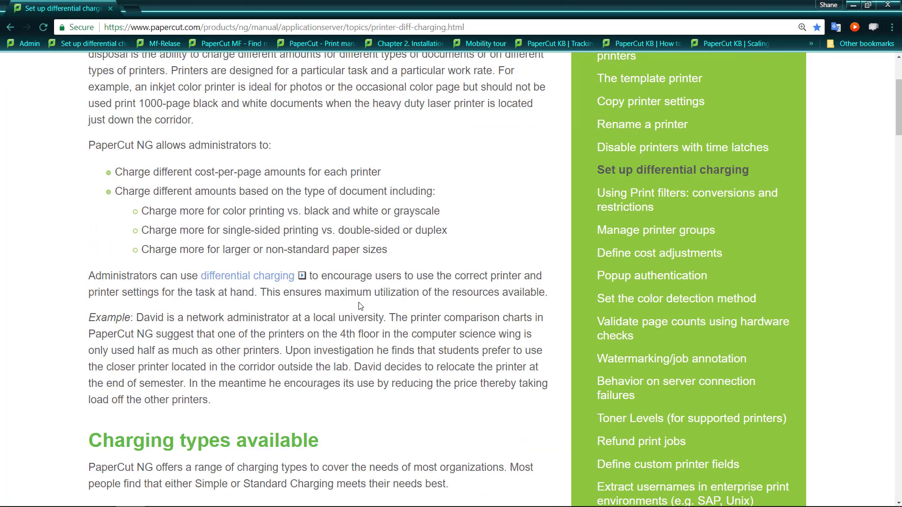
pyautogui.scroll(-3)
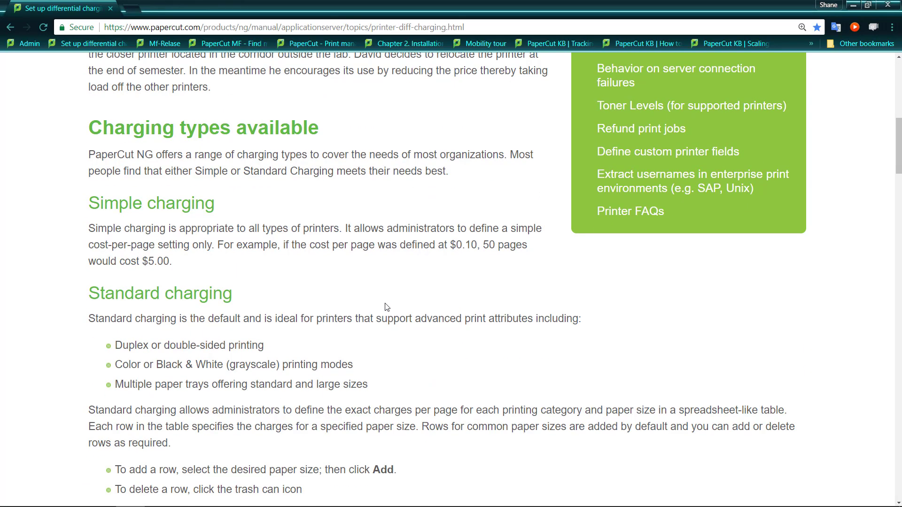
pyautogui.scroll(3)
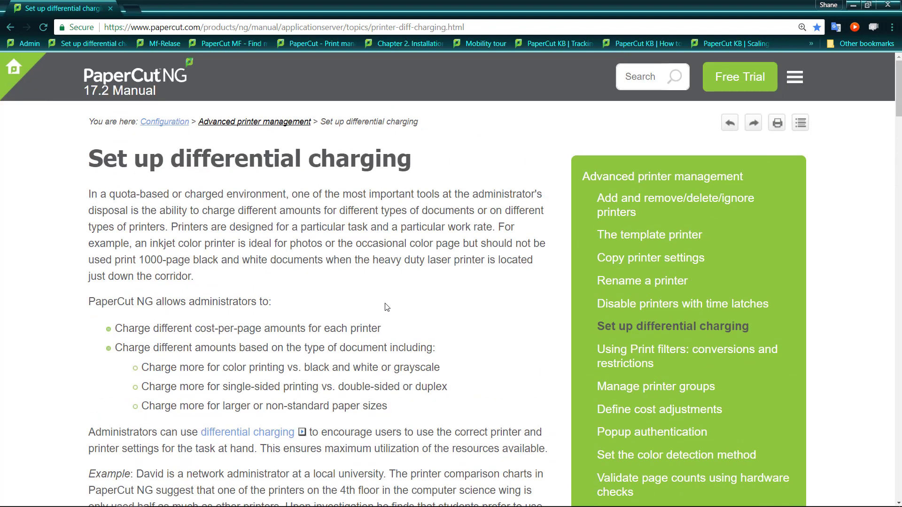
pyautogui.moveTo(405, 313)
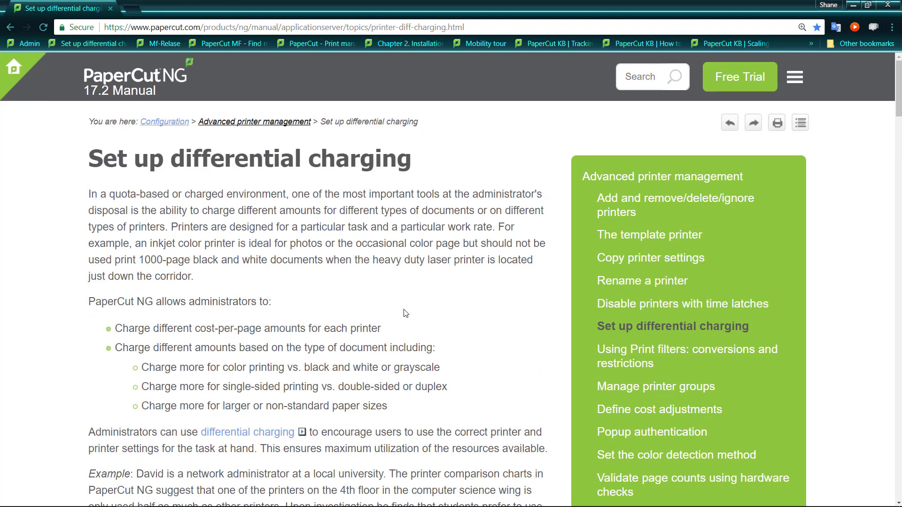